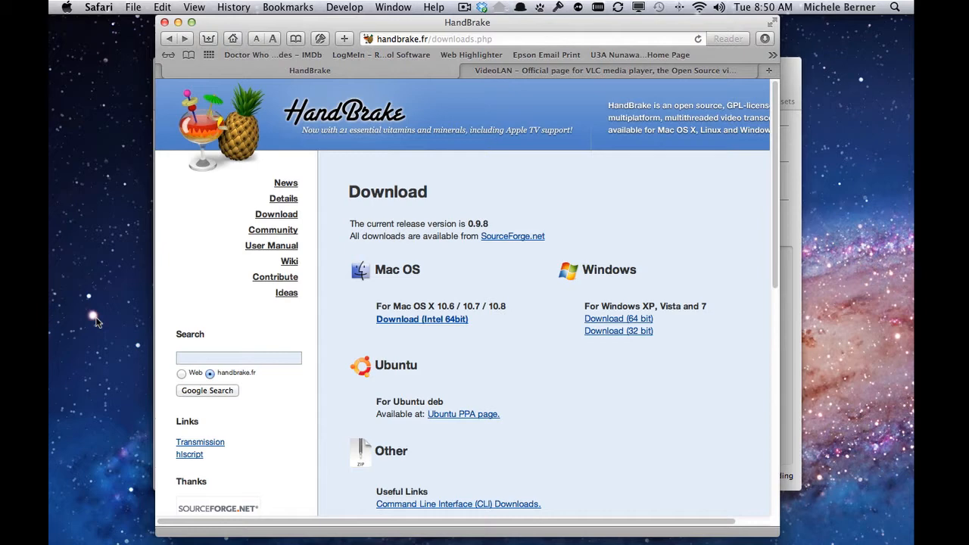
{"action": "mouse_move", "coordinate": [451, 114]}
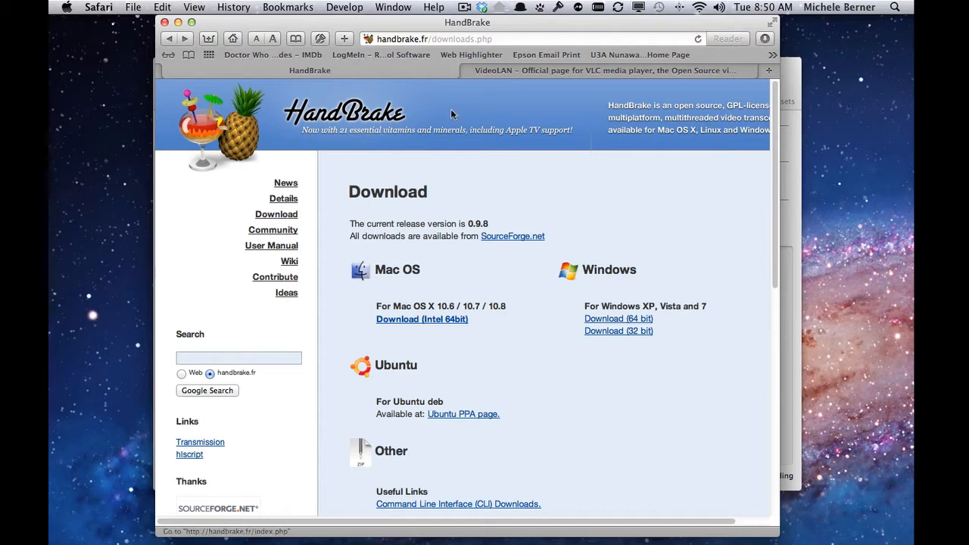
{"action": "mouse_move", "coordinate": [515, 71]}
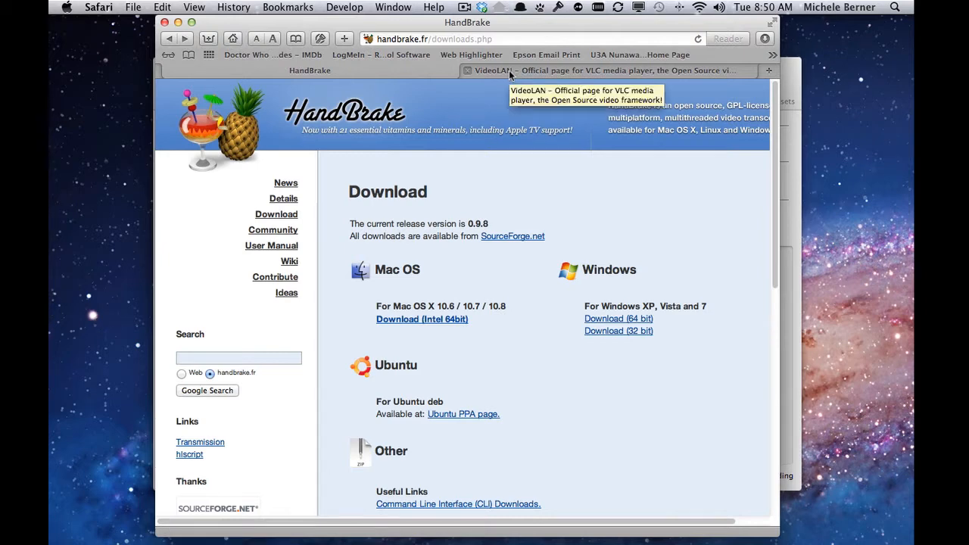
Start the VLC for Mac OS X download from the VideoLAN page after checking the HandBrake page.
{"action": "left_click", "coordinate": [602, 70]}
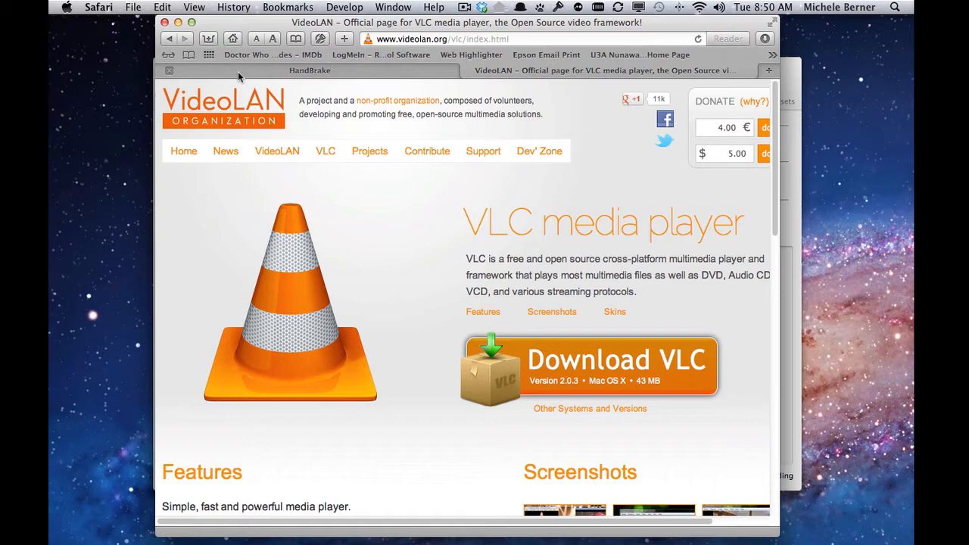
{"action": "left_click", "coordinate": [309, 71]}
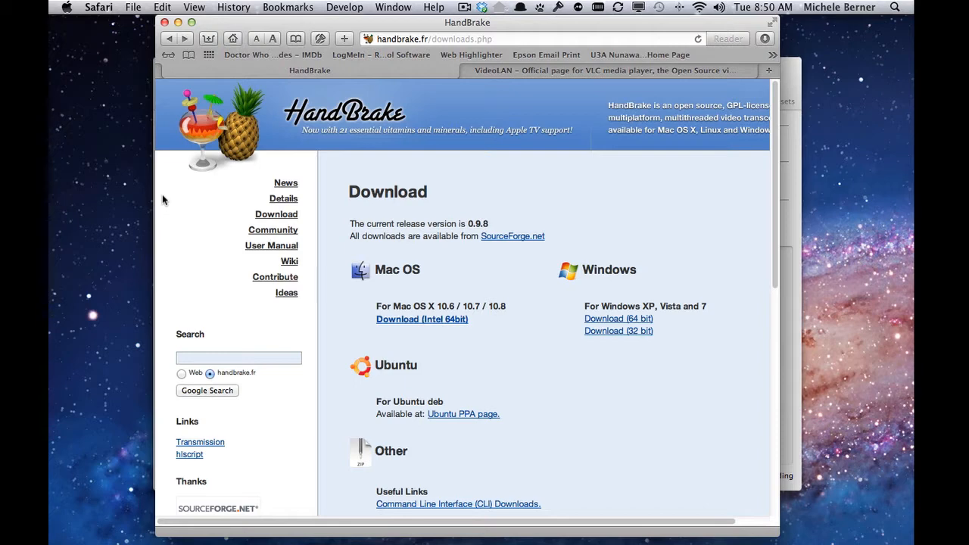
{"action": "mouse_move", "coordinate": [200, 114]}
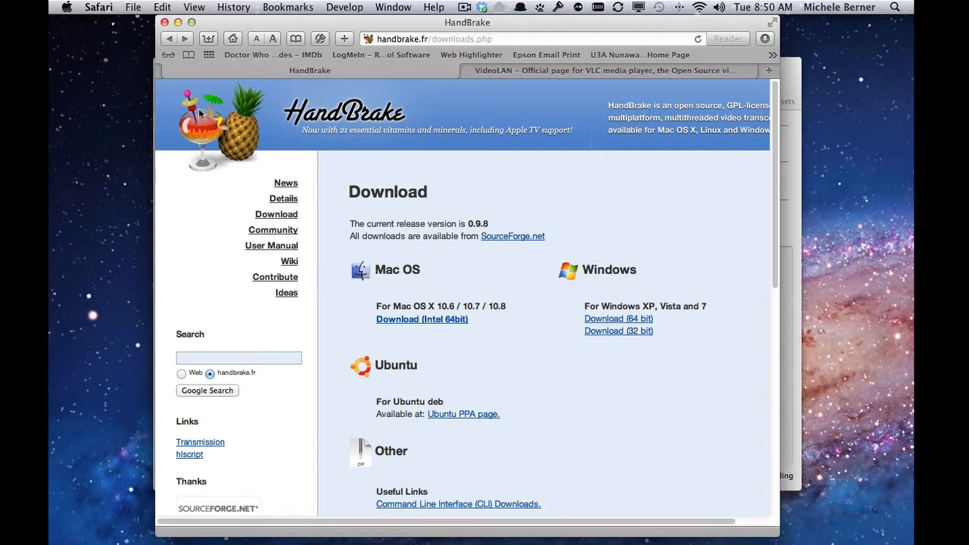
{"action": "mouse_move", "coordinate": [149, 142]}
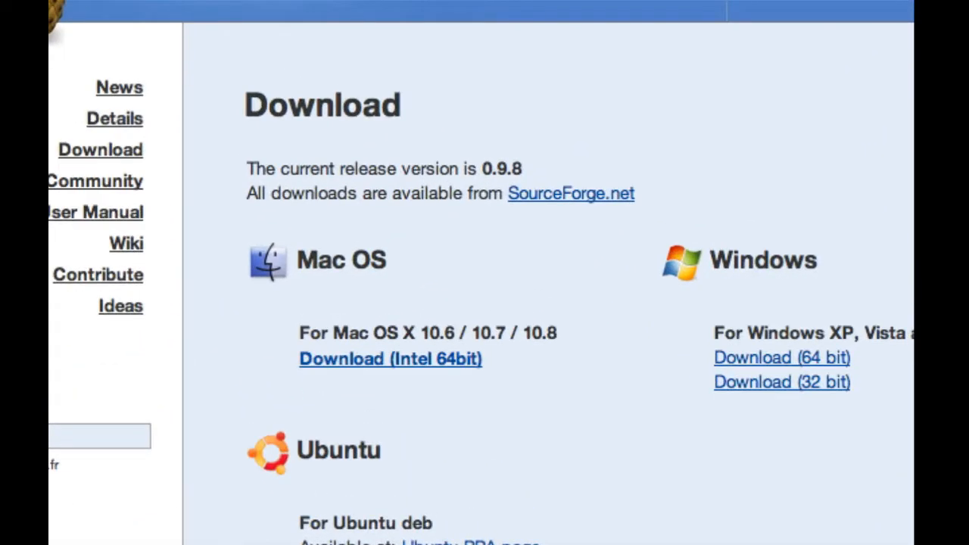
{"action": "mouse_move", "coordinate": [333, 431]}
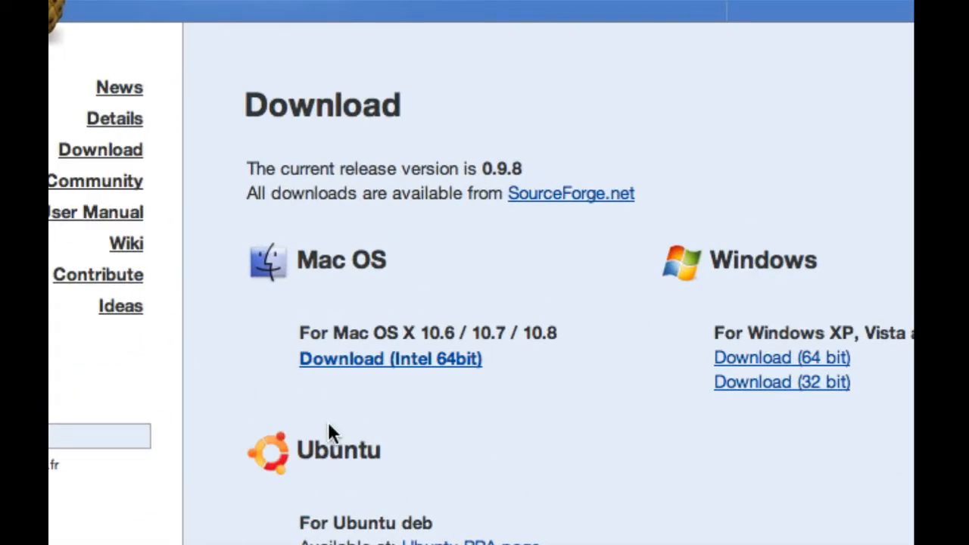
{"action": "mouse_move", "coordinate": [515, 411]}
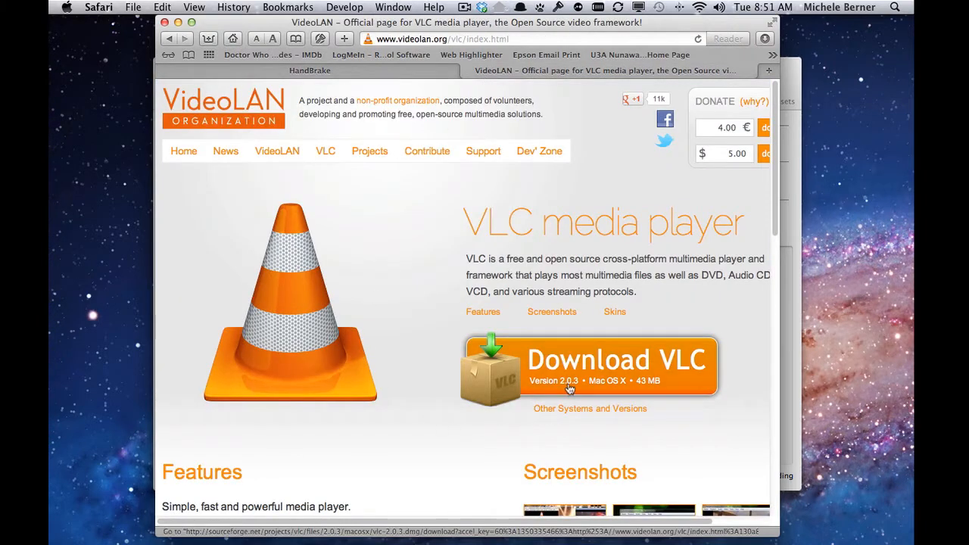
{"action": "mouse_move", "coordinate": [569, 371]}
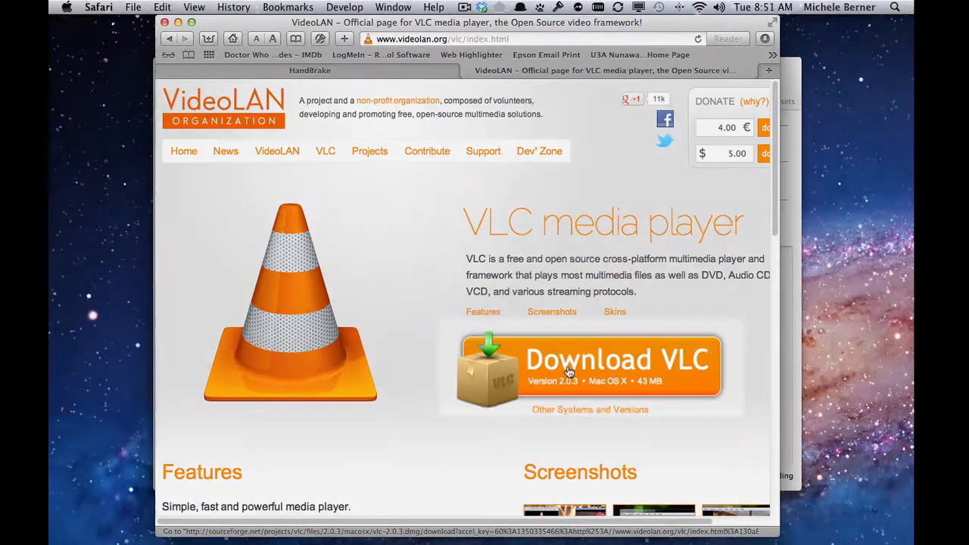
{"action": "left_click", "coordinate": [591, 370]}
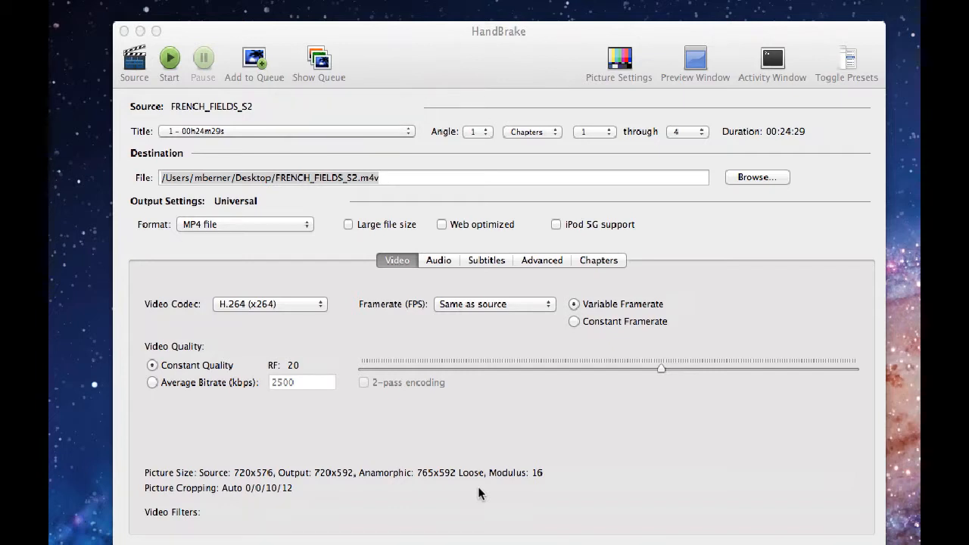
{"action": "mouse_move", "coordinate": [424, 430]}
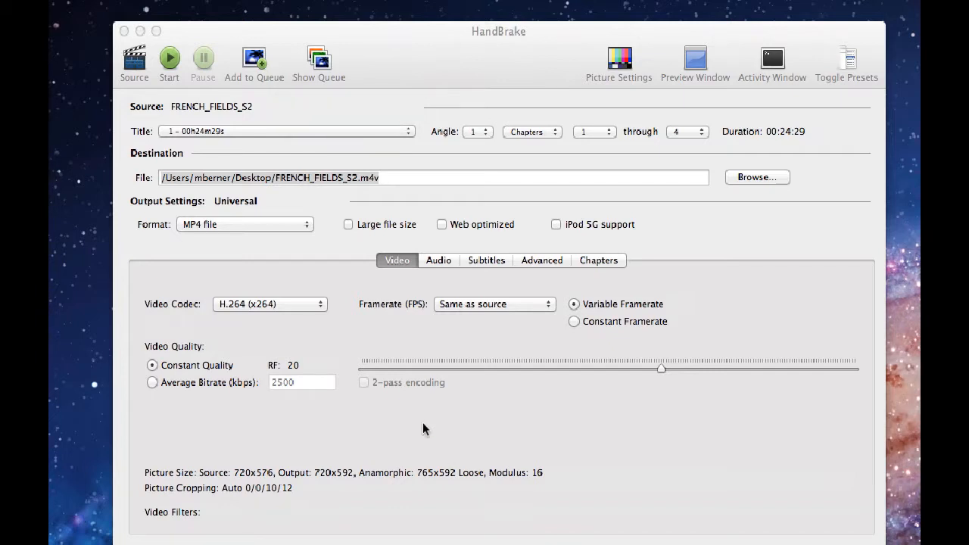
{"action": "mouse_move", "coordinate": [115, 194]}
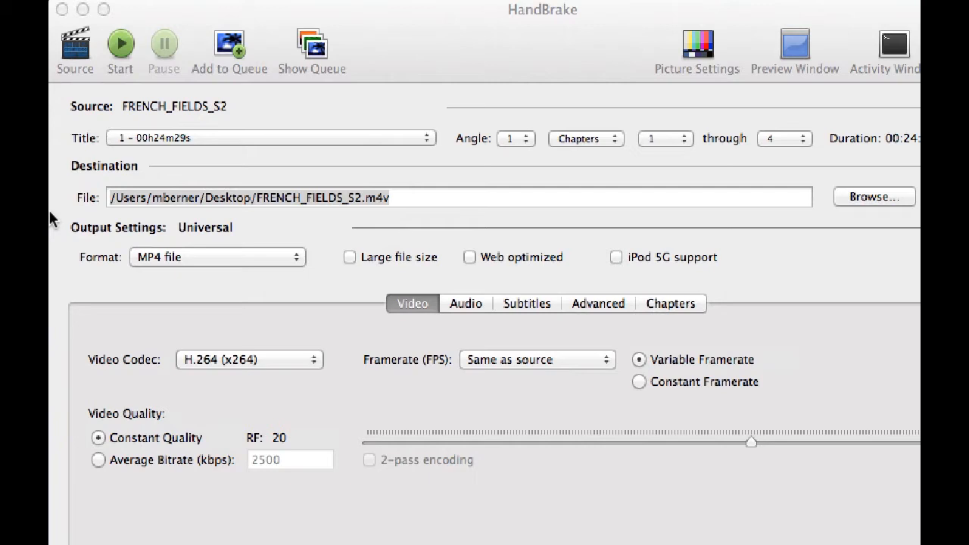
{"action": "mouse_move", "coordinate": [63, 84]}
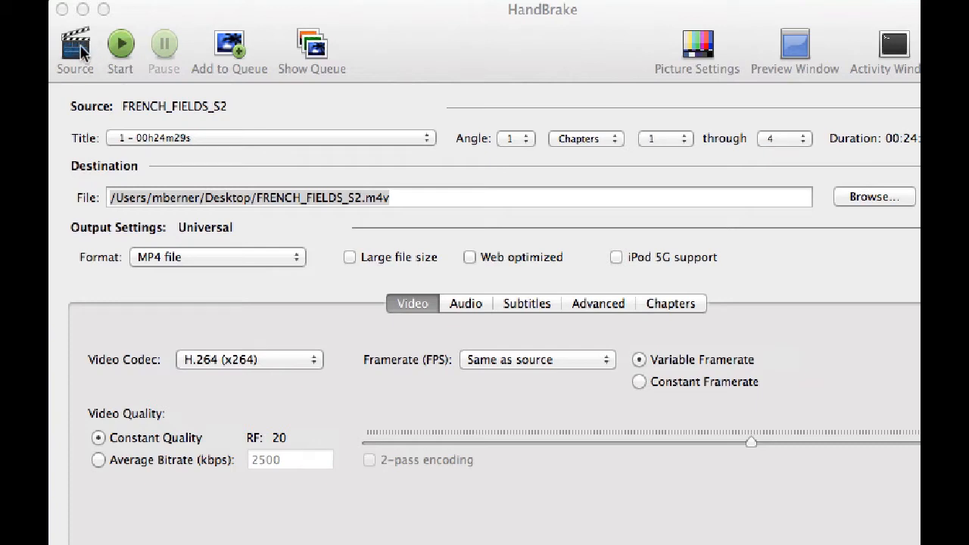
Browse Documents and Movies in the source picker, passing over IMG_0021.MOV.
{"action": "left_click", "coordinate": [74, 46]}
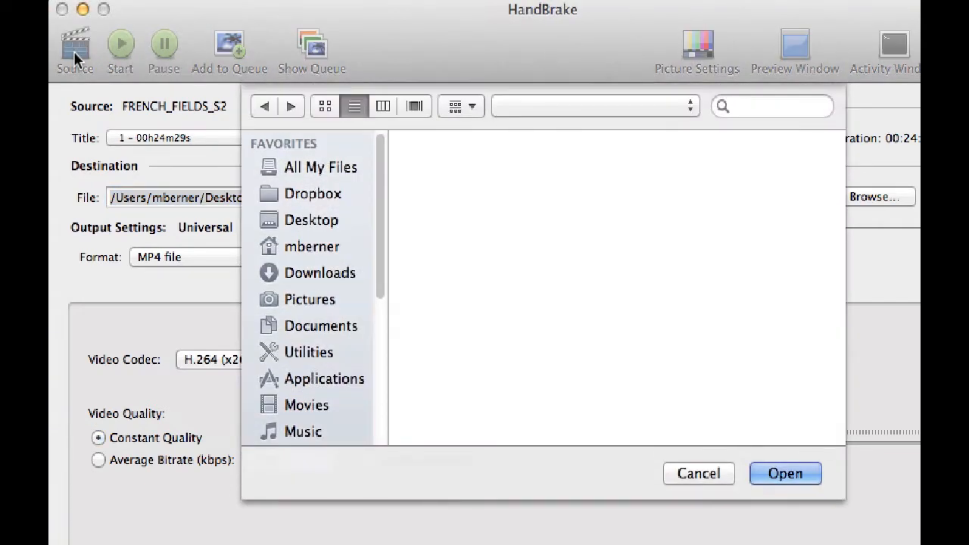
{"action": "left_click", "coordinate": [321, 325]}
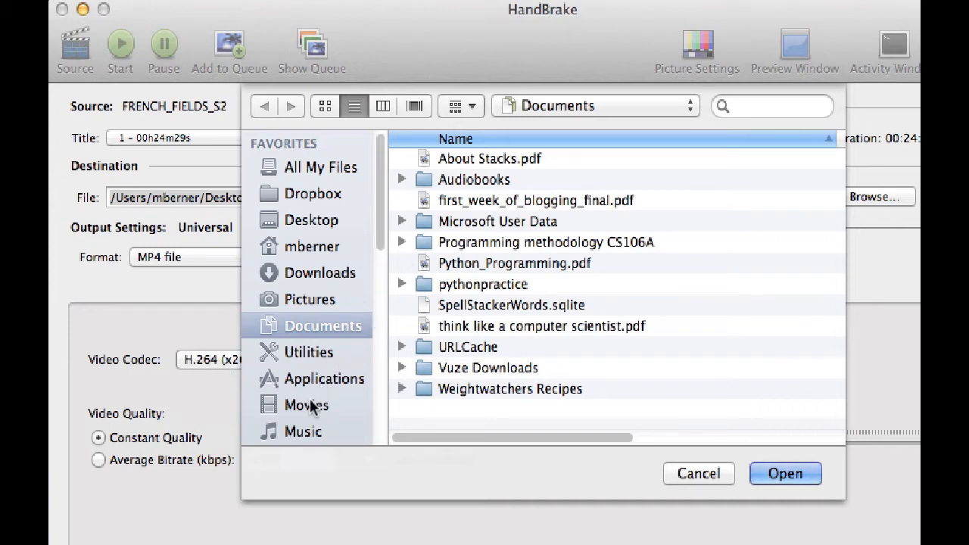
{"action": "left_click", "coordinate": [306, 406]}
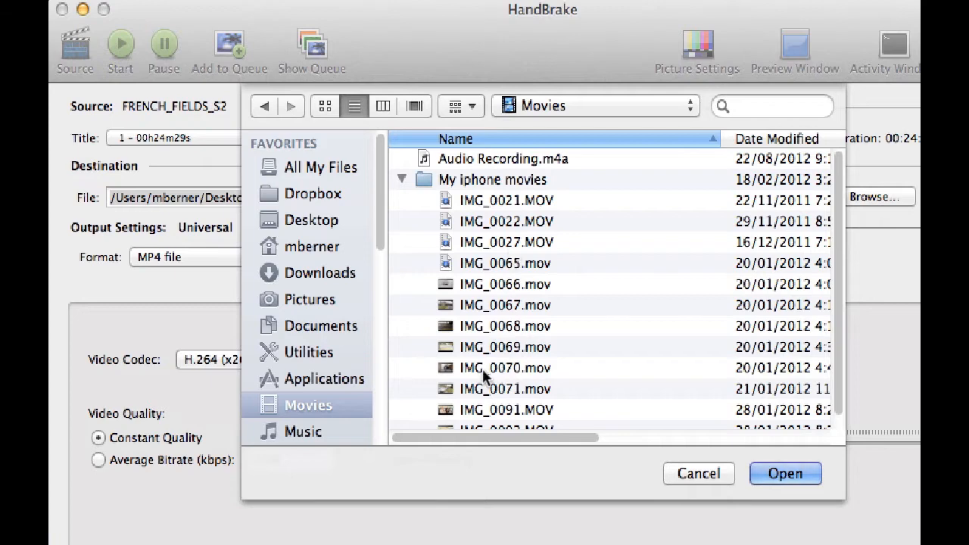
{"action": "left_click", "coordinate": [505, 200]}
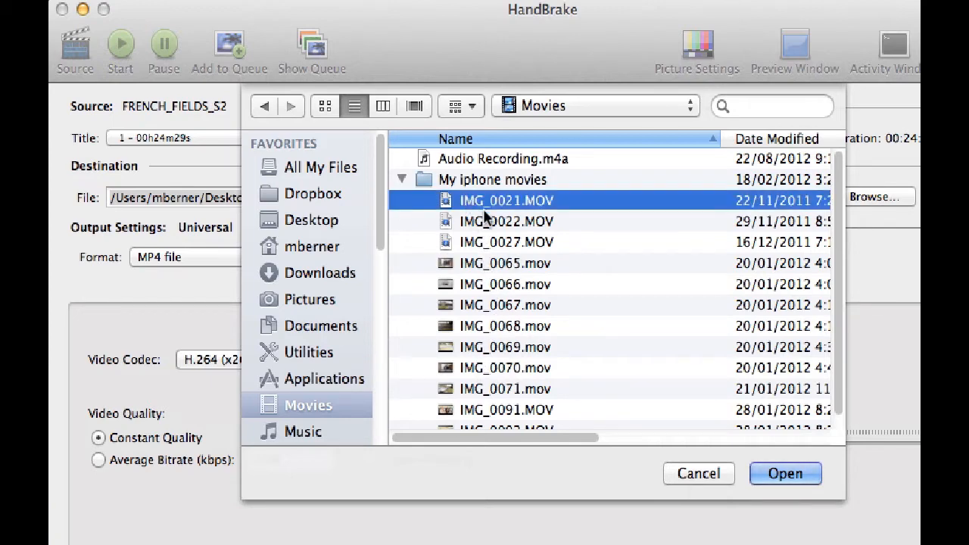
{"action": "mouse_move", "coordinate": [378, 182]}
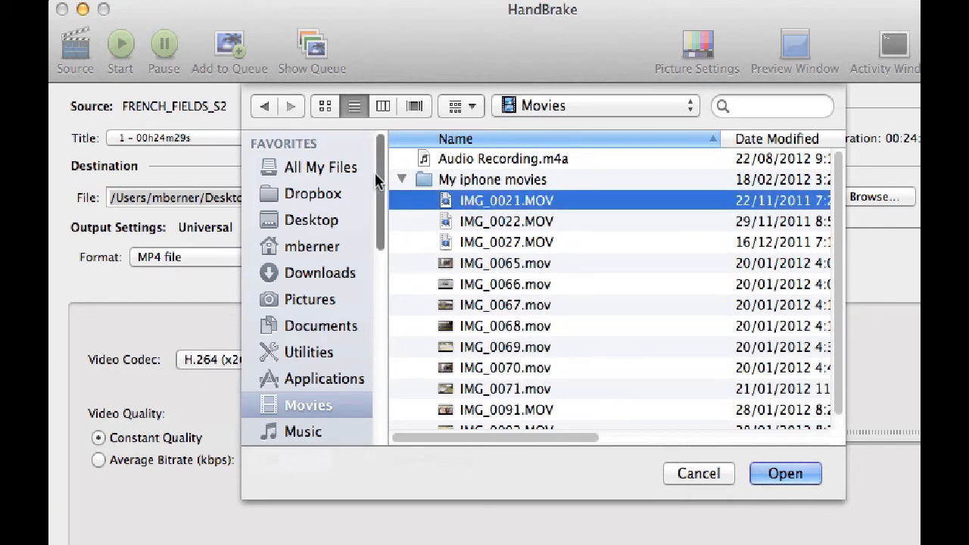
{"action": "scroll", "scroll_direction": "down", "scroll_amount": 3}
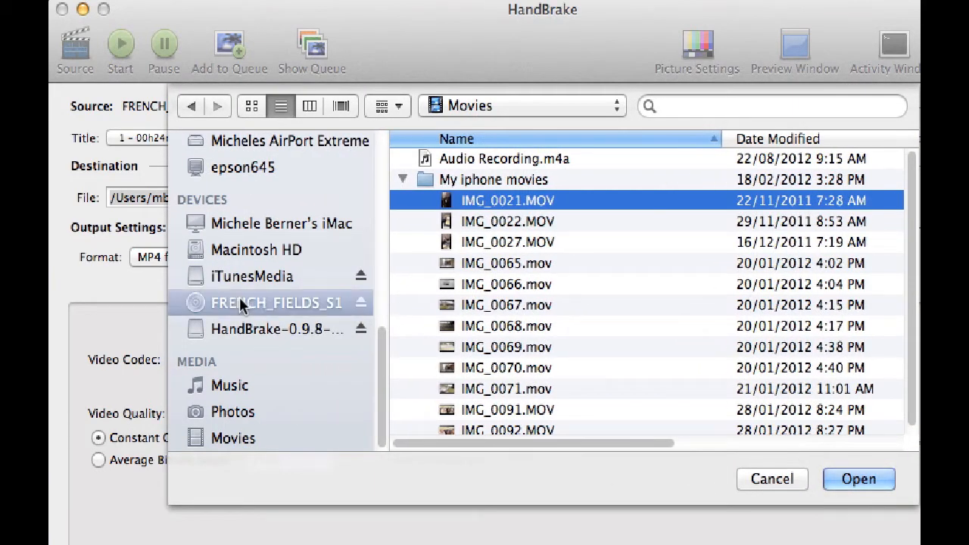
Load the VIDEO_TS folder of the FRENCH_FIELDS_S1 disc as the encode source.
{"action": "left_click", "coordinate": [275, 302]}
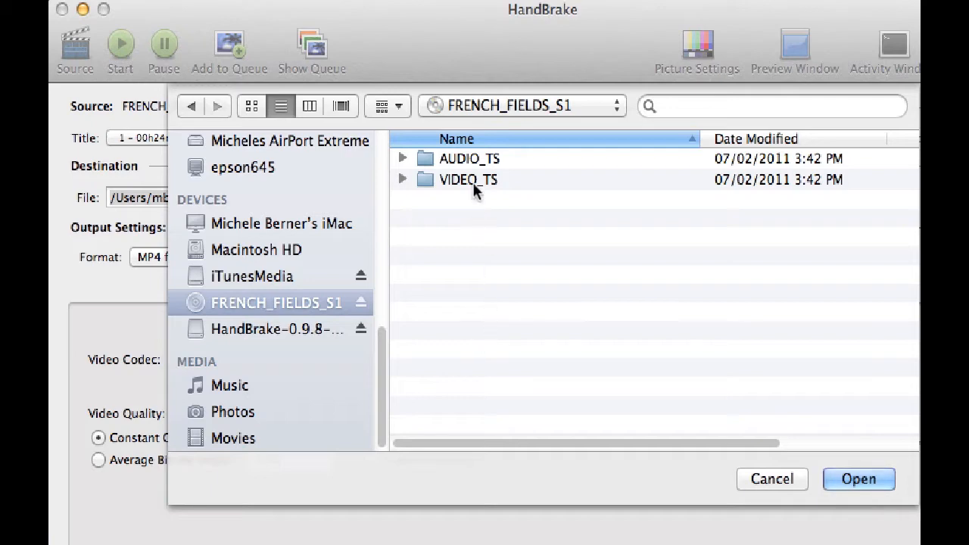
{"action": "left_click", "coordinate": [467, 179]}
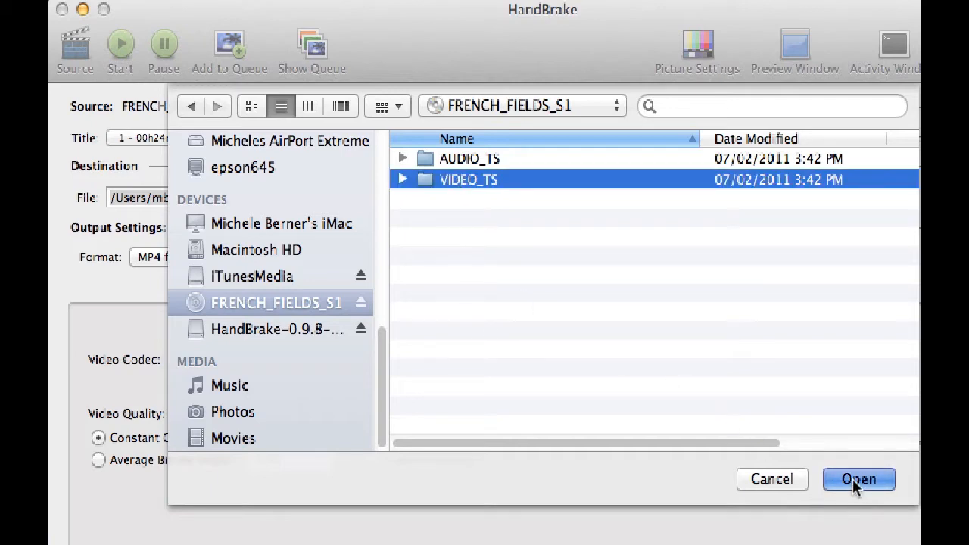
{"action": "left_click", "coordinate": [858, 478]}
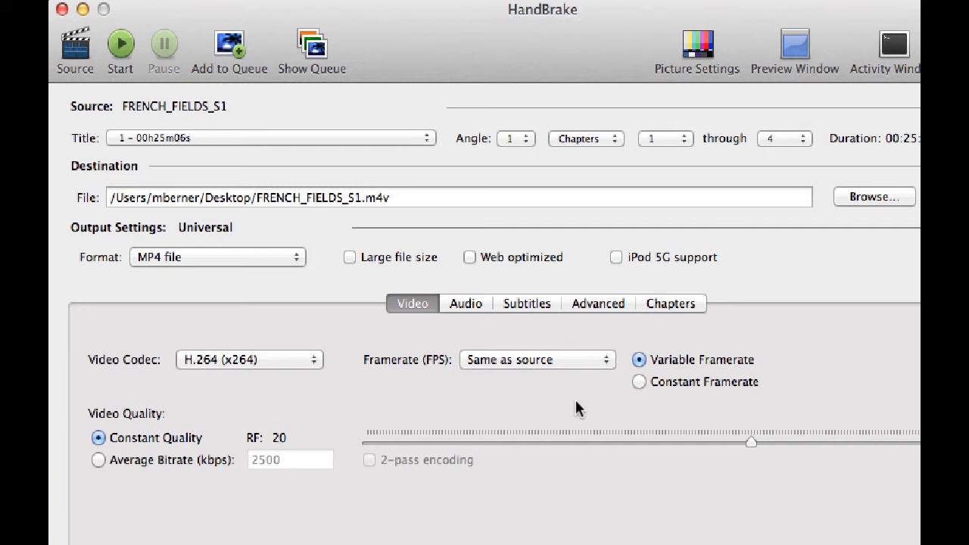
{"action": "mouse_move", "coordinate": [93, 134]}
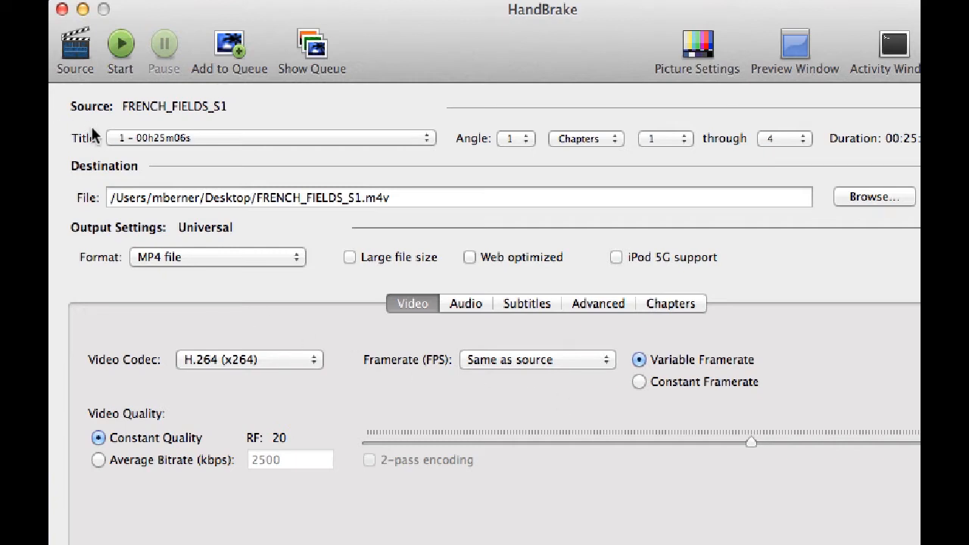
{"action": "mouse_move", "coordinate": [153, 173]}
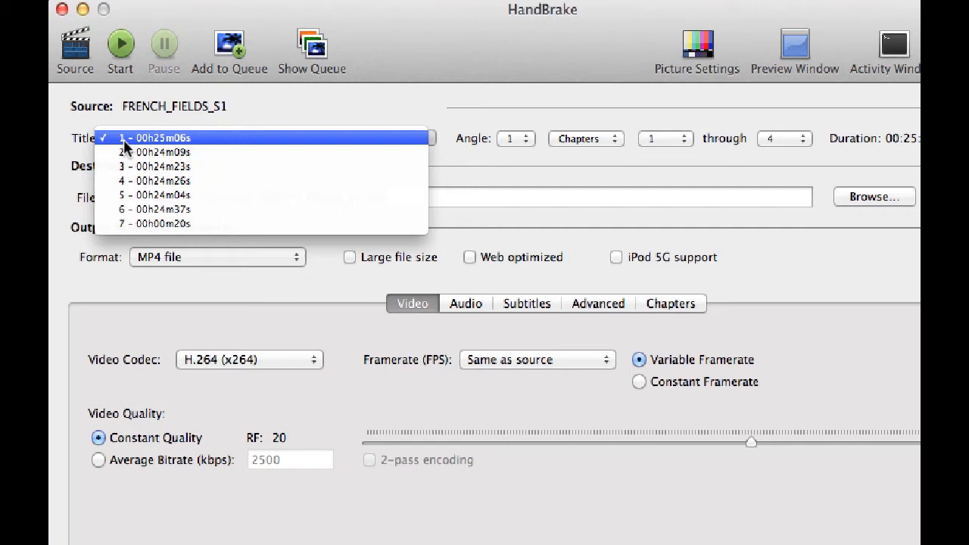
{"action": "mouse_move", "coordinate": [133, 152]}
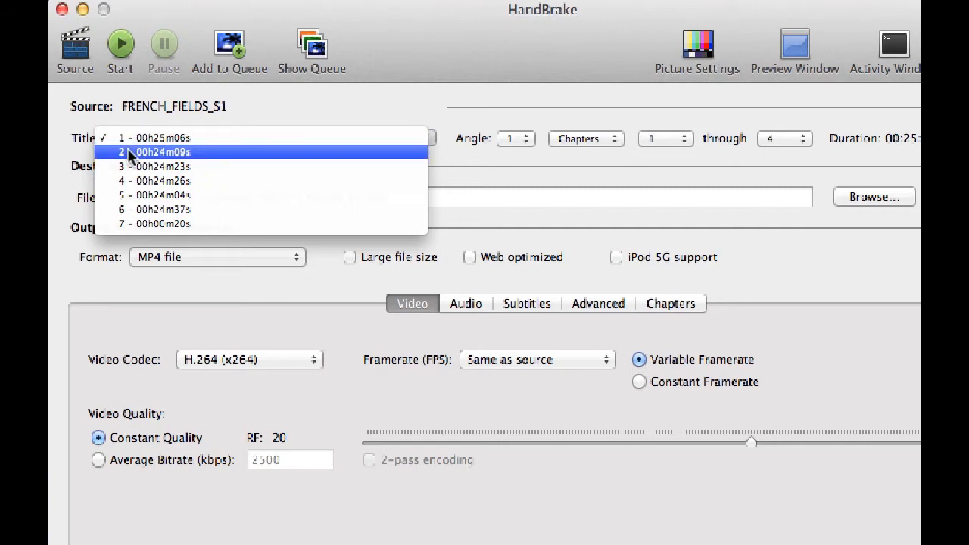
{"action": "mouse_move", "coordinate": [306, 500]}
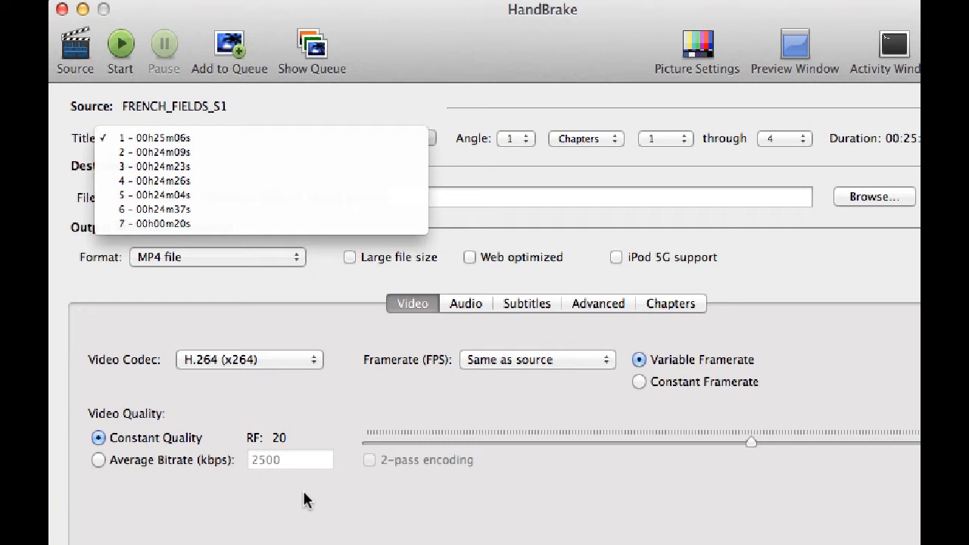
{"action": "left_click", "coordinate": [154, 136]}
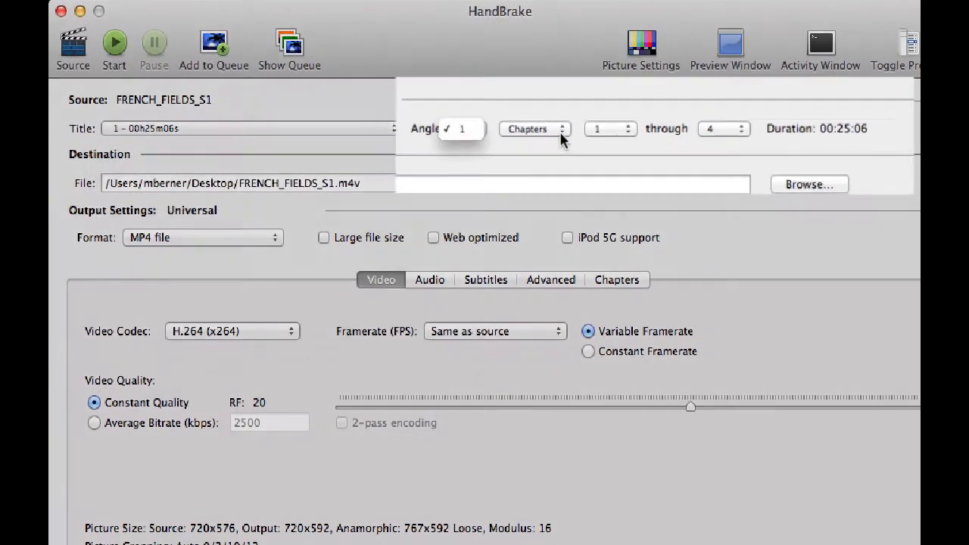
{"action": "left_click", "coordinate": [534, 127]}
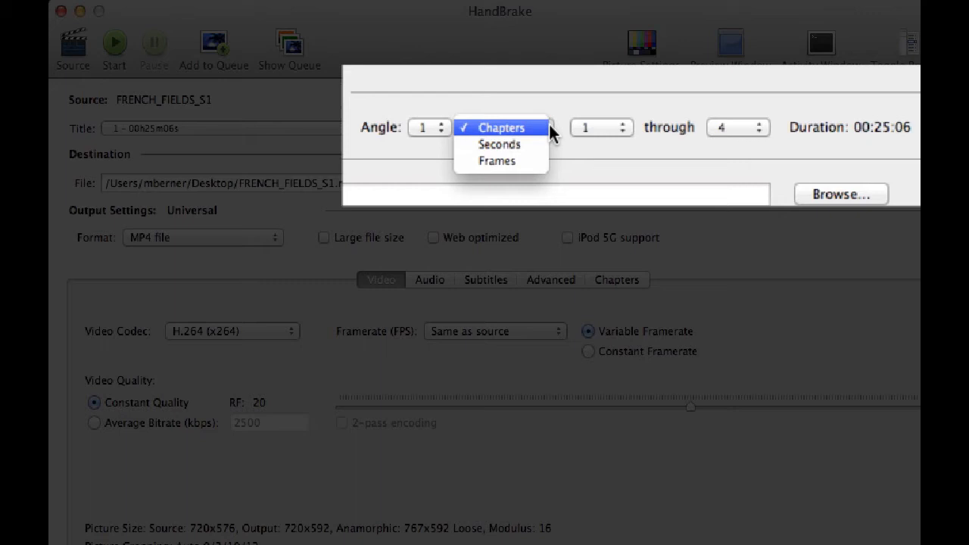
{"action": "left_click", "coordinate": [499, 127]}
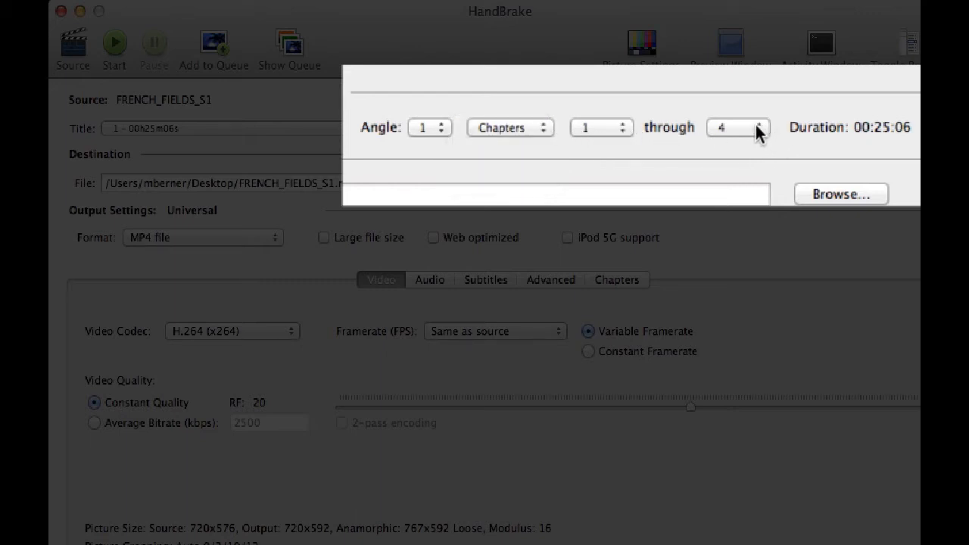
{"action": "left_click", "coordinate": [737, 127]}
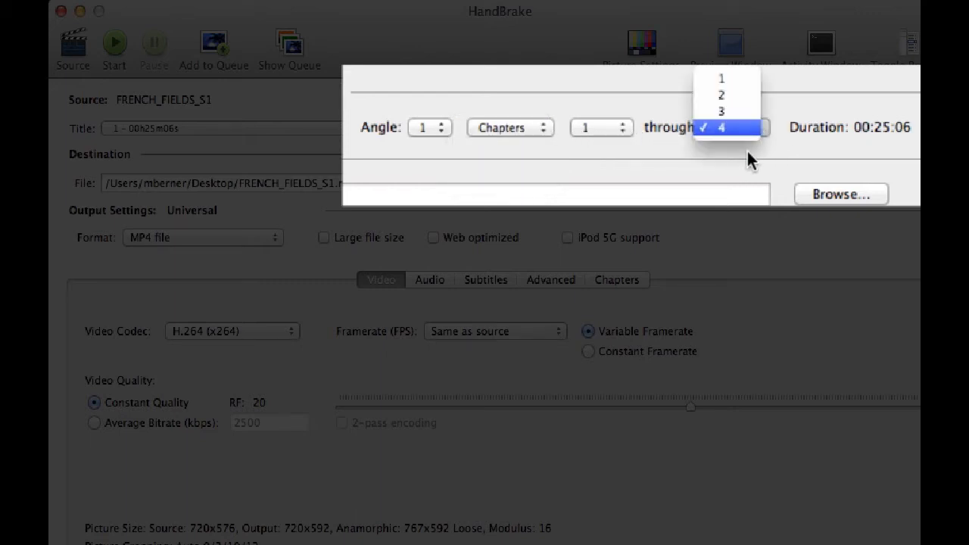
{"action": "left_click", "coordinate": [721, 127]}
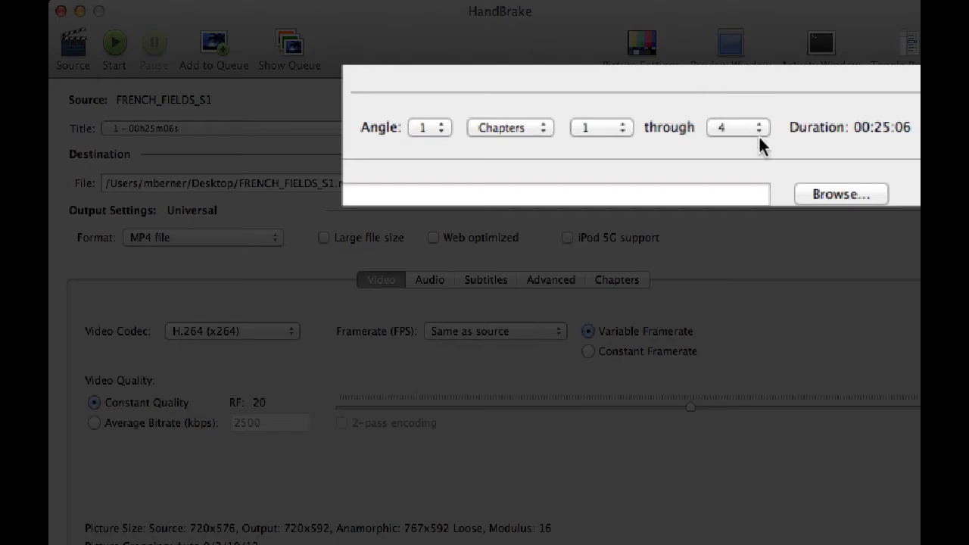
{"action": "mouse_move", "coordinate": [75, 197]}
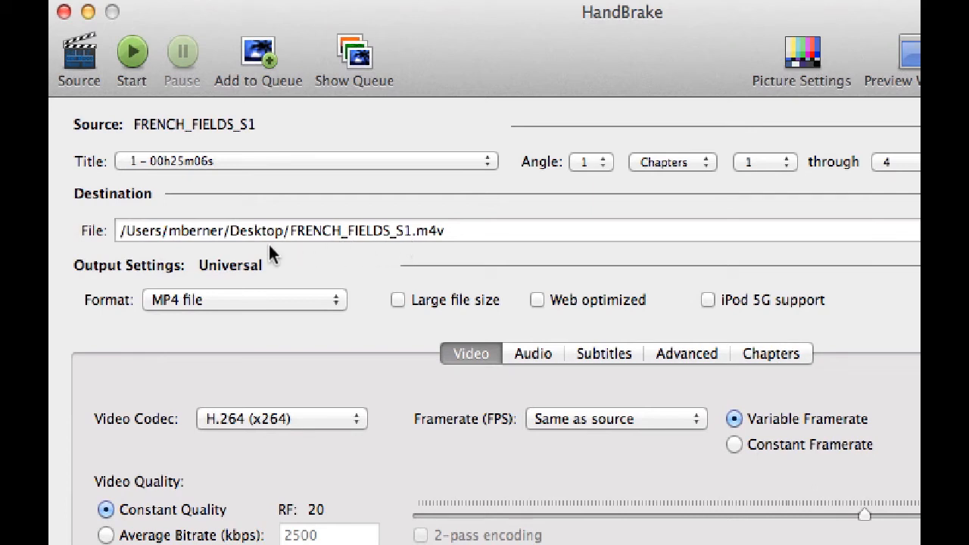
{"action": "mouse_move", "coordinate": [302, 242]}
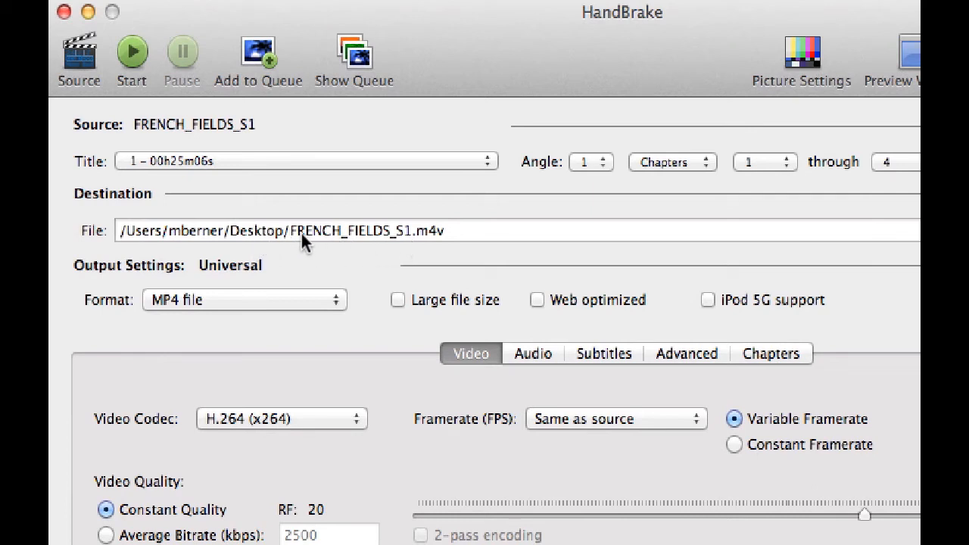
{"action": "mouse_move", "coordinate": [320, 242]}
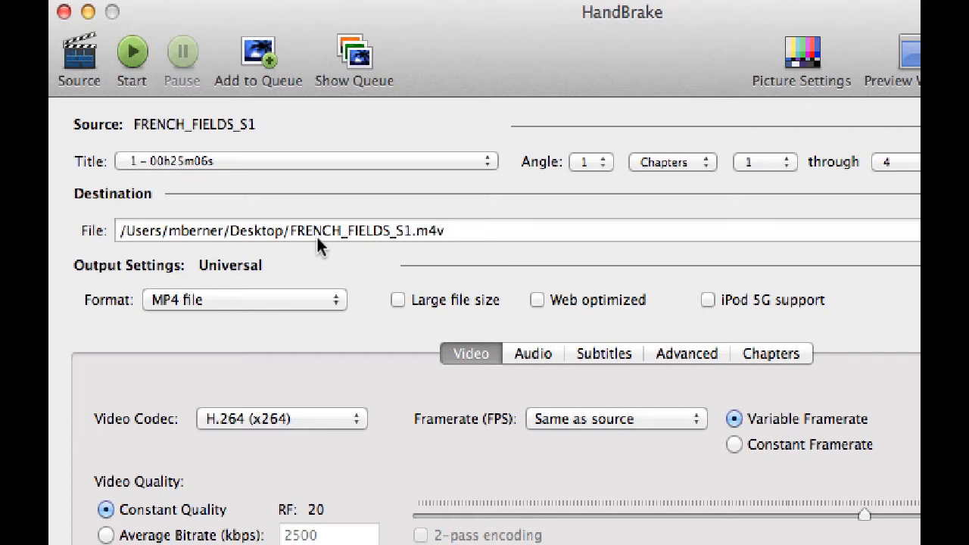
{"action": "mouse_move", "coordinate": [409, 245]}
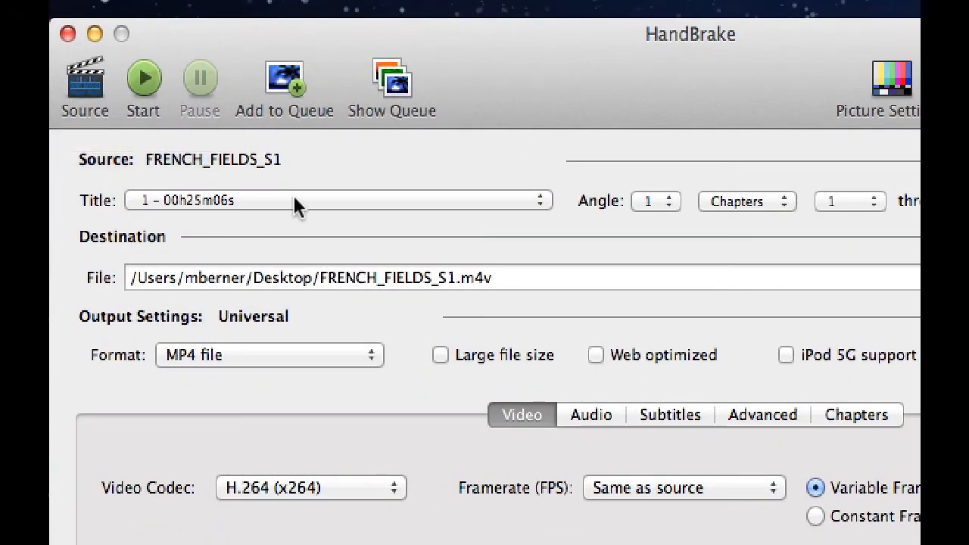
{"action": "mouse_move", "coordinate": [336, 178]}
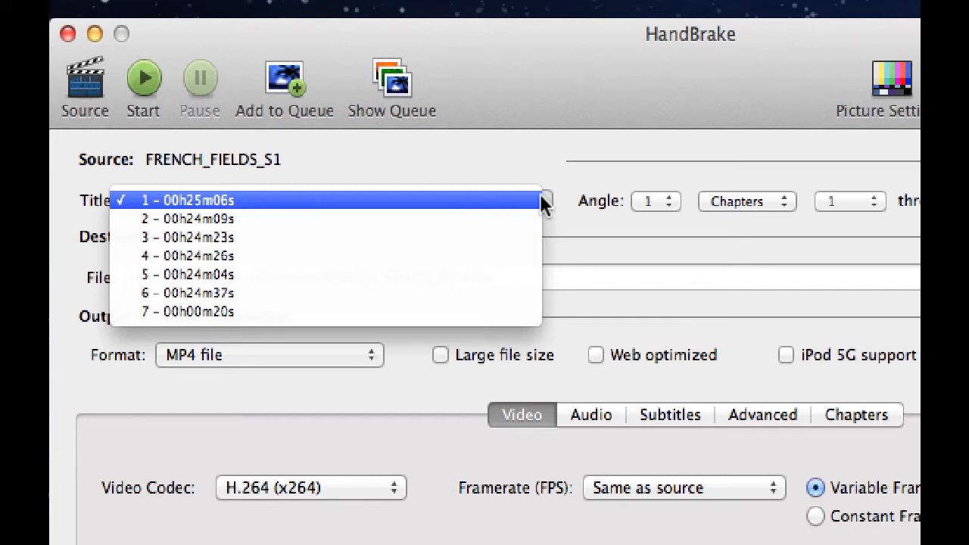
{"action": "left_click", "coordinate": [184, 199]}
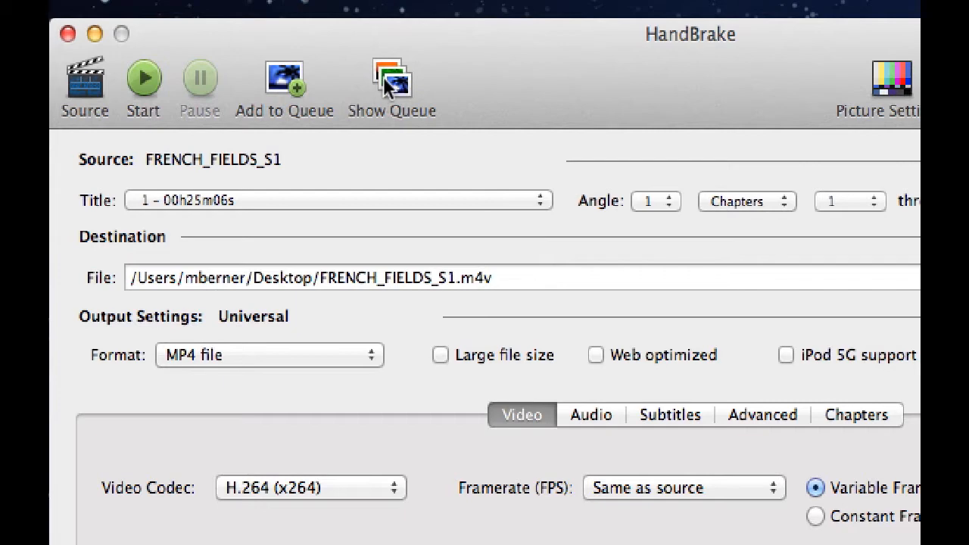
{"action": "left_click", "coordinate": [390, 79]}
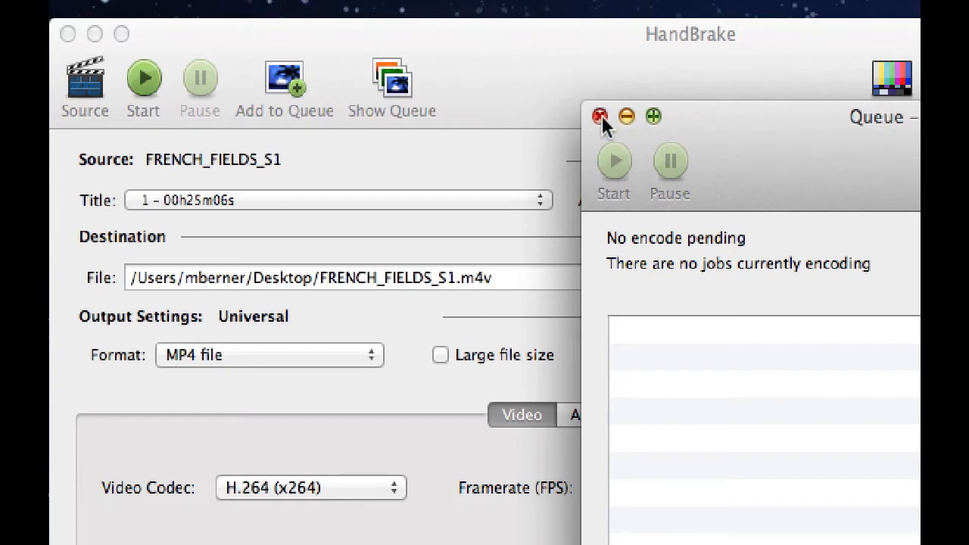
{"action": "left_click", "coordinate": [599, 115]}
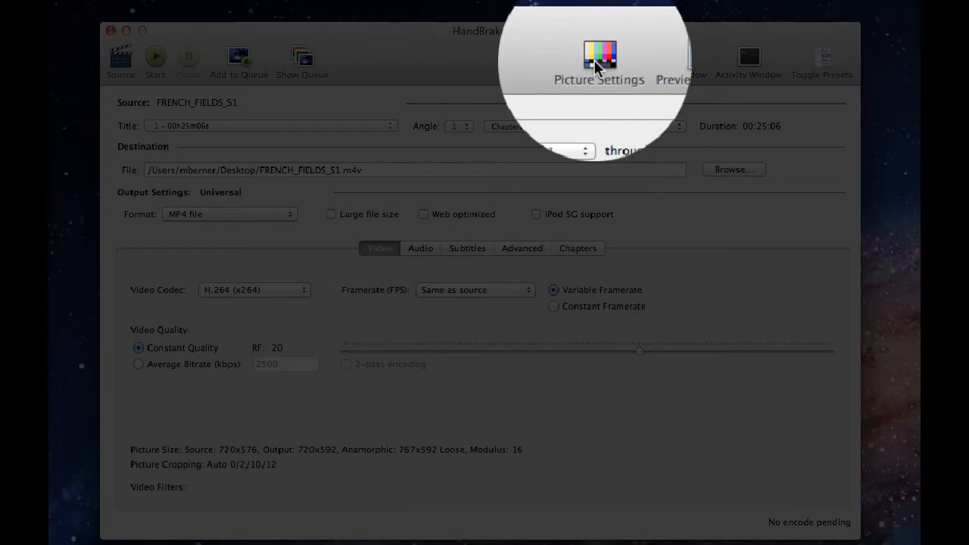
Review the 720x592 picture size and custom cropping settings, then dismiss them.
{"action": "left_click", "coordinate": [599, 60]}
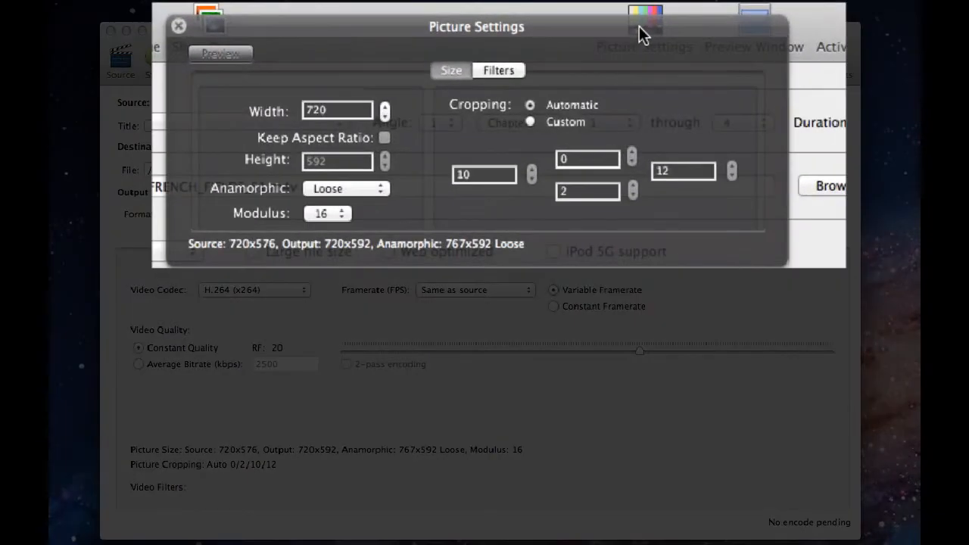
{"action": "mouse_move", "coordinate": [424, 233]}
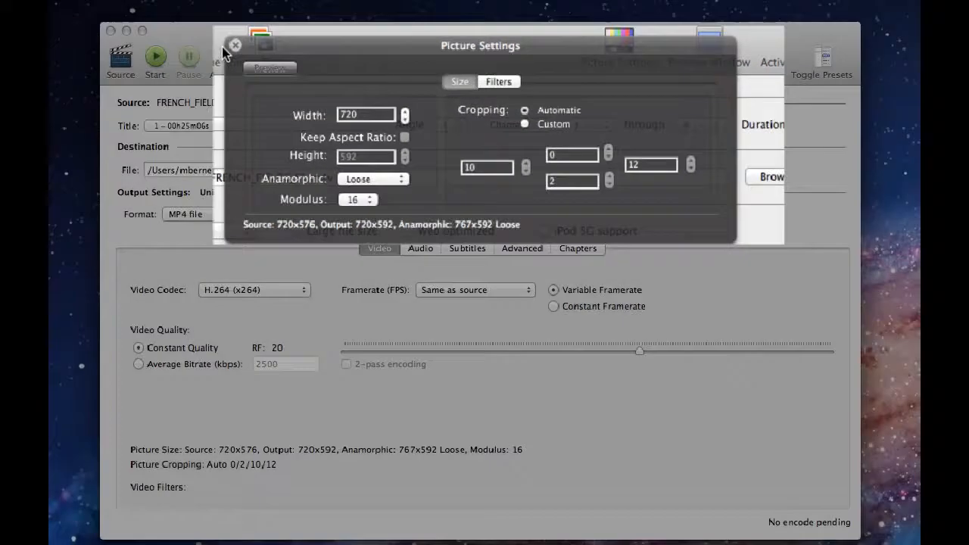
{"action": "left_click", "coordinate": [235, 45]}
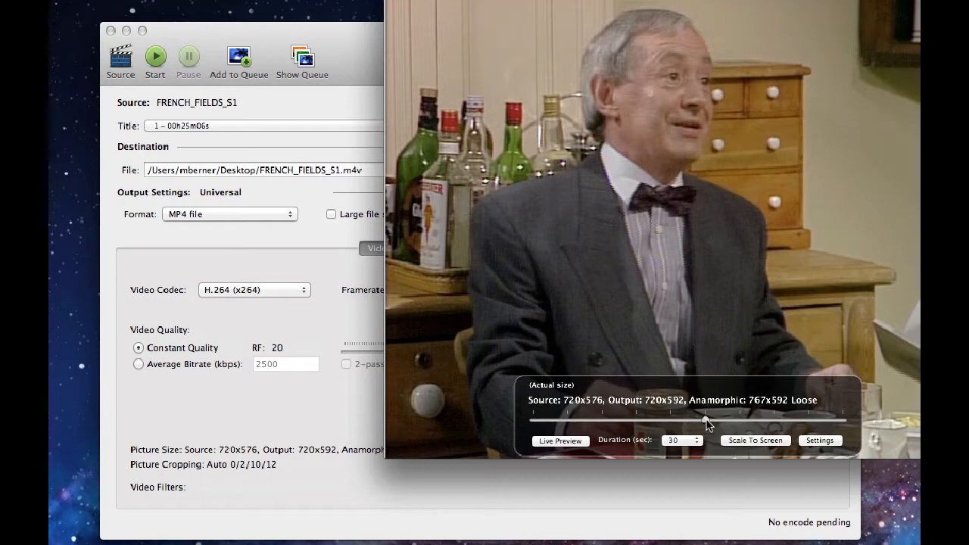
{"action": "mouse_move", "coordinate": [484, 409]}
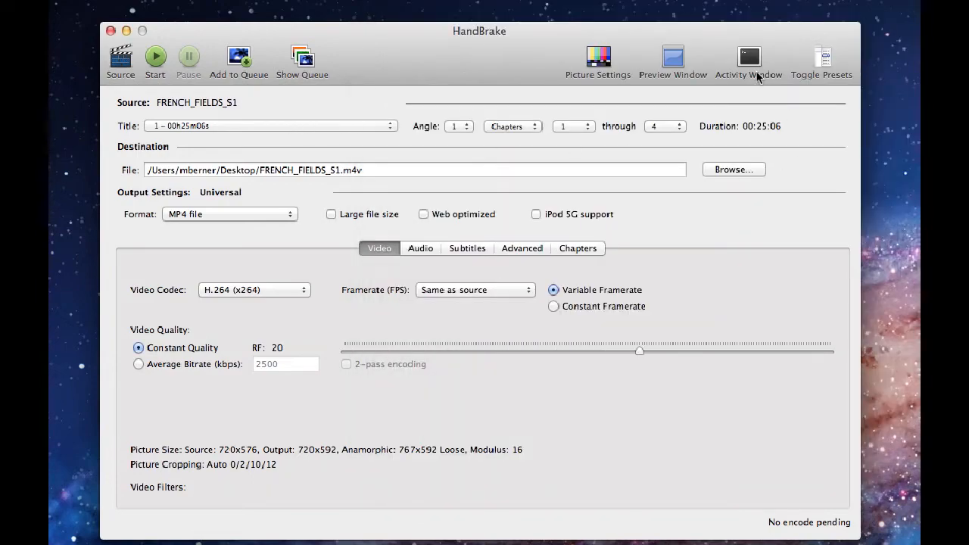
Show the presets drawer with Universal selected beside the main settings.
{"action": "left_click", "coordinate": [747, 61]}
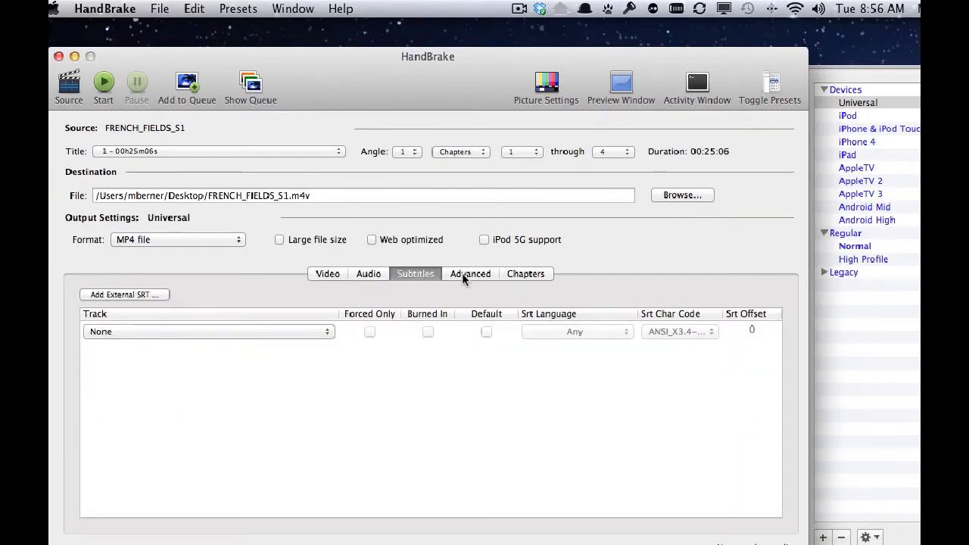
{"action": "left_click", "coordinate": [469, 272]}
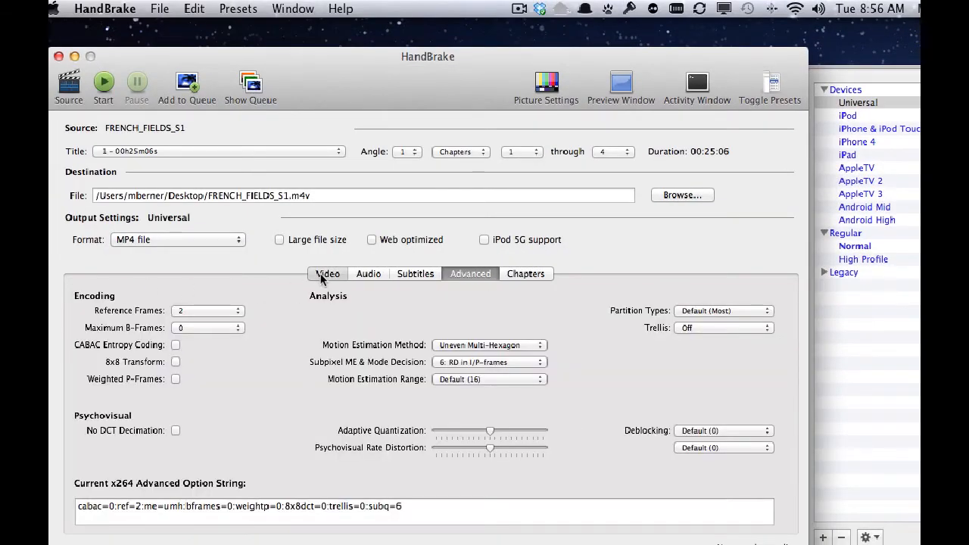
{"action": "left_click", "coordinate": [327, 273]}
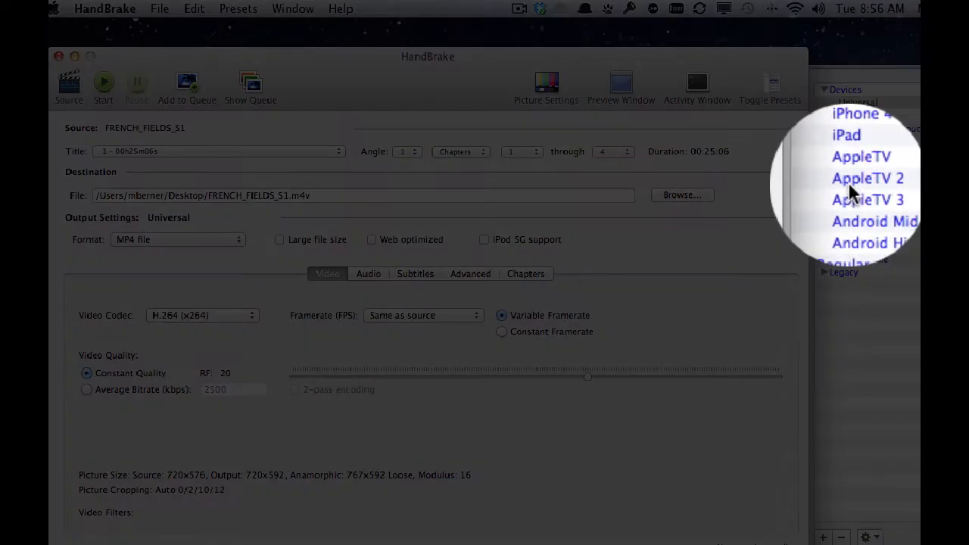
{"action": "left_click", "coordinate": [867, 178]}
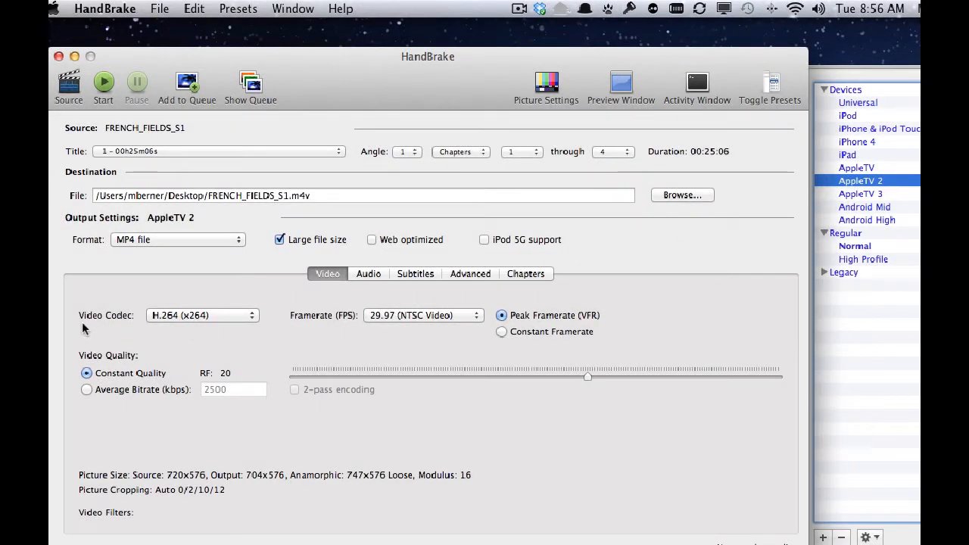
{"action": "mouse_move", "coordinate": [212, 327]}
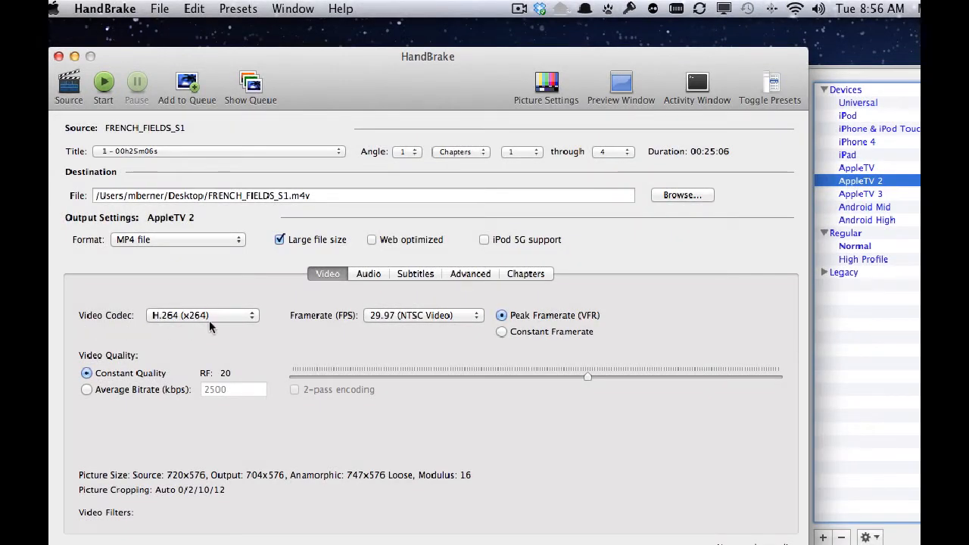
{"action": "mouse_move", "coordinate": [851, 200]}
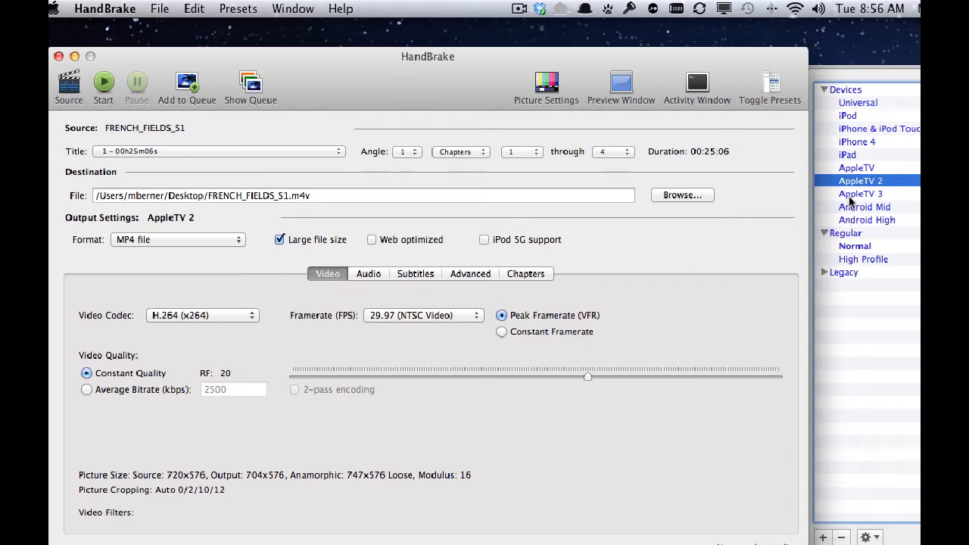
{"action": "left_click", "coordinate": [860, 194]}
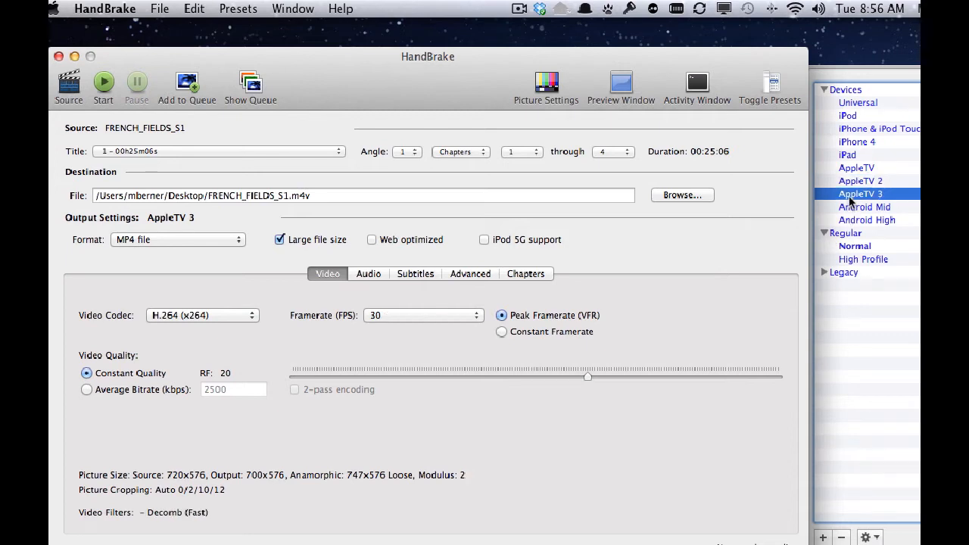
{"action": "left_click", "coordinate": [848, 155]}
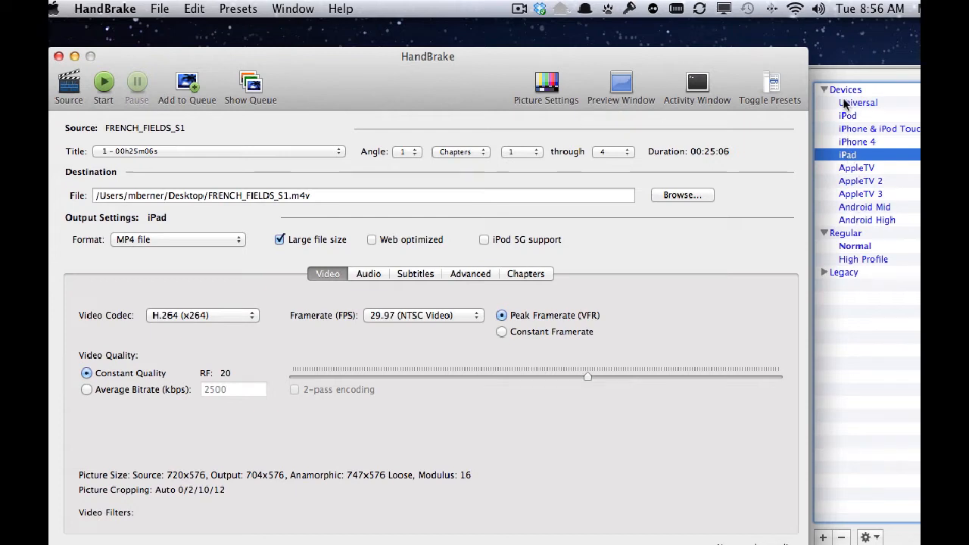
{"action": "left_click", "coordinate": [857, 103]}
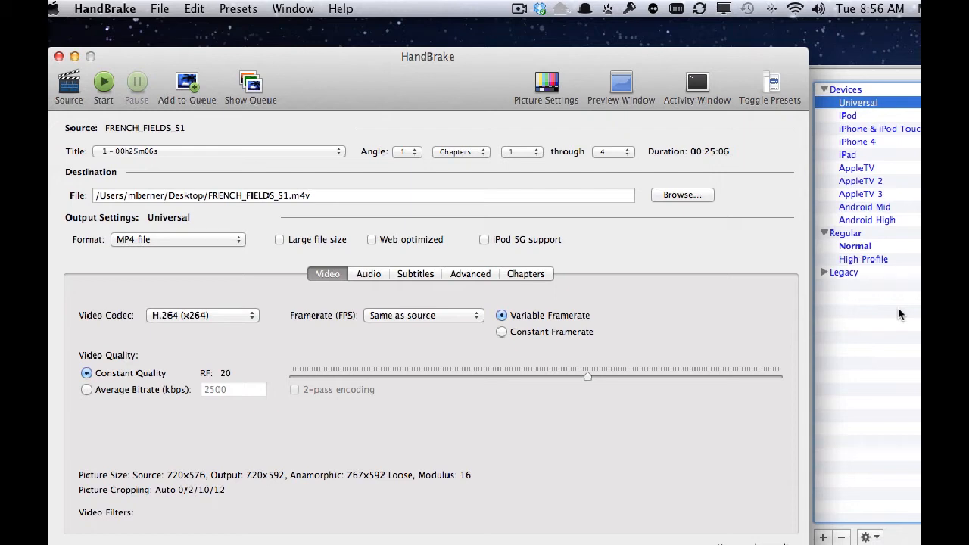
{"action": "mouse_move", "coordinate": [847, 212]}
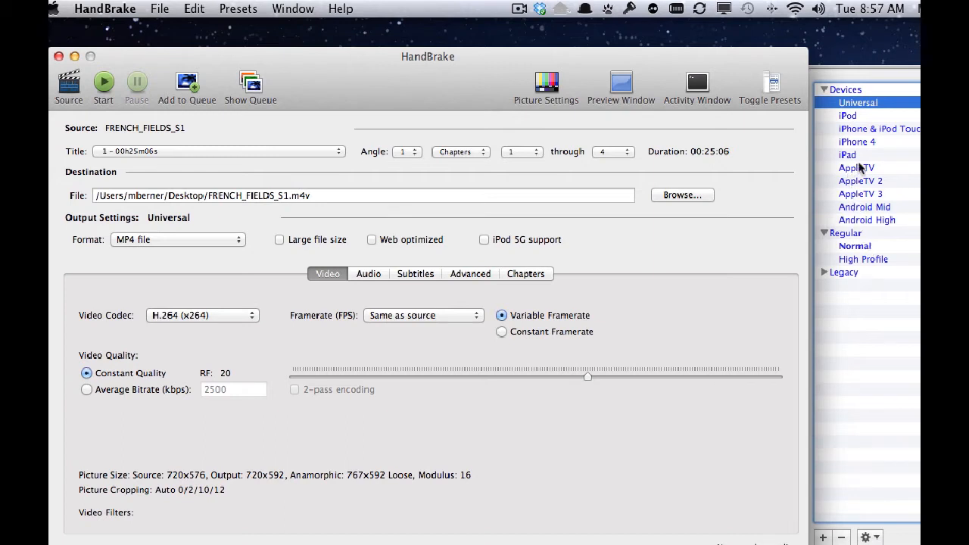
{"action": "double_click", "coordinate": [857, 103]}
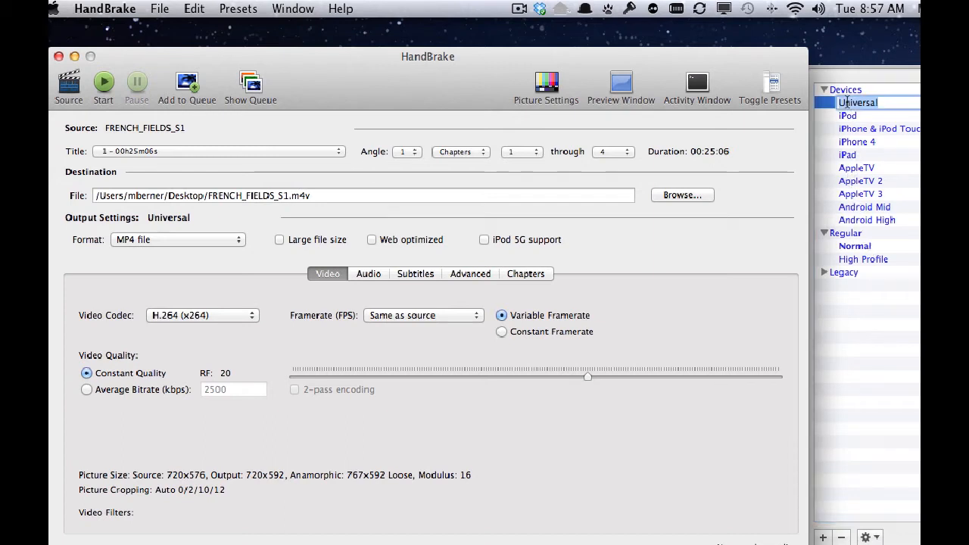
{"action": "left_click", "coordinate": [863, 206]}
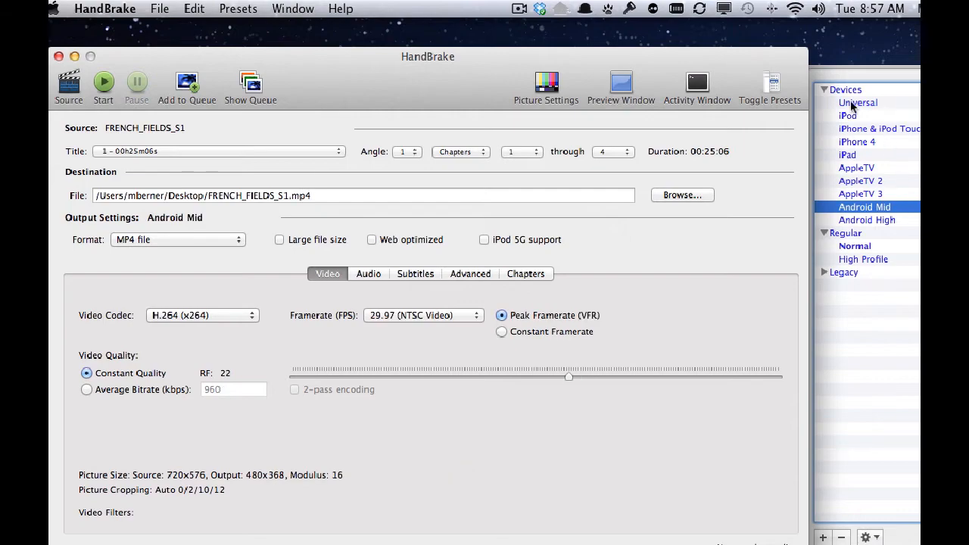
{"action": "left_click", "coordinate": [857, 103]}
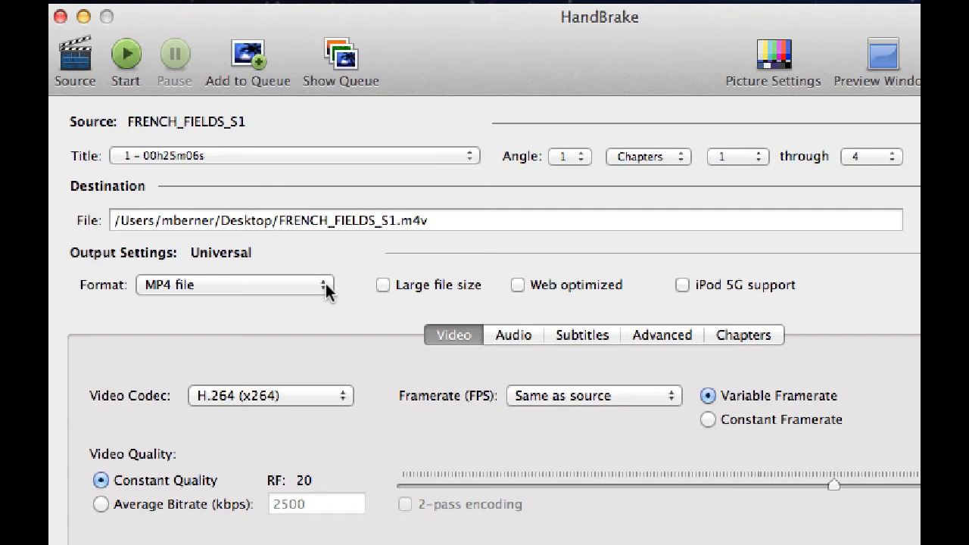
Keep MP4 as the output container and review the English AC3-to-AAC audio tracks.
{"action": "left_click", "coordinate": [235, 285]}
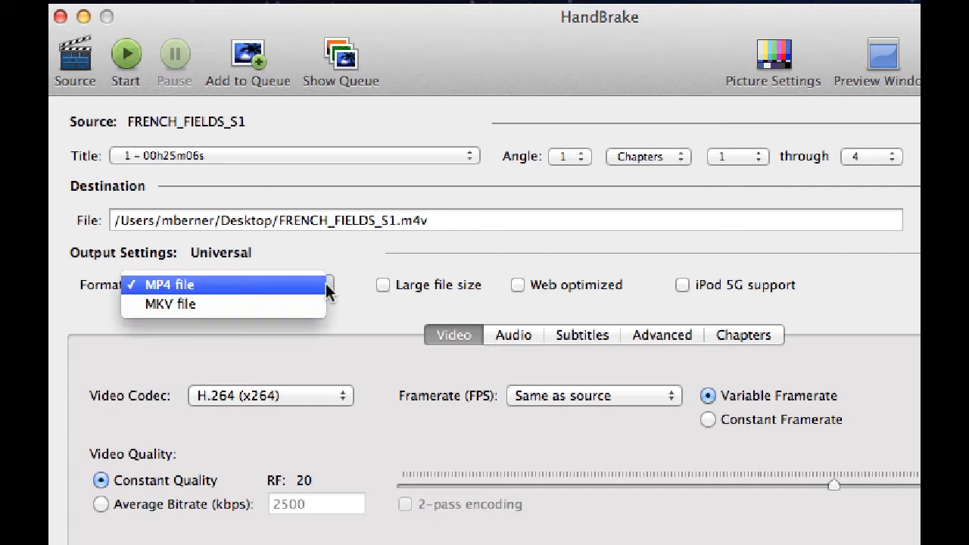
{"action": "left_click", "coordinate": [170, 284]}
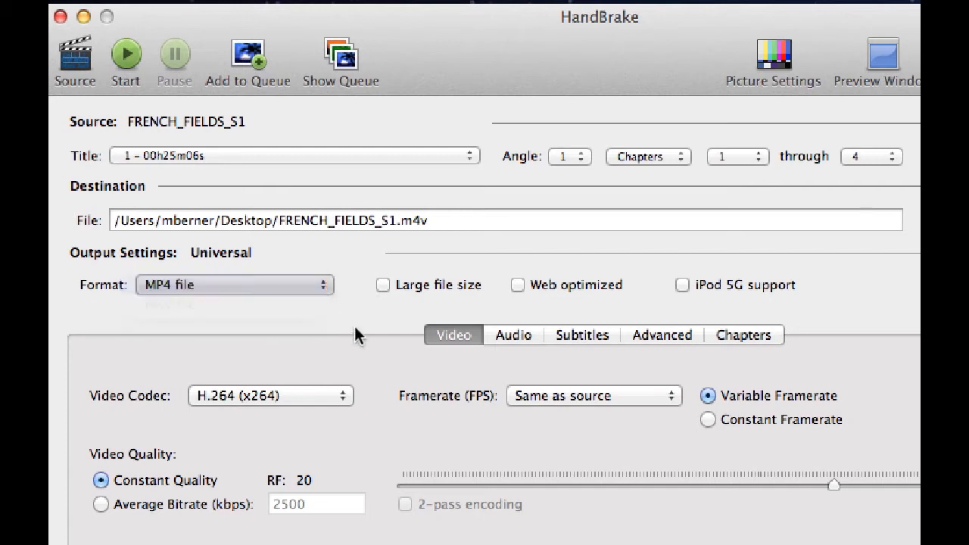
{"action": "mouse_move", "coordinate": [536, 300]}
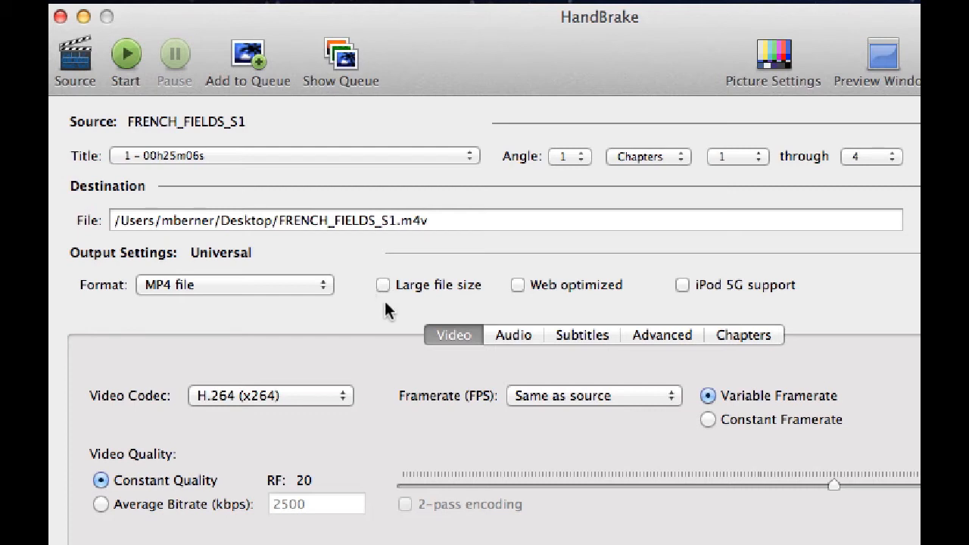
{"action": "mouse_move", "coordinate": [522, 382]}
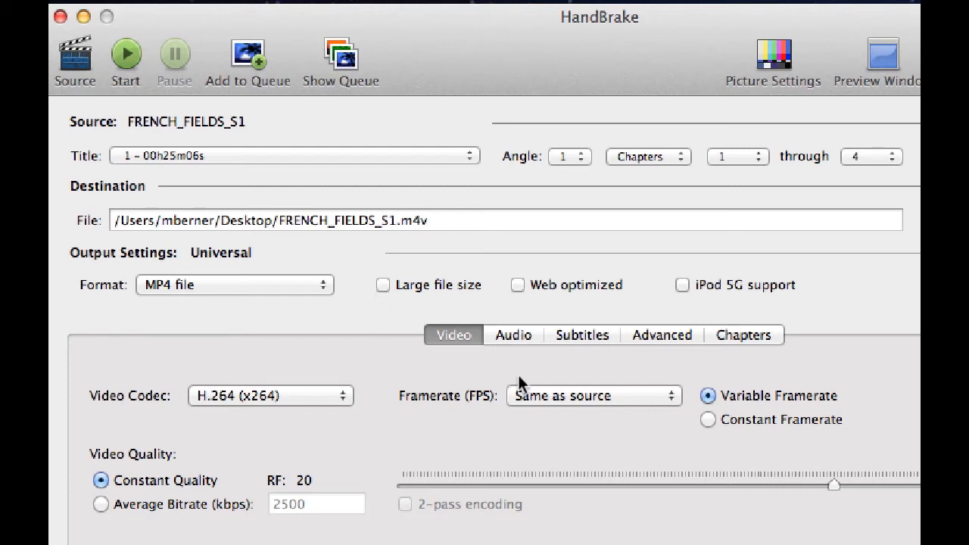
{"action": "left_click", "coordinate": [512, 335]}
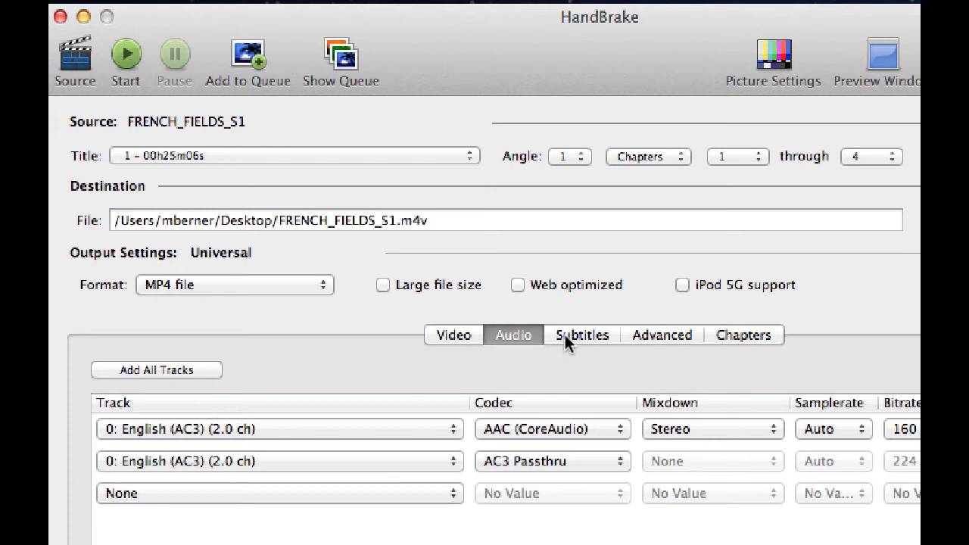
Leave the episode with no subtitle track selected.
{"action": "left_click", "coordinate": [581, 335]}
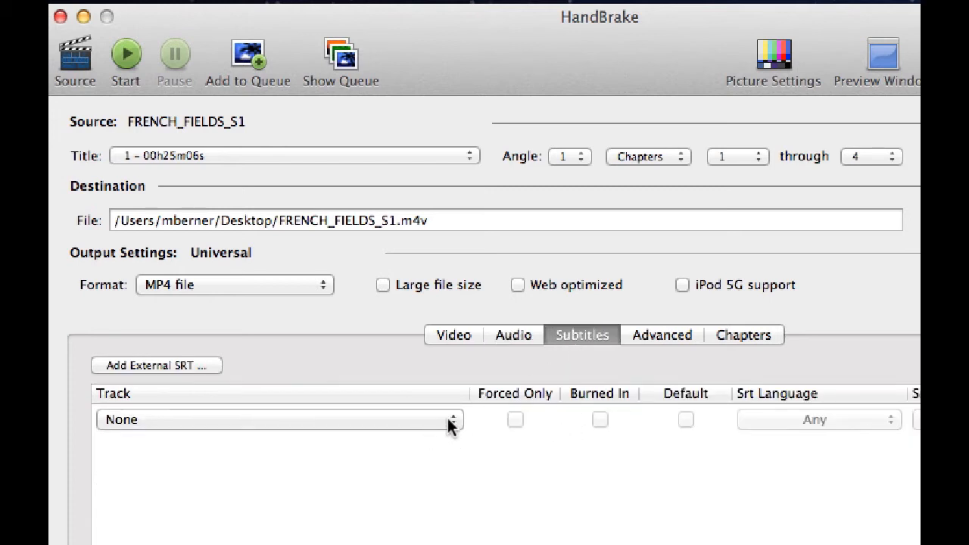
{"action": "left_click", "coordinate": [278, 419]}
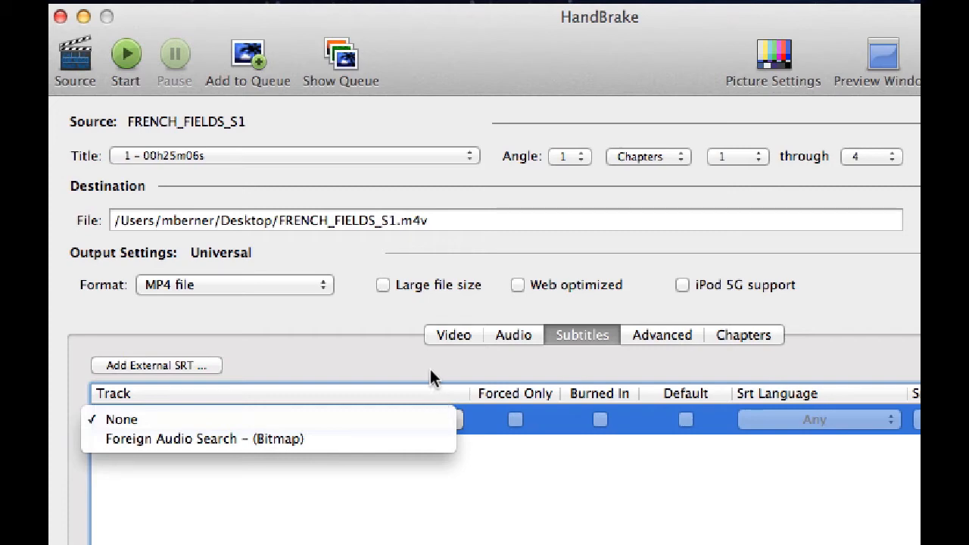
{"action": "left_click", "coordinate": [121, 418]}
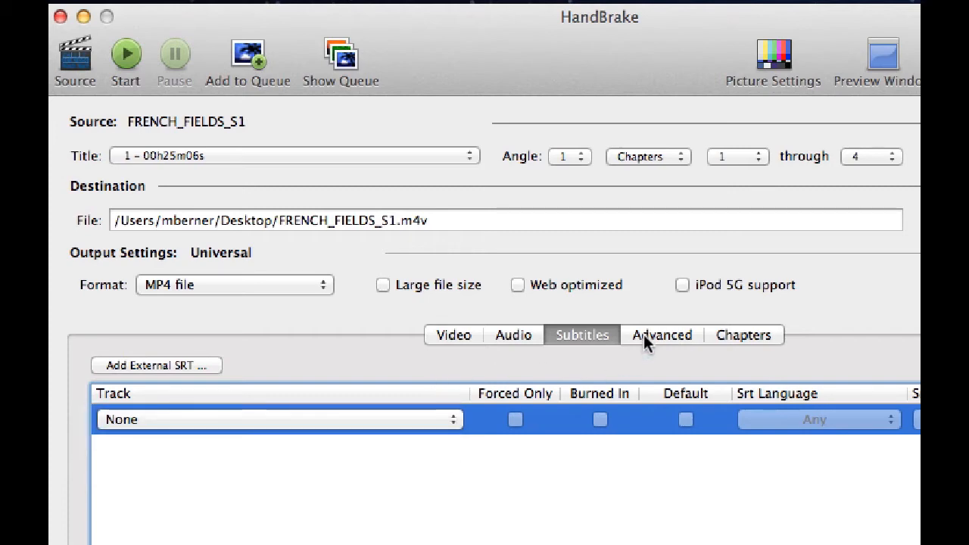
Review the advanced options and chapter markers 1–4, returning to H.264 video settings.
{"action": "left_click", "coordinate": [660, 335]}
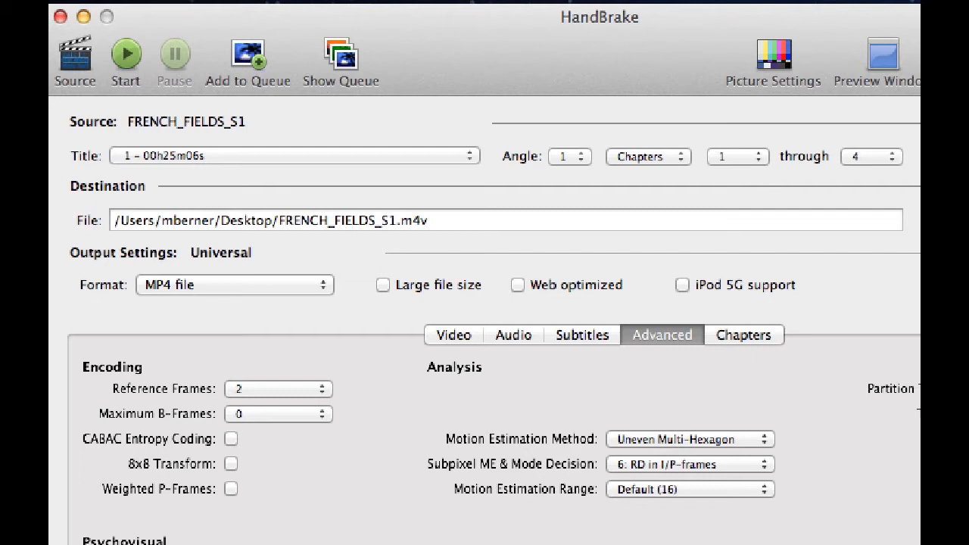
{"action": "left_click", "coordinate": [743, 335]}
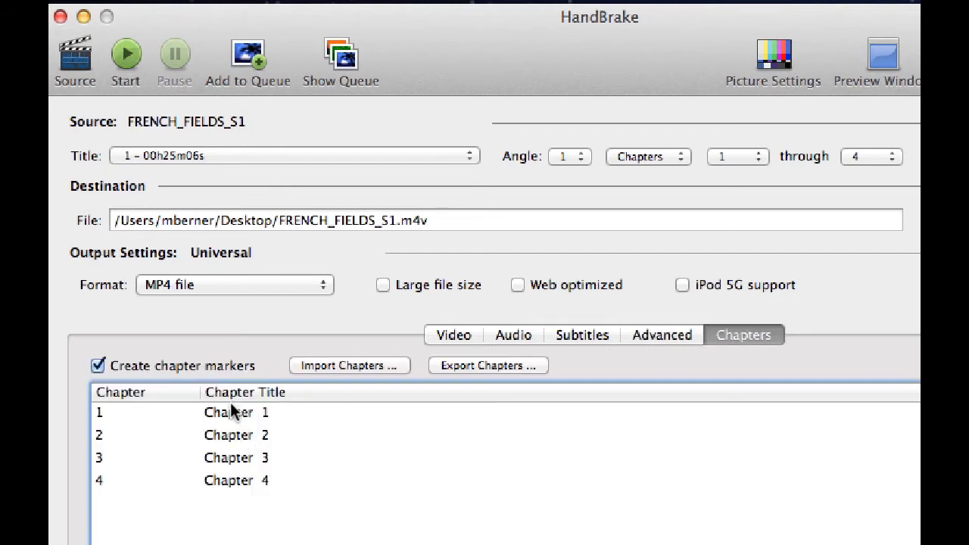
{"action": "mouse_move", "coordinate": [197, 409]}
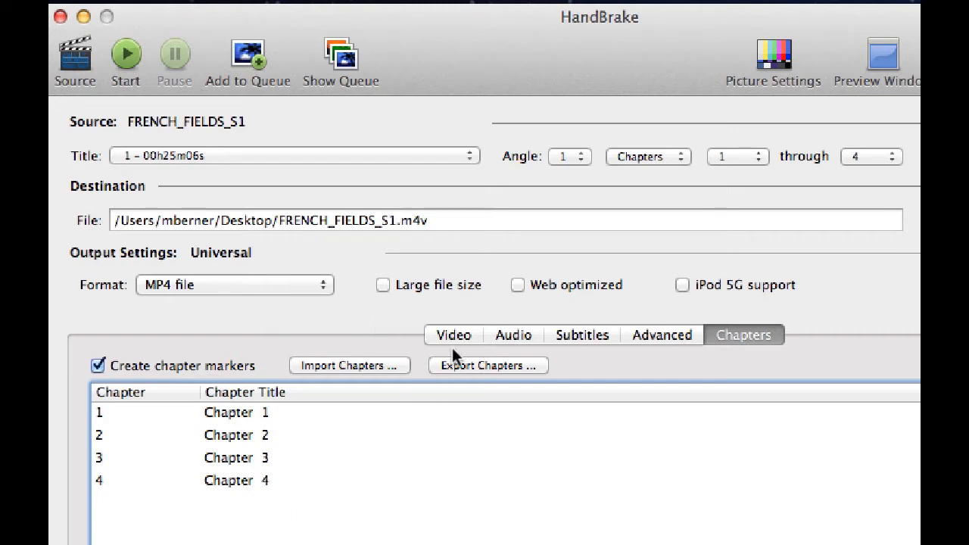
{"action": "left_click", "coordinate": [452, 335]}
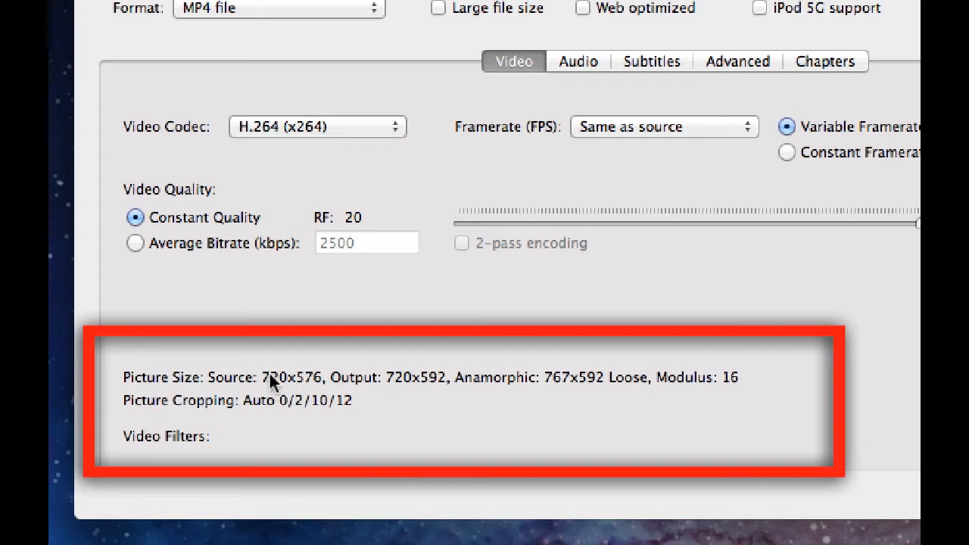
{"action": "mouse_move", "coordinate": [401, 385]}
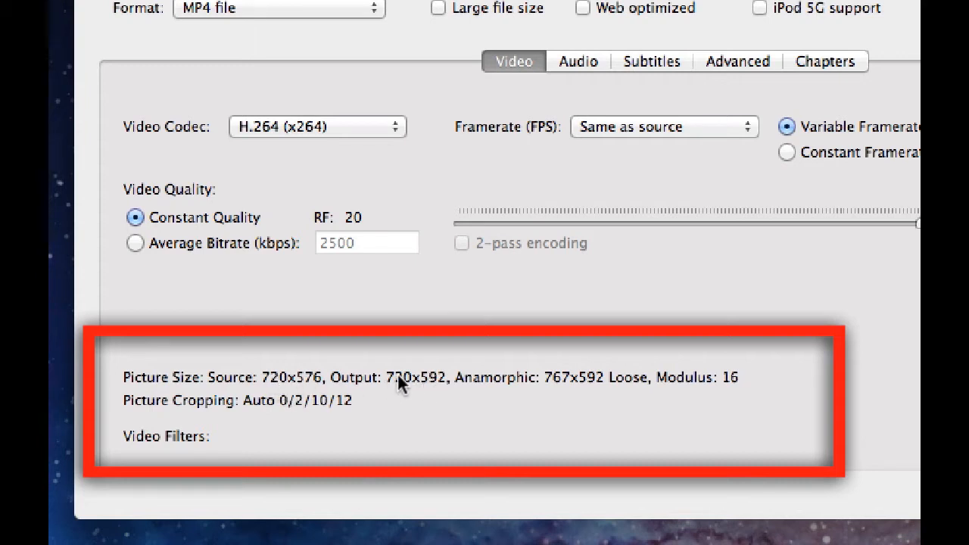
{"action": "mouse_move", "coordinate": [371, 442]}
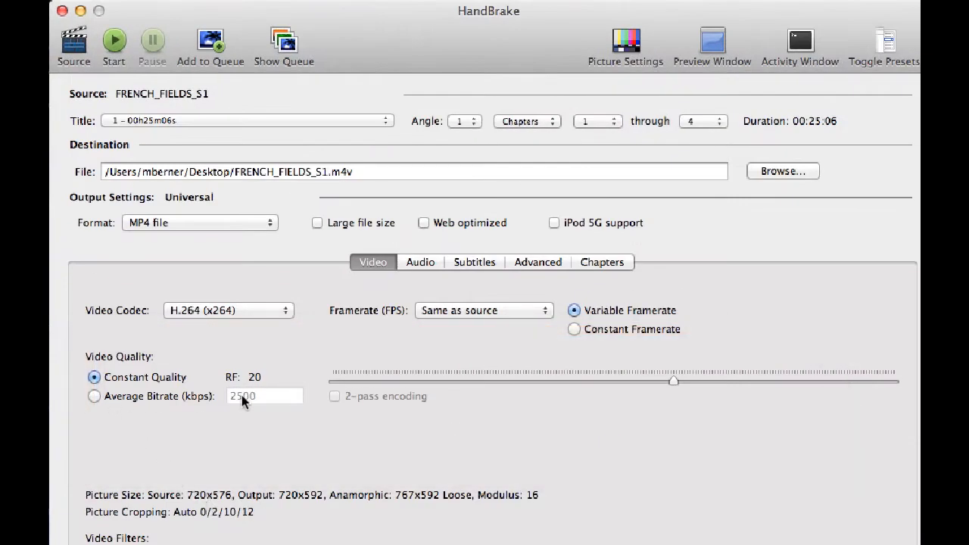
{"action": "mouse_move", "coordinate": [498, 384]}
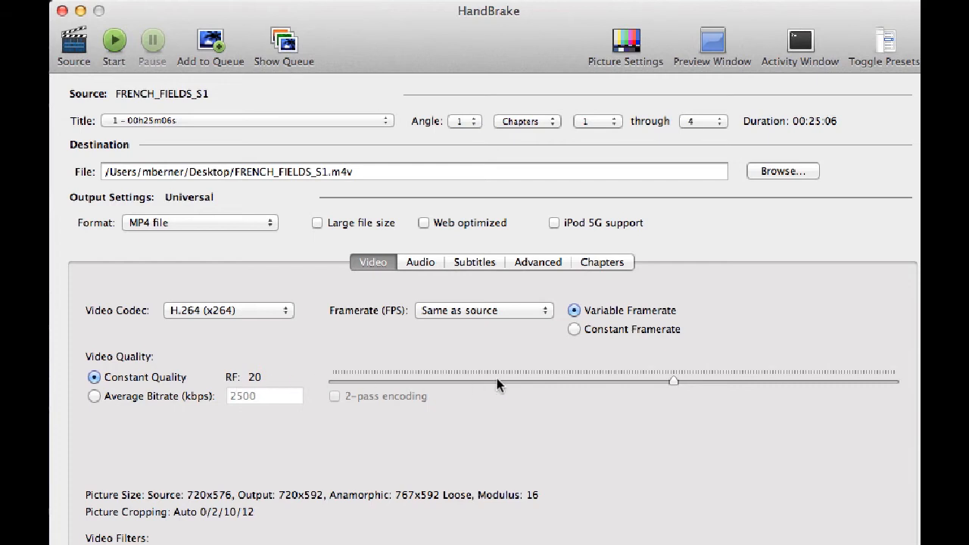
Drag constant quality from RF 20 through 18 and 16.25 to RF 15.25.
{"action": "left_click_drag", "start_coordinate": [674, 382], "coordinate": [693, 382]}
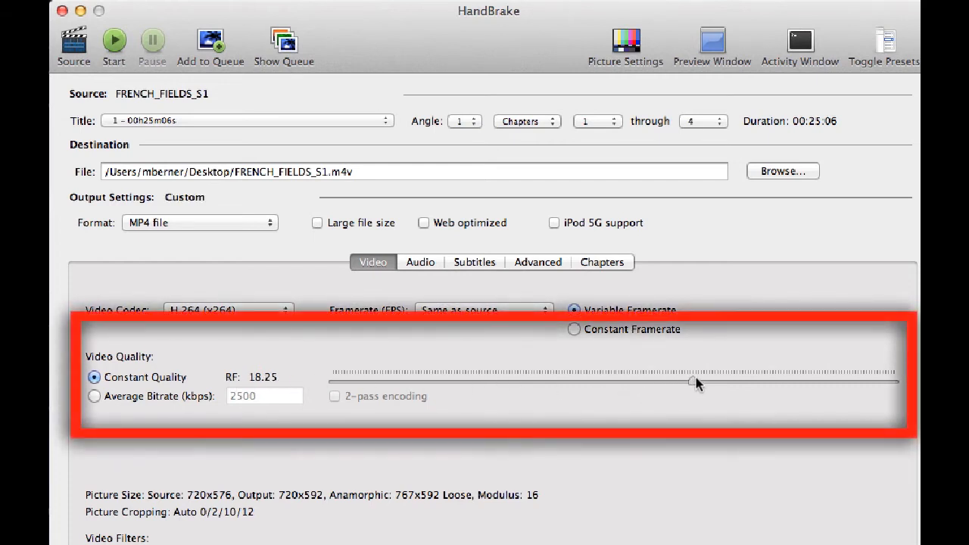
{"action": "left_click_drag", "start_coordinate": [693, 381], "coordinate": [698, 382]}
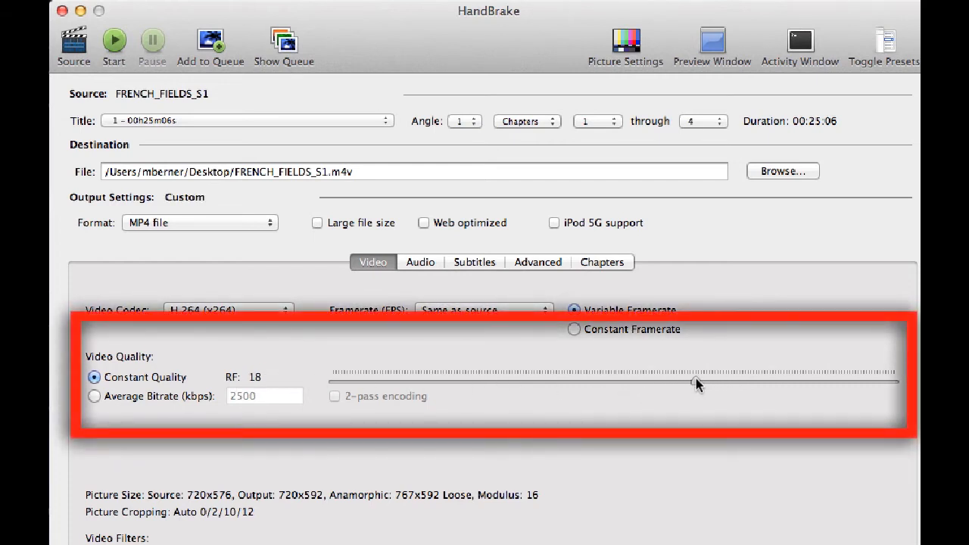
{"action": "left_click_drag", "start_coordinate": [695, 381], "coordinate": [714, 381]}
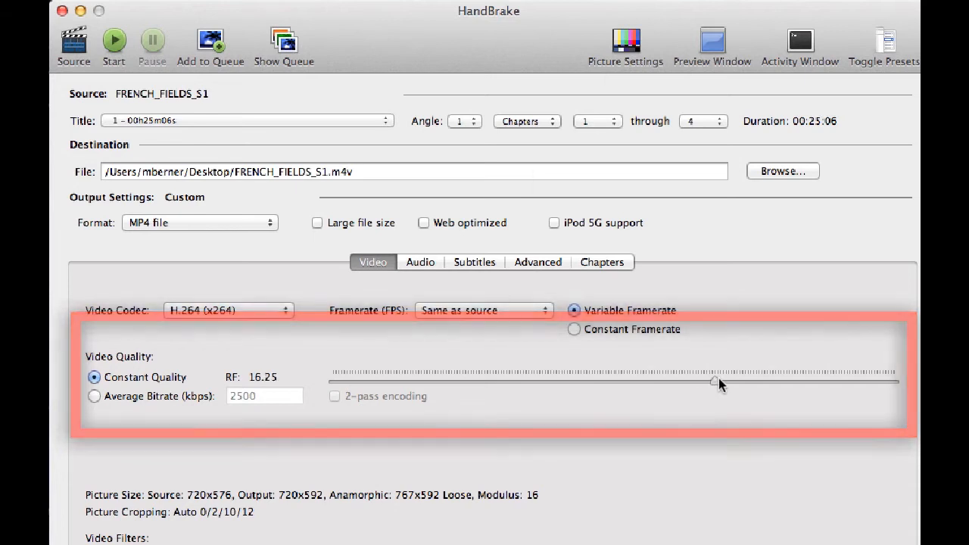
{"action": "left_click_drag", "start_coordinate": [714, 382], "coordinate": [724, 381]}
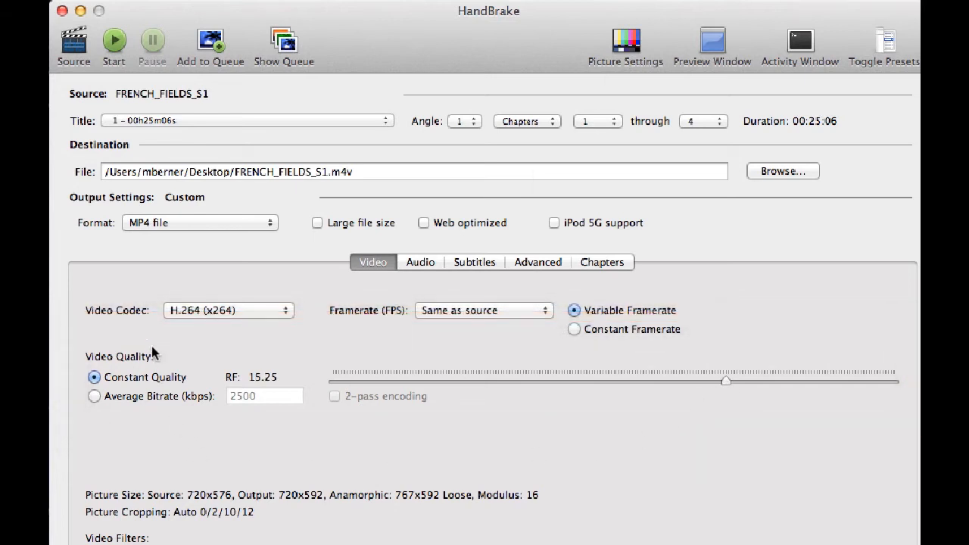
{"action": "mouse_move", "coordinate": [197, 405]}
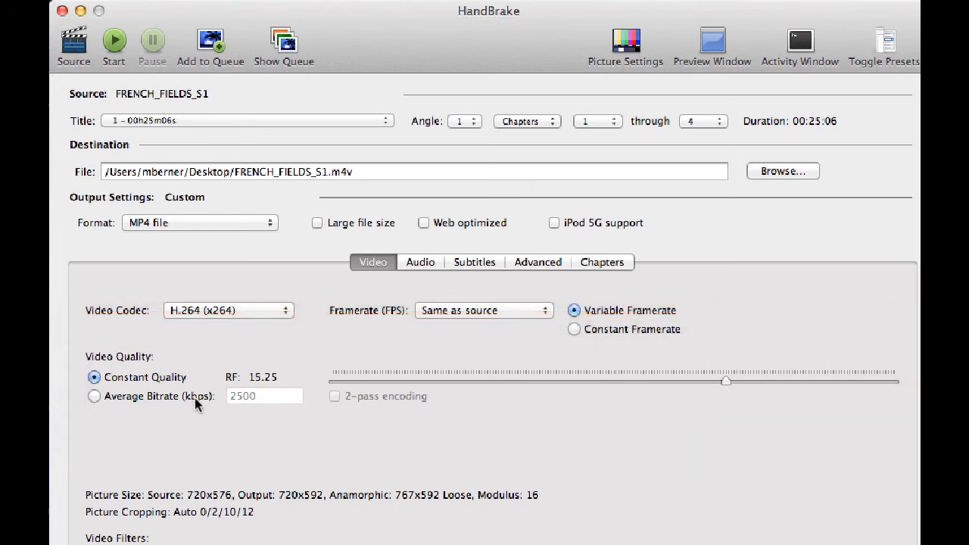
{"action": "mouse_move", "coordinate": [210, 351]}
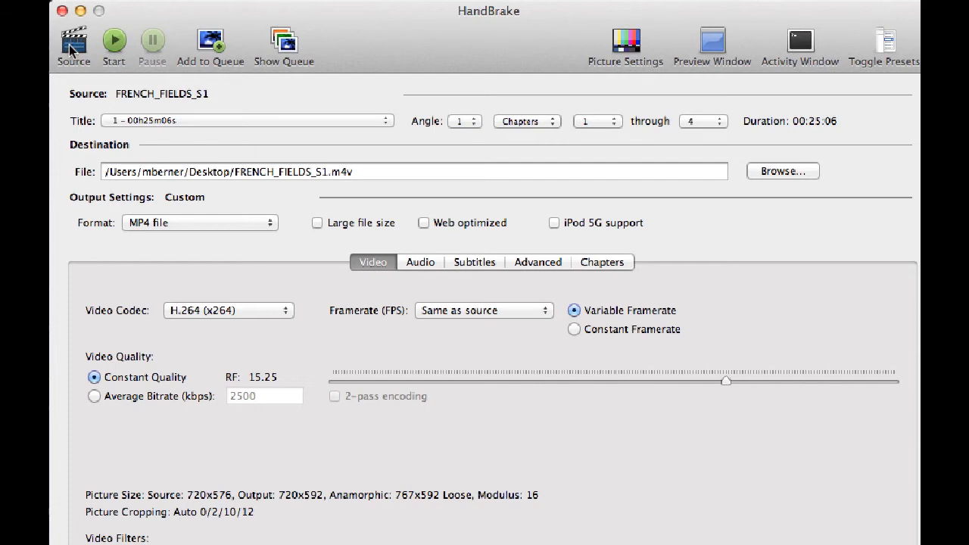
{"action": "mouse_move", "coordinate": [73, 43]}
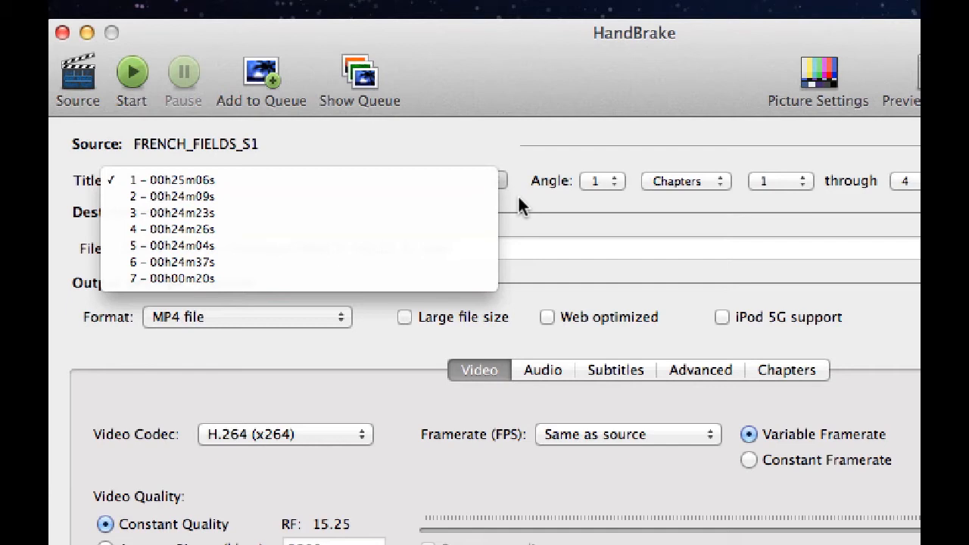
{"action": "mouse_move", "coordinate": [360, 348]}
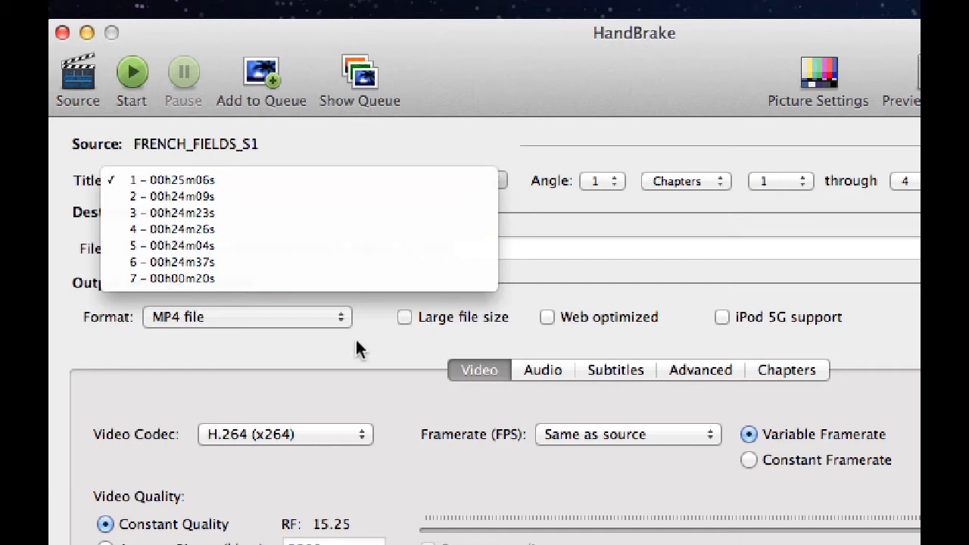
Name title 1 FRENCH_FIELDS.S1.E01.Chunnel vision.m4v and add it to the queue.
{"action": "left_click", "coordinate": [171, 179]}
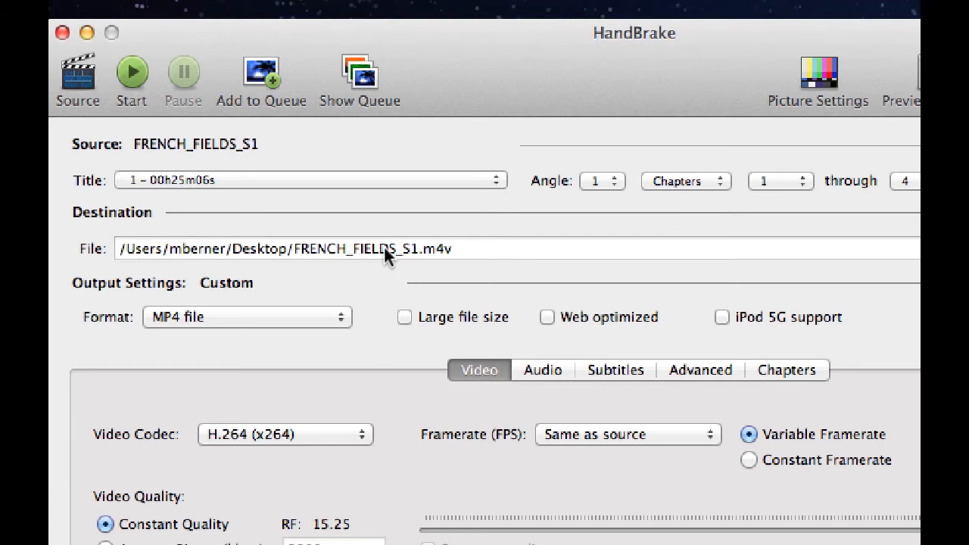
{"action": "left_click", "coordinate": [386, 249]}
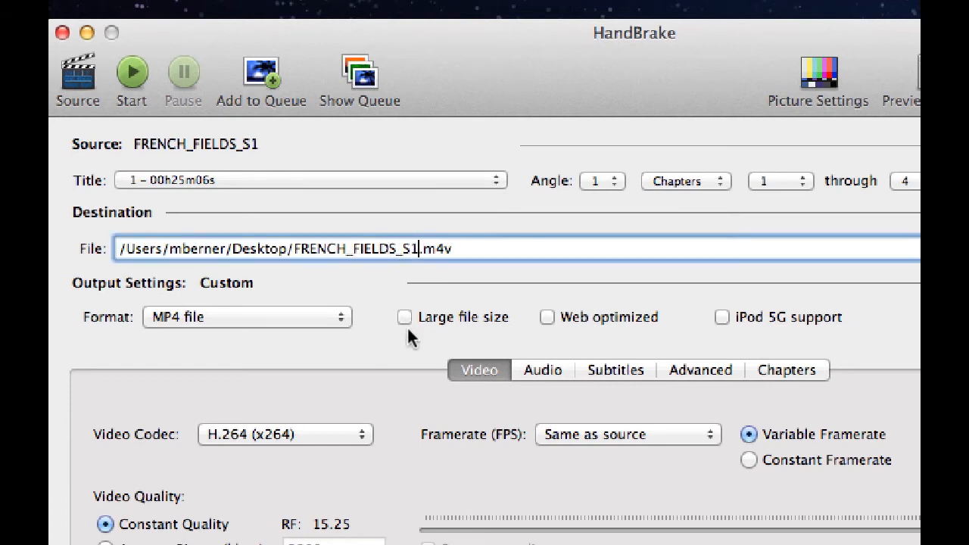
{"action": "key", "text": "BackSpace"}
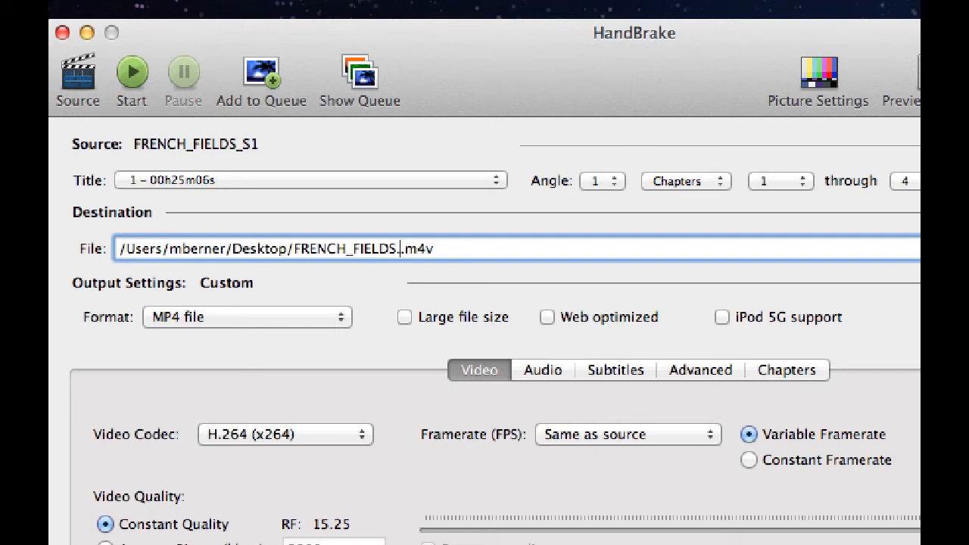
{"action": "type", "text": ".S1"}
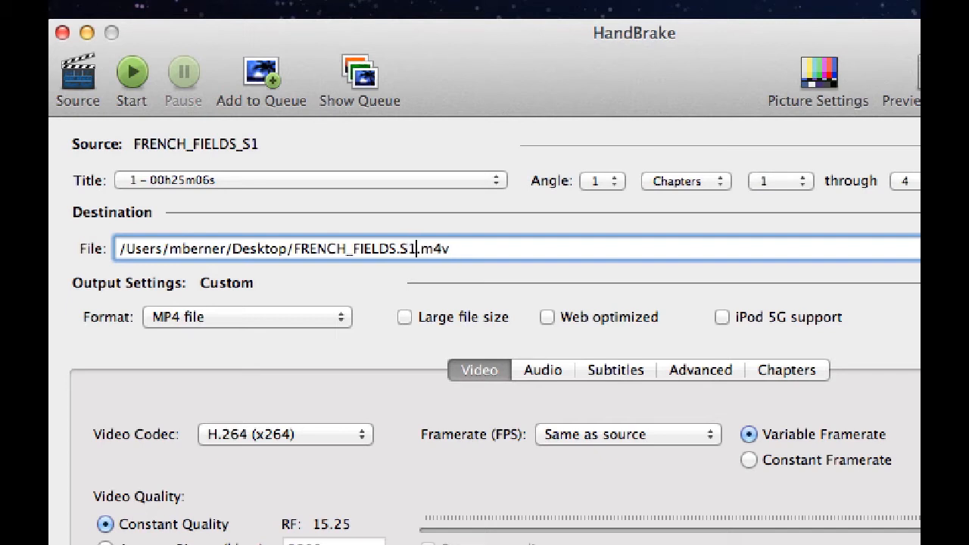
{"action": "type", "text": ".E01"}
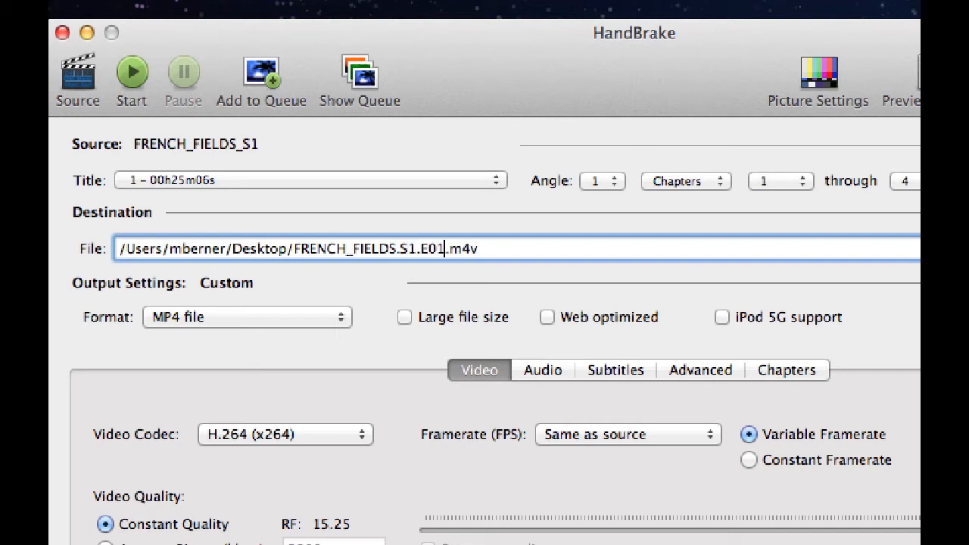
{"action": "type", "text": "."}
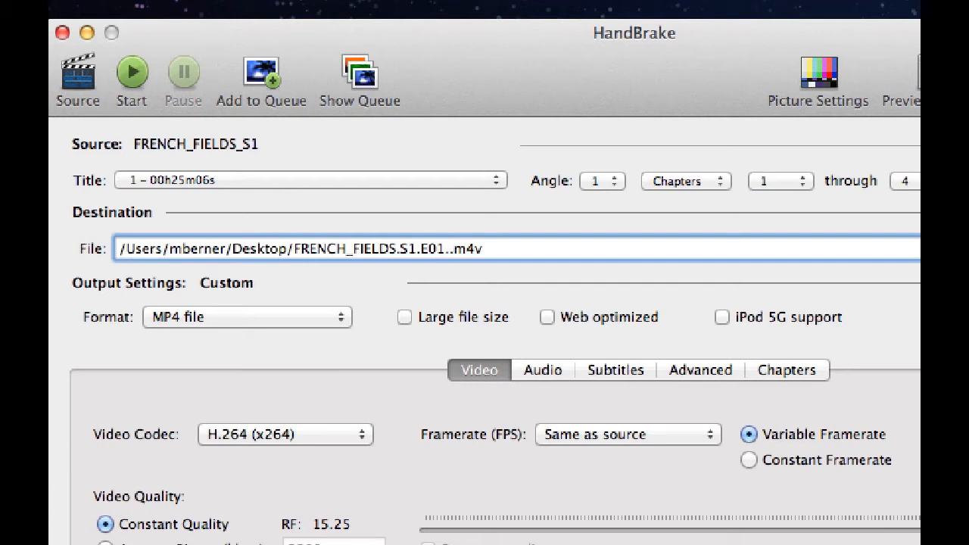
{"action": "type", "text": "Chunnel"}
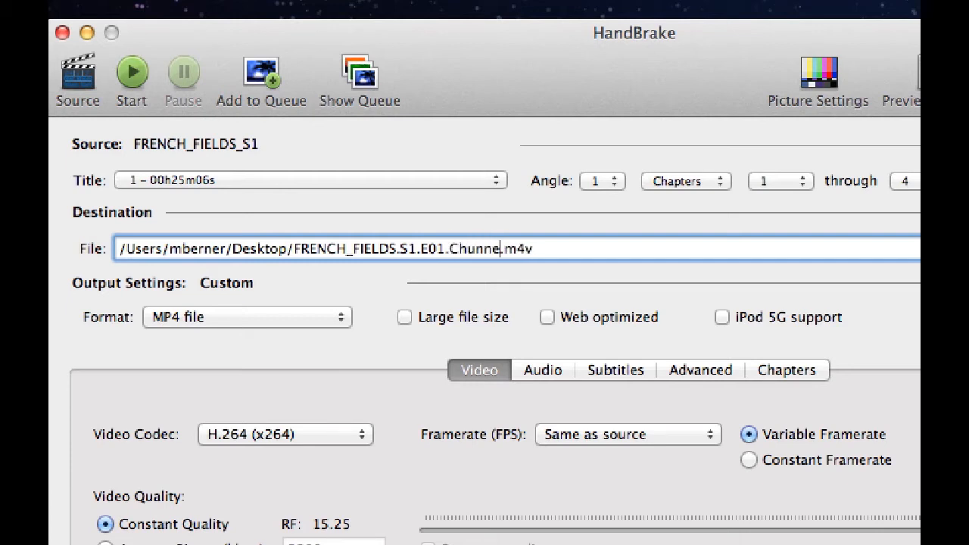
{"action": "type", "text": "vision"}
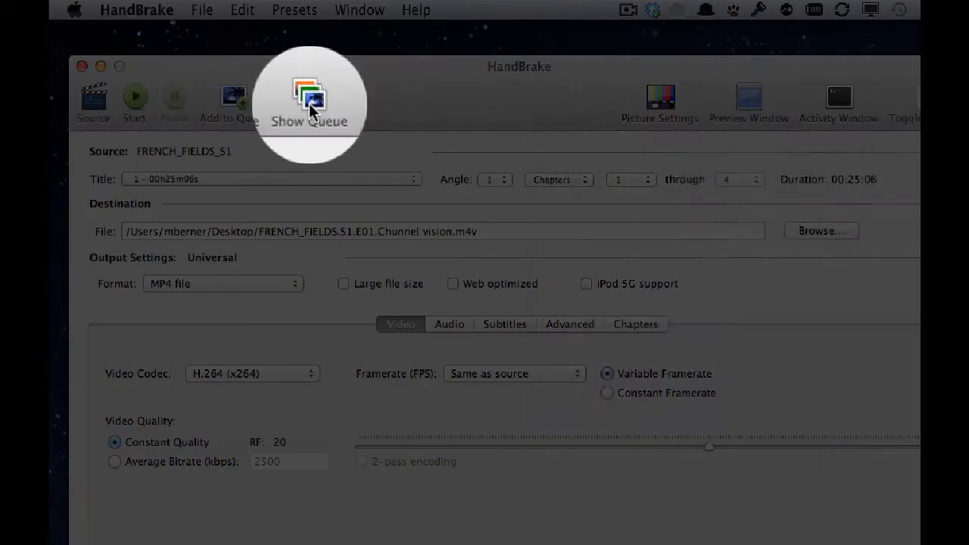
{"action": "left_click", "coordinate": [308, 103]}
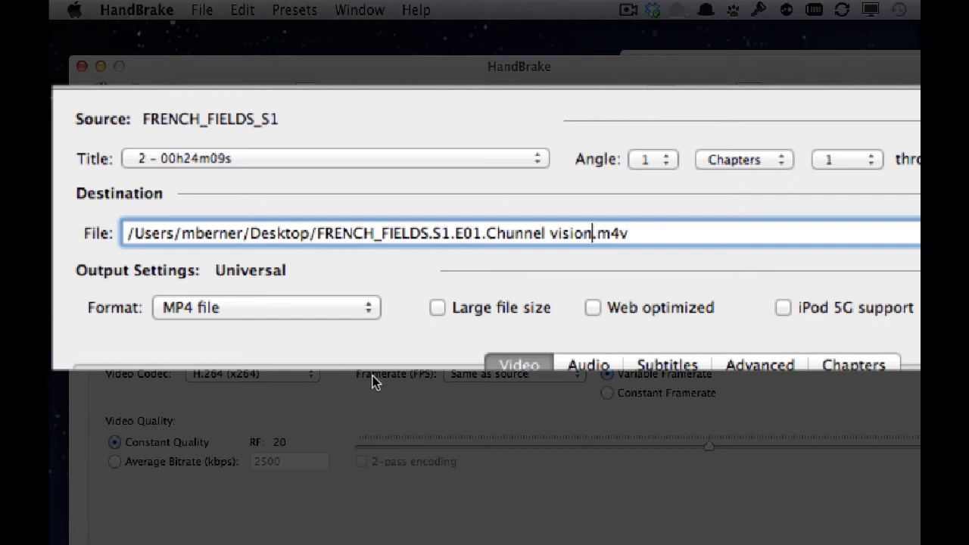
Rename title 2's file to FRENCH_FIELDS.S1.E02.William the conquered.m4v.
{"action": "key", "text": "Backspace"}
{"action": "type", "text": "2"}
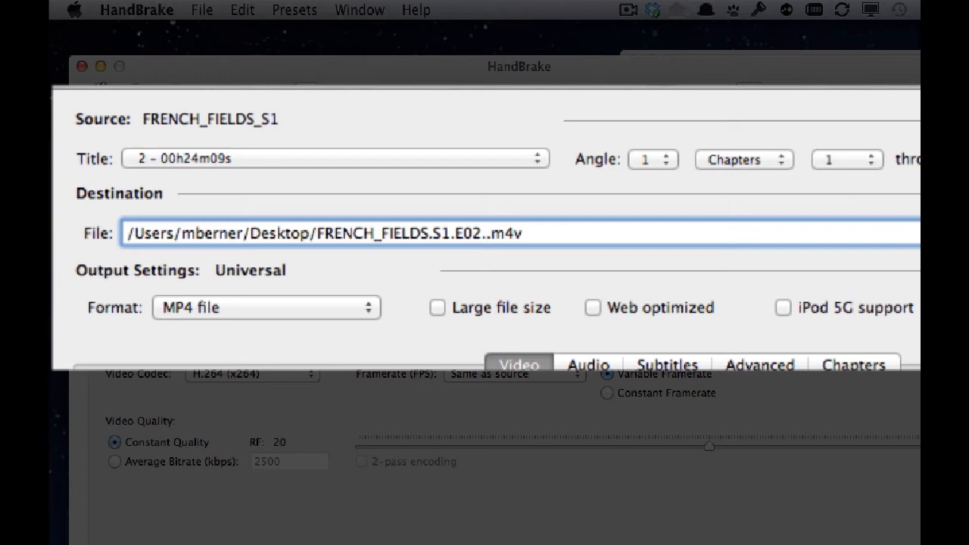
{"action": "type", "text": ".William the conq"}
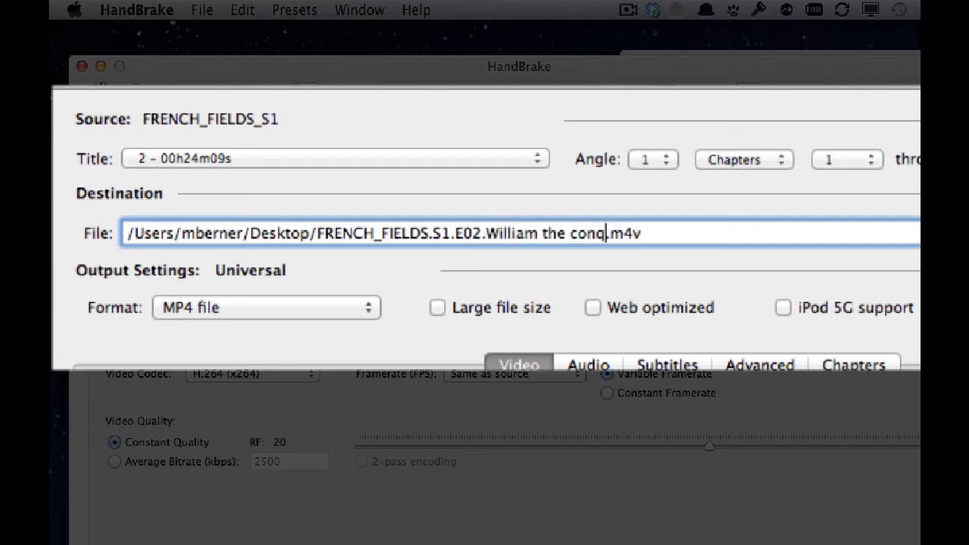
{"action": "type", "text": "uered"}
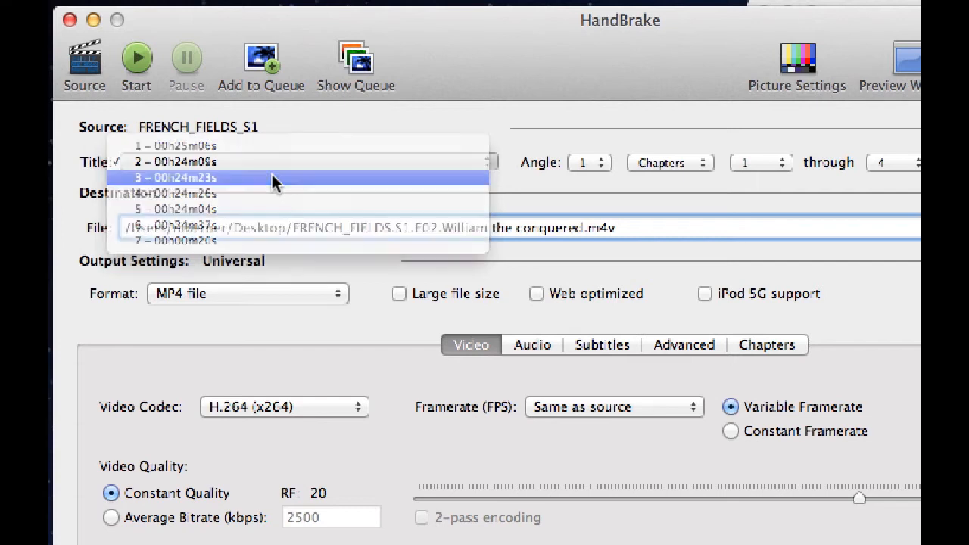
Select title 3 and name it FRENCH_FIELDS.S1.E03.A moving experience.m4v.
{"action": "left_click", "coordinate": [175, 177]}
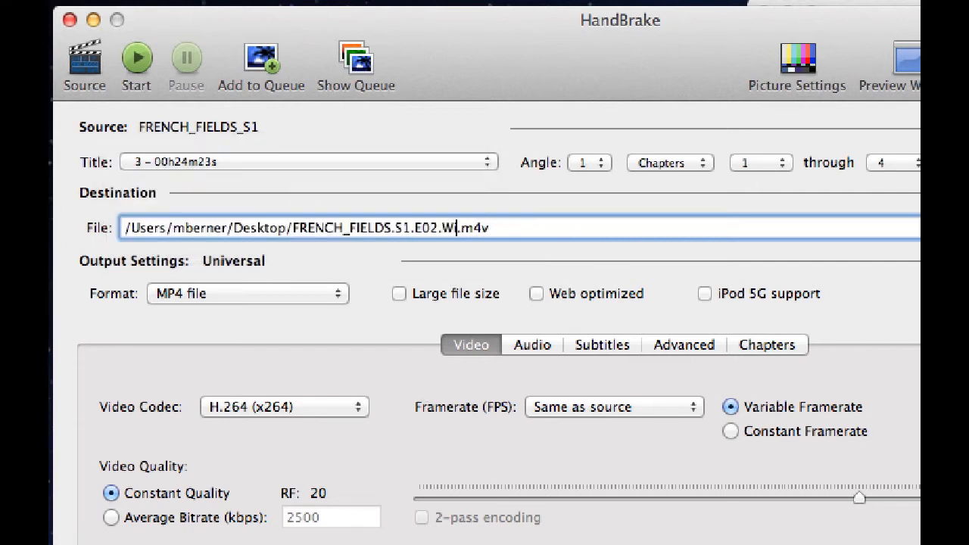
{"action": "key", "text": "Backspace"}
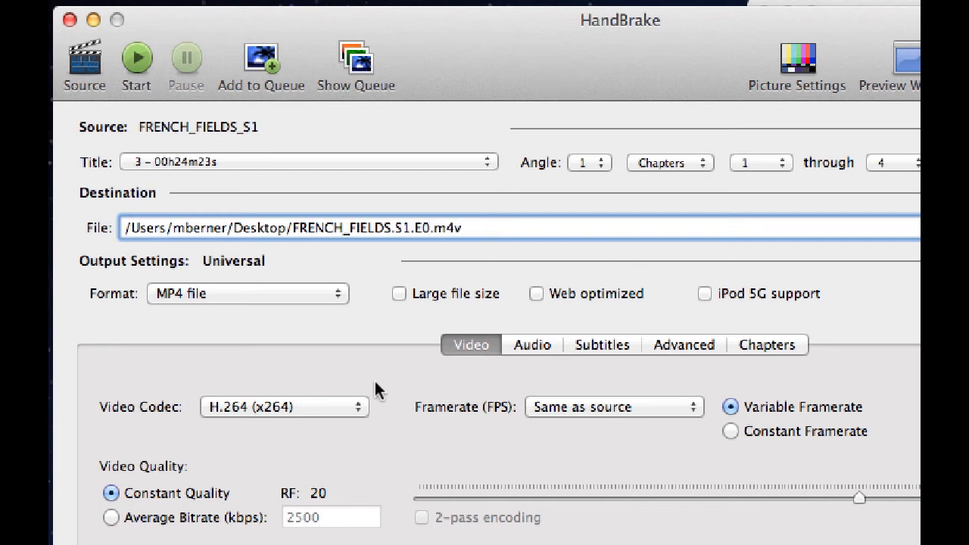
{"action": "type", "text": "3"}
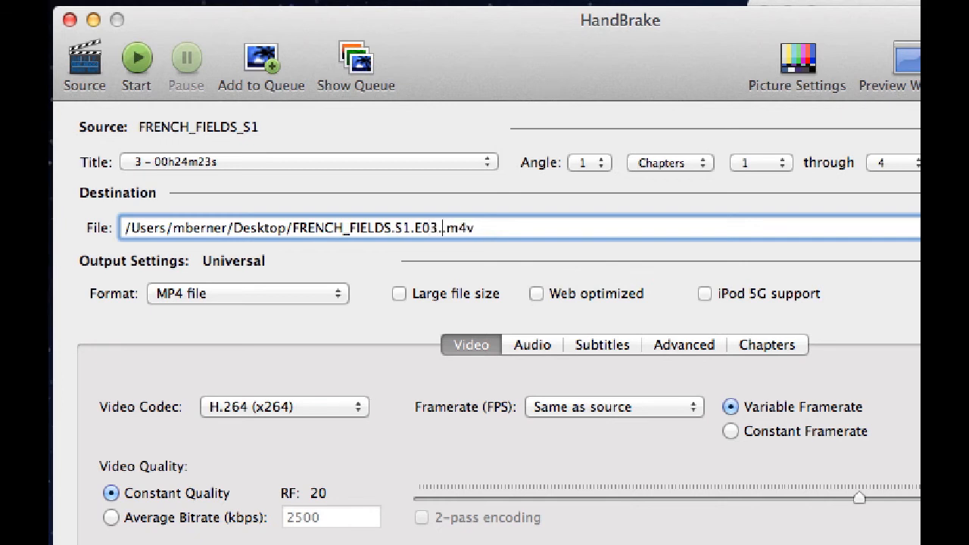
{"action": "type", "text": "A moving experience"}
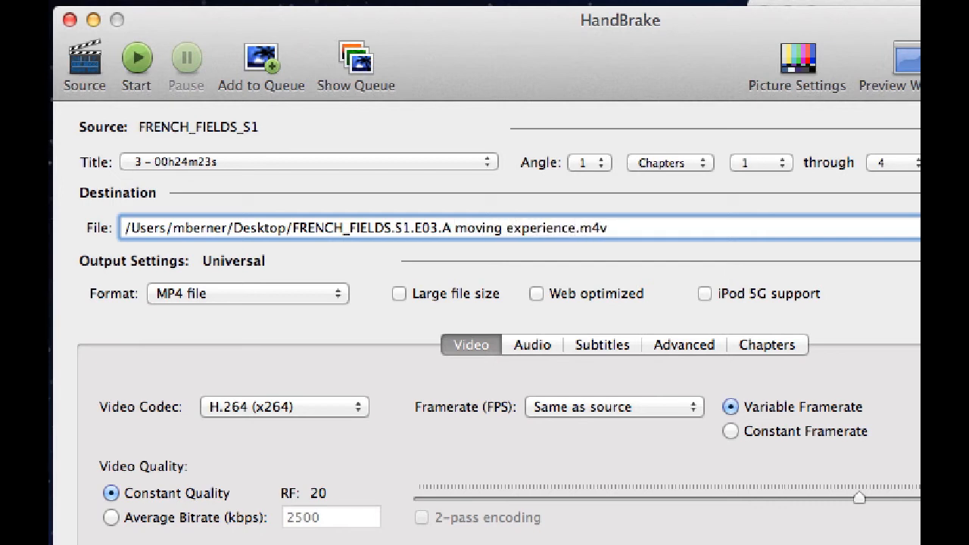
{"action": "mouse_move", "coordinate": [351, 256]}
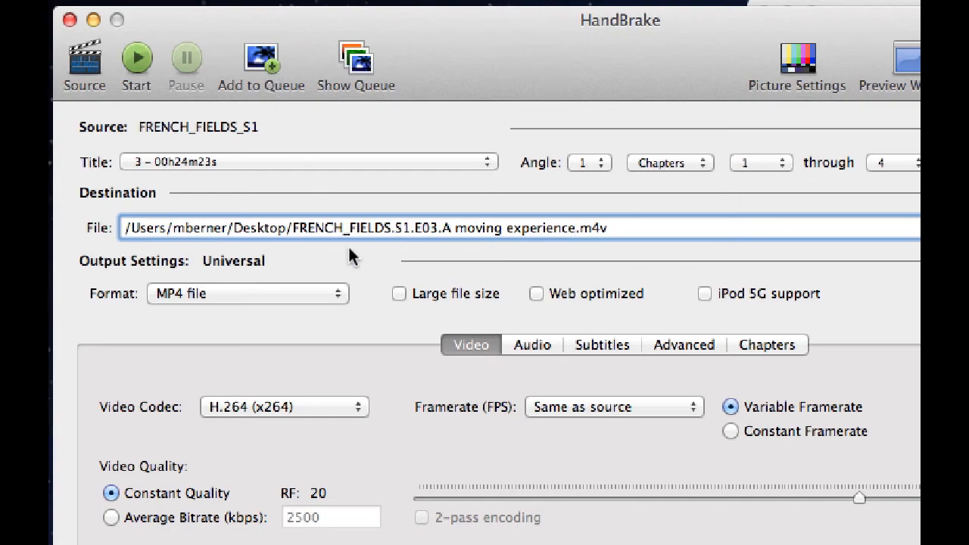
{"action": "left_click", "coordinate": [671, 68]}
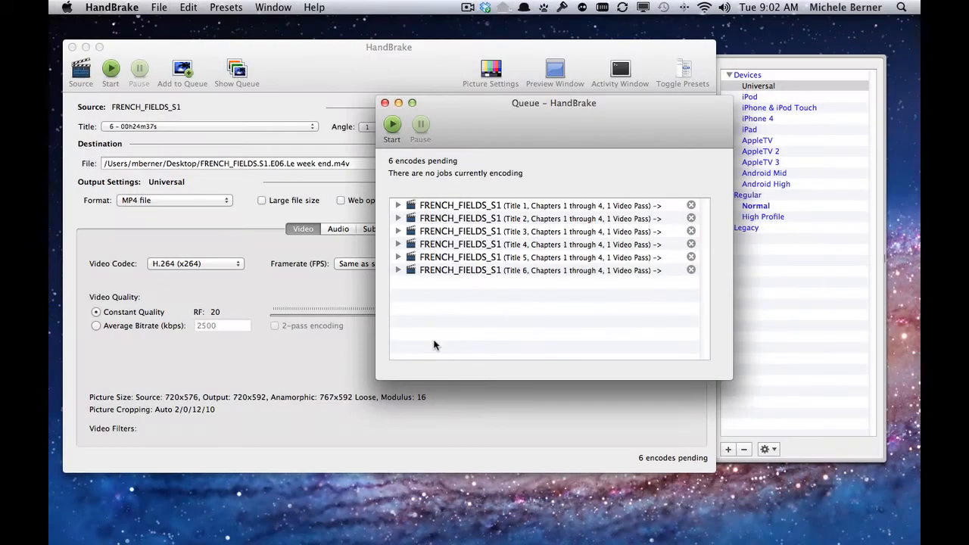
{"action": "mouse_move", "coordinate": [464, 130]}
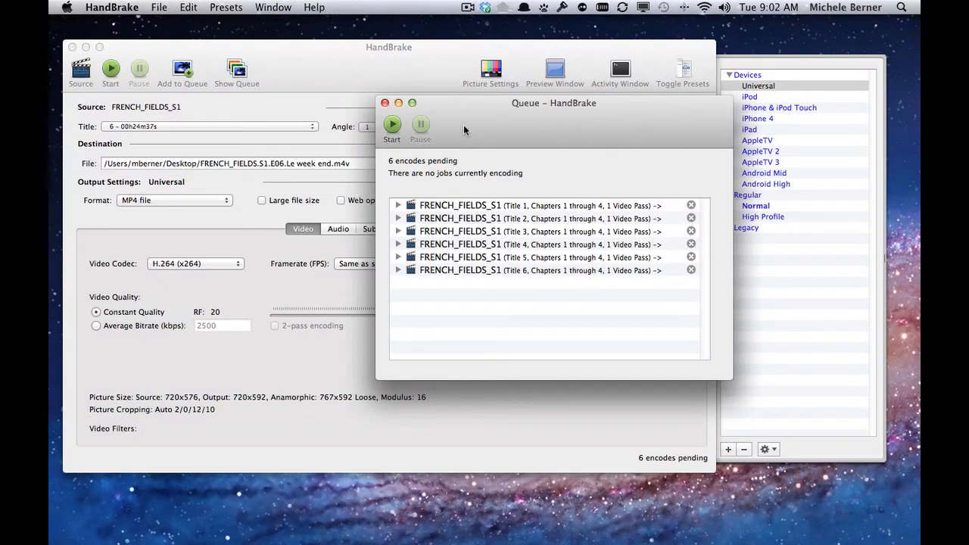
Start the queue so all six FRENCH_FIELDS_S1 episodes encode in turn.
{"action": "left_click", "coordinate": [391, 124]}
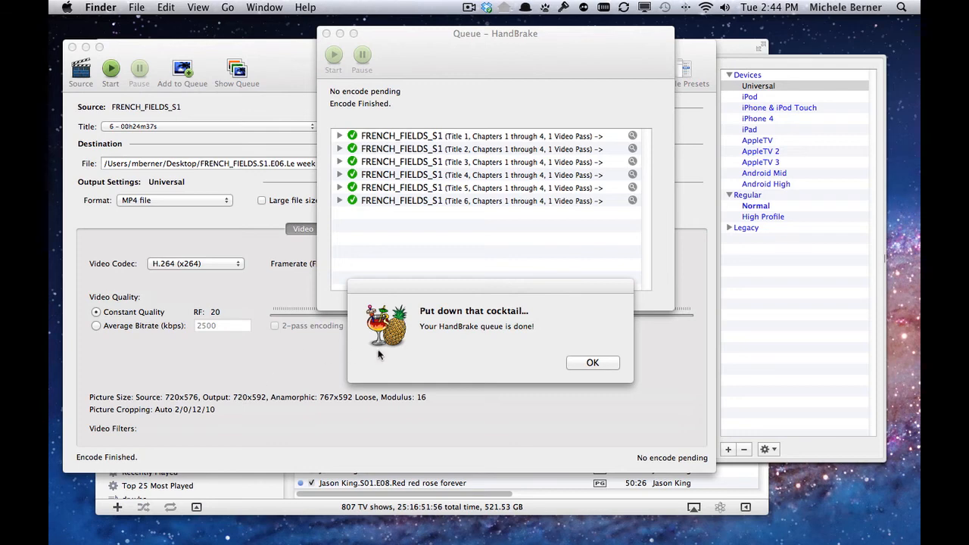
{"action": "mouse_move", "coordinate": [598, 379]}
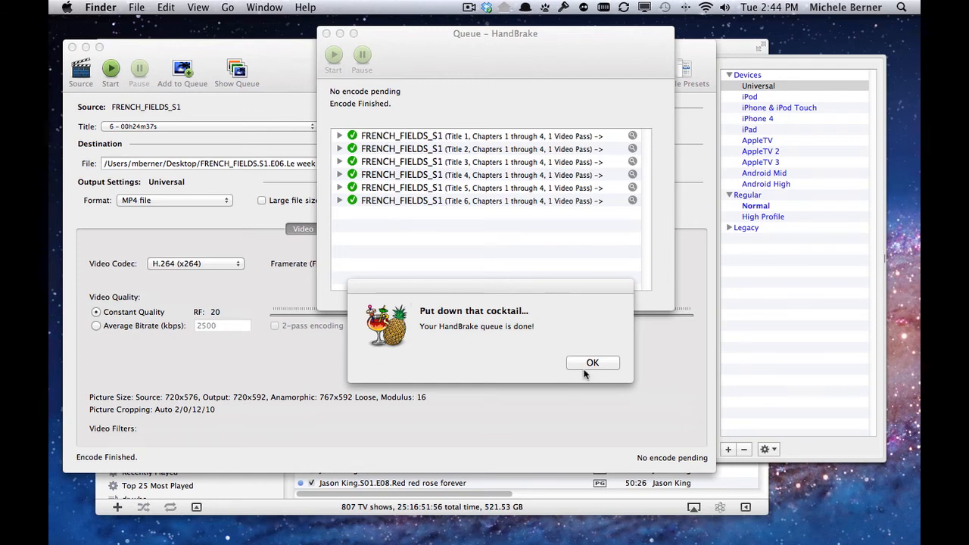
Dismiss the 'Put down that cocktail' queue-finished notice and review the completed encodes.
{"action": "left_click", "coordinate": [593, 363]}
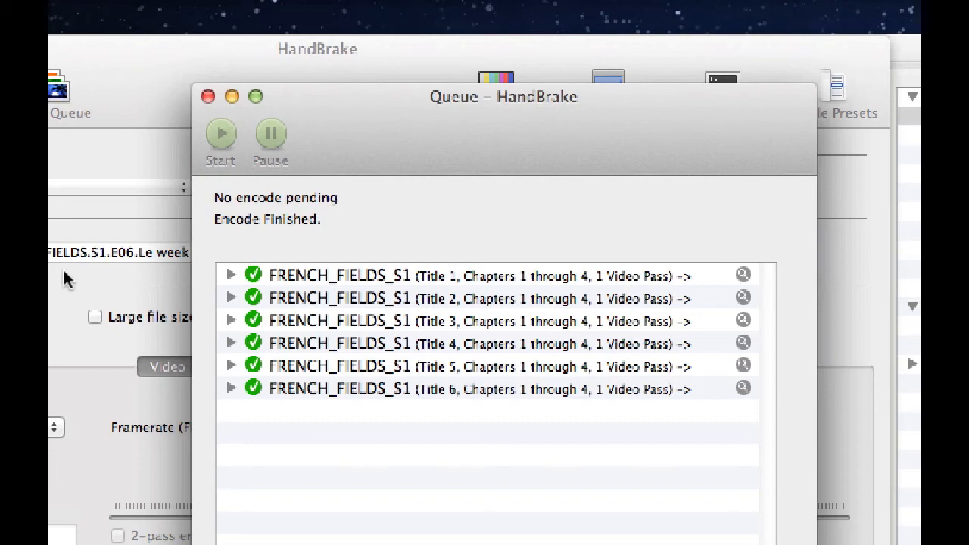
{"action": "left_click", "coordinate": [207, 97]}
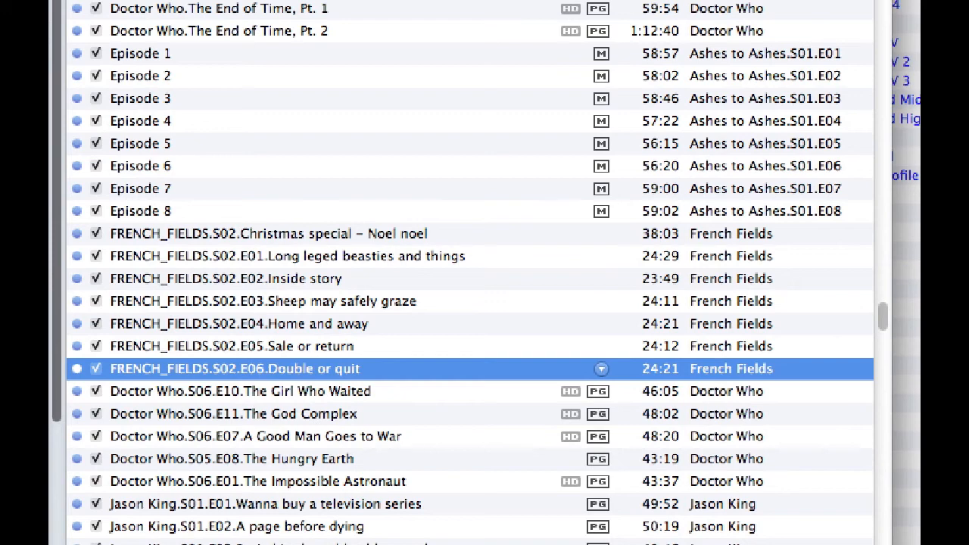
Select the Jason King S01.E01 episode in the iTunes TV Shows library list.
{"action": "left_click", "coordinate": [265, 502]}
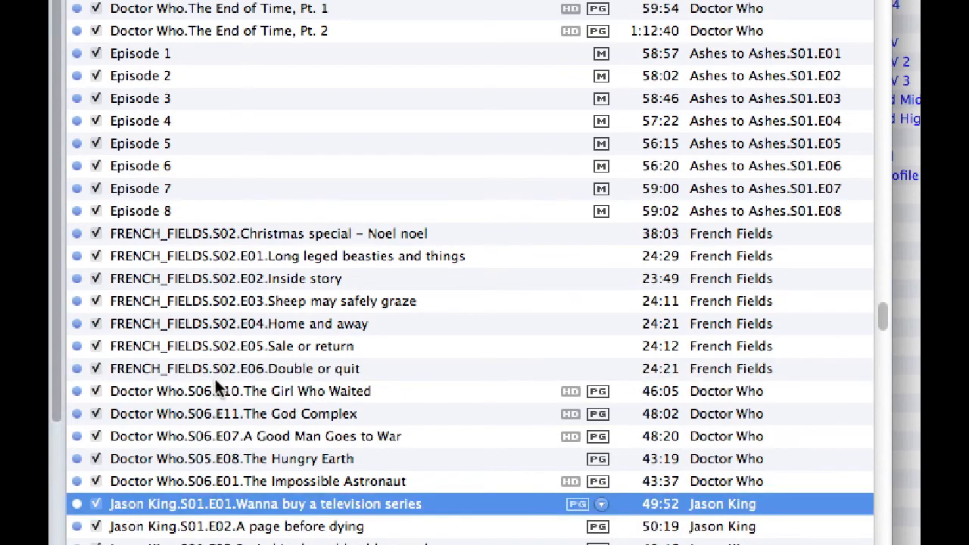
{"action": "mouse_move", "coordinate": [144, 375]}
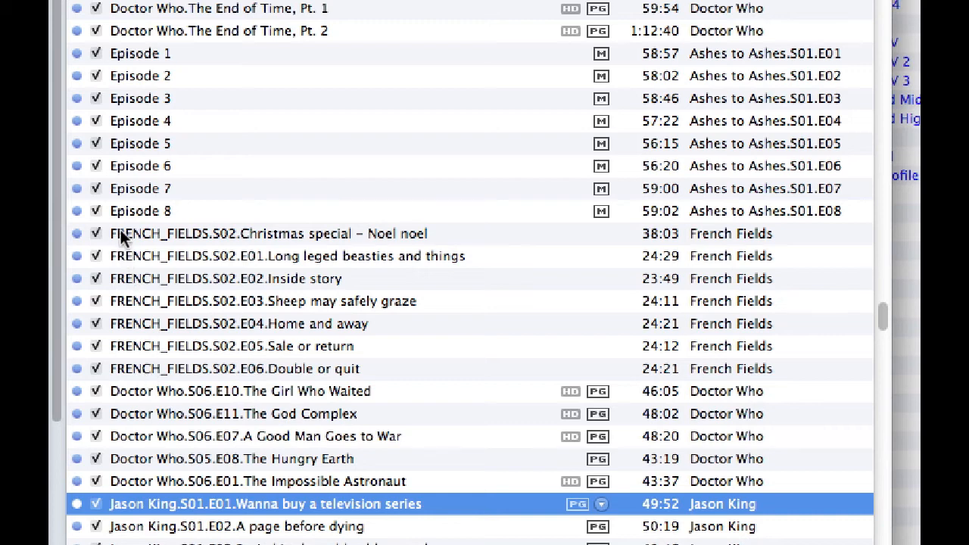
{"action": "mouse_move", "coordinate": [427, 373]}
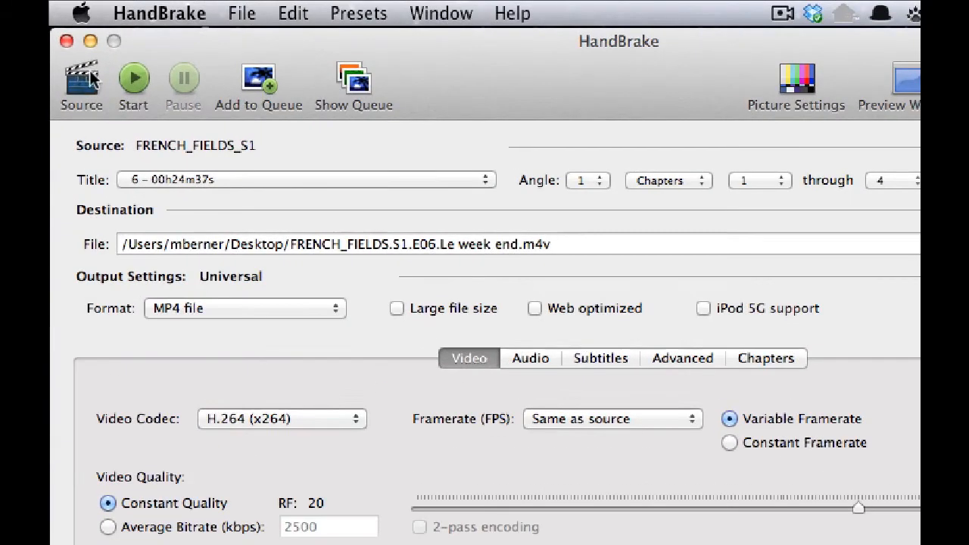
Load Flawless.avi from the Movies folder as the new HandBrake source.
{"action": "left_click", "coordinate": [82, 83]}
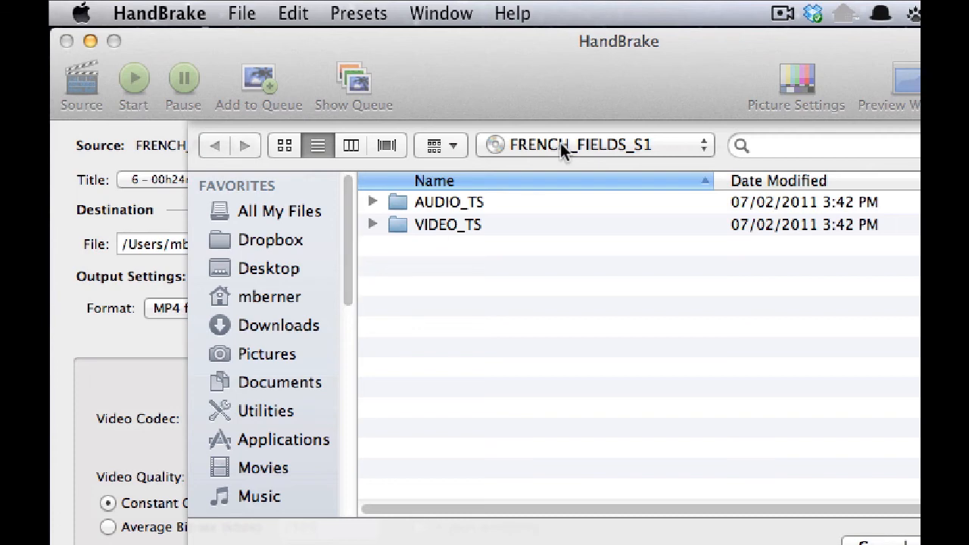
{"action": "mouse_move", "coordinate": [256, 256]}
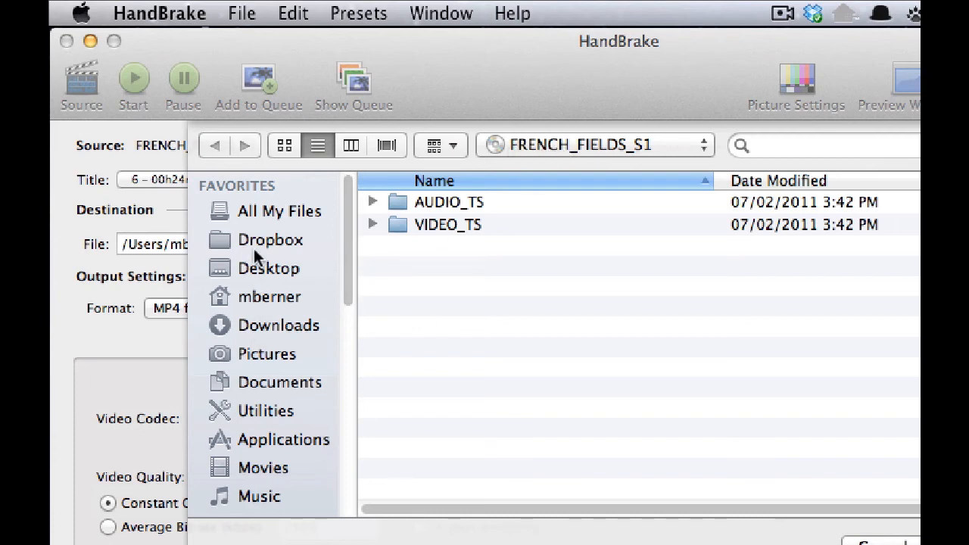
{"action": "mouse_move", "coordinate": [340, 280]}
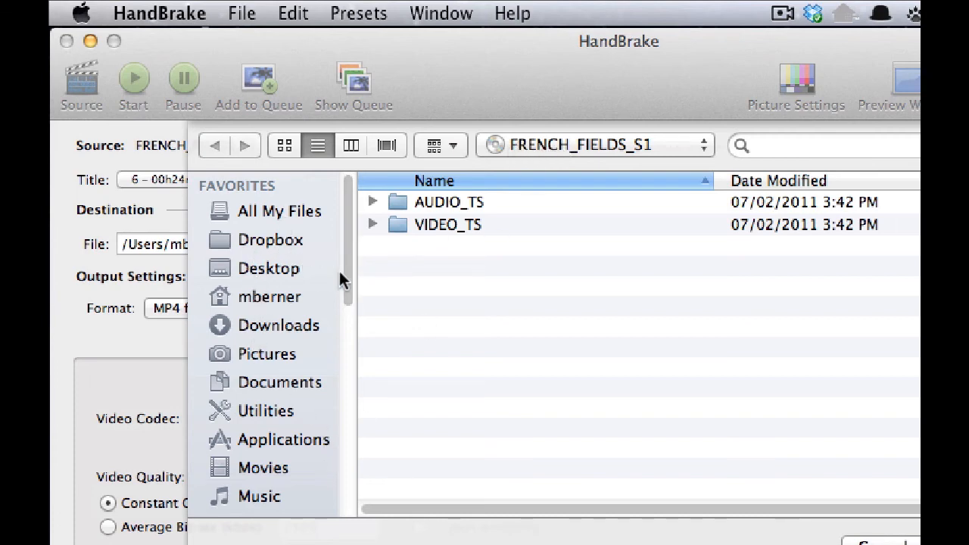
{"action": "scroll", "scroll_direction": "down", "scroll_amount": 3}
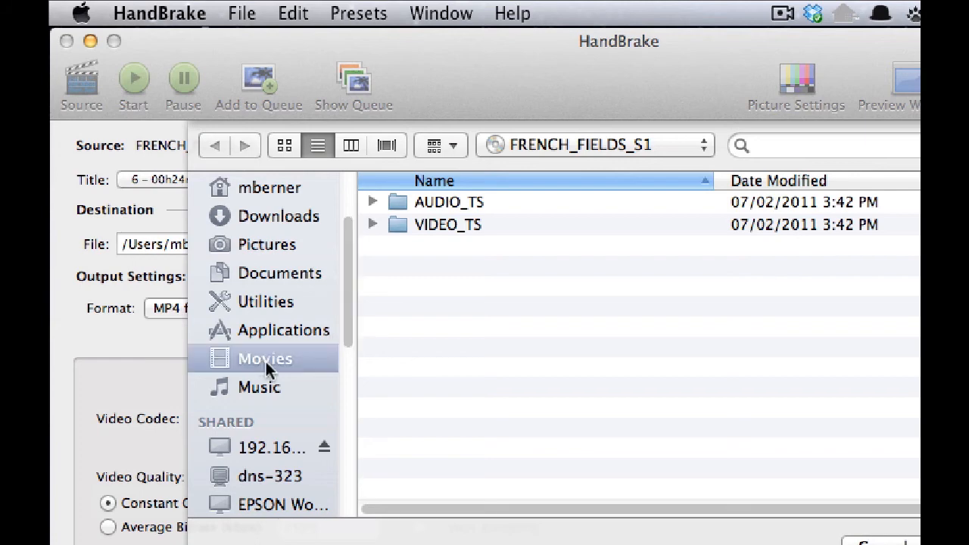
{"action": "left_click", "coordinate": [263, 357]}
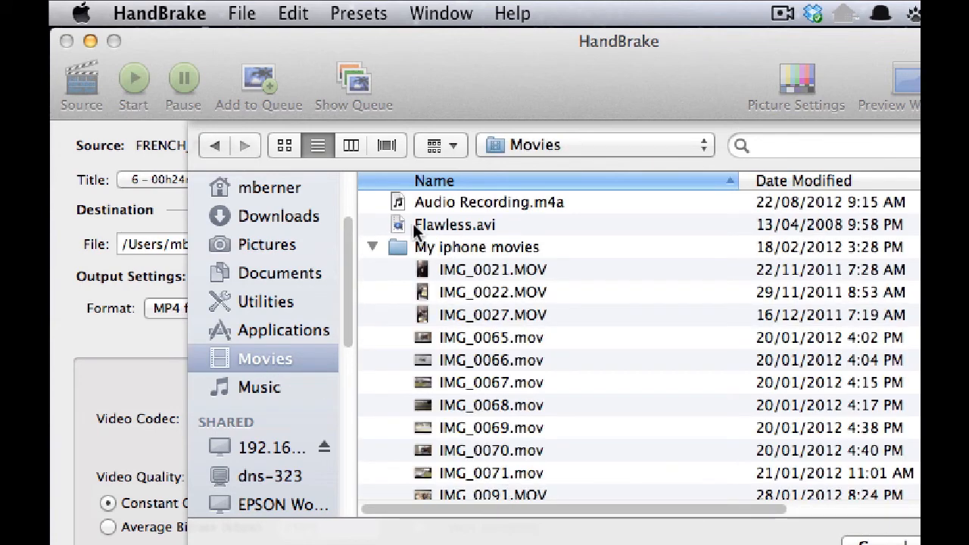
{"action": "mouse_move", "coordinate": [446, 233]}
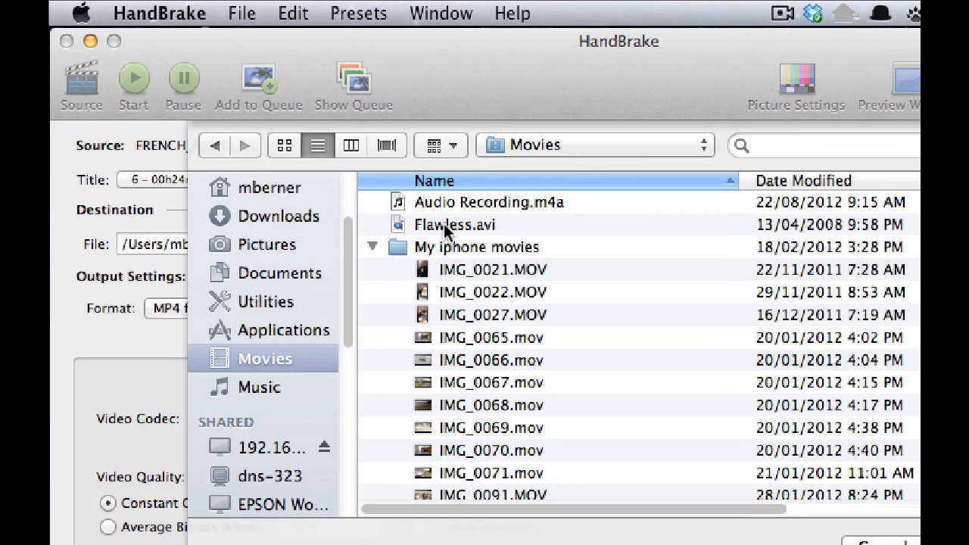
{"action": "left_click", "coordinate": [454, 224]}
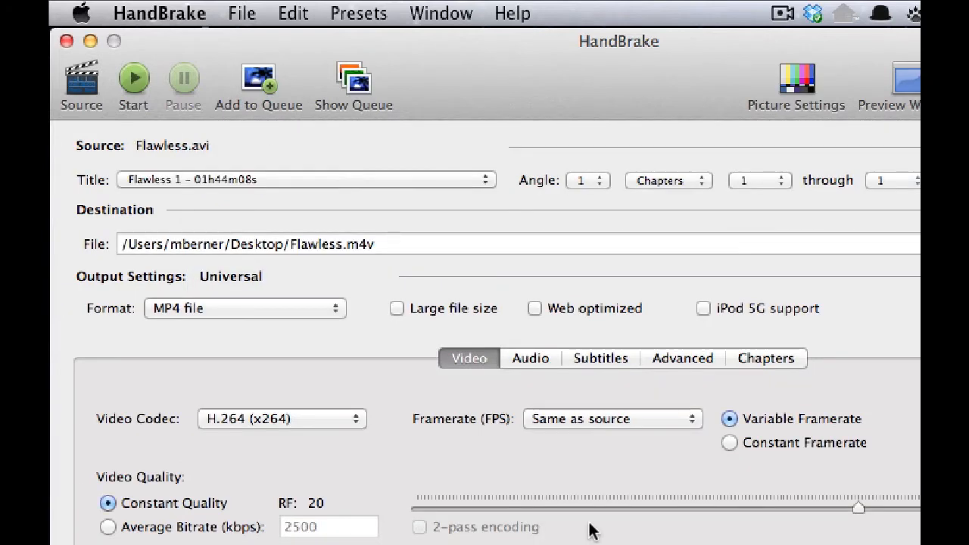
{"action": "mouse_move", "coordinate": [244, 227]}
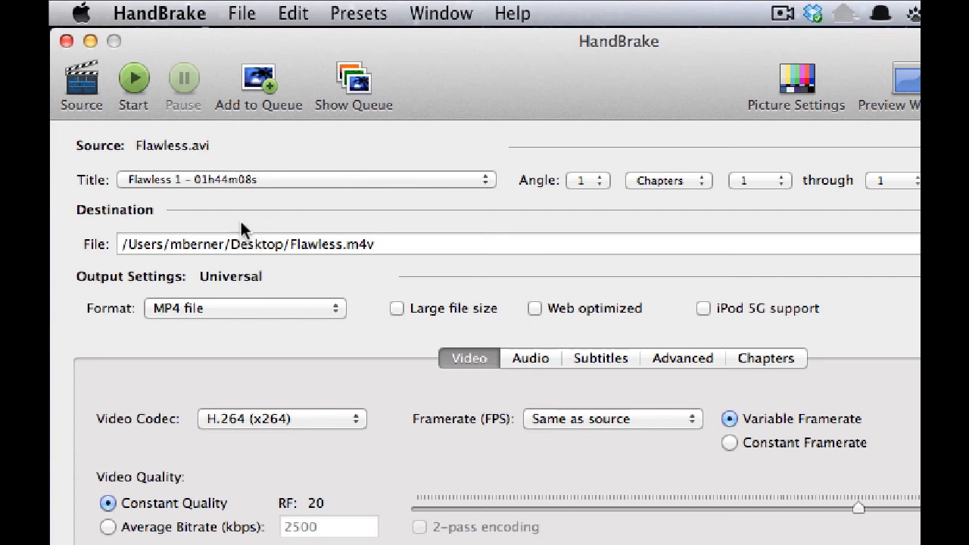
{"action": "mouse_move", "coordinate": [234, 194]}
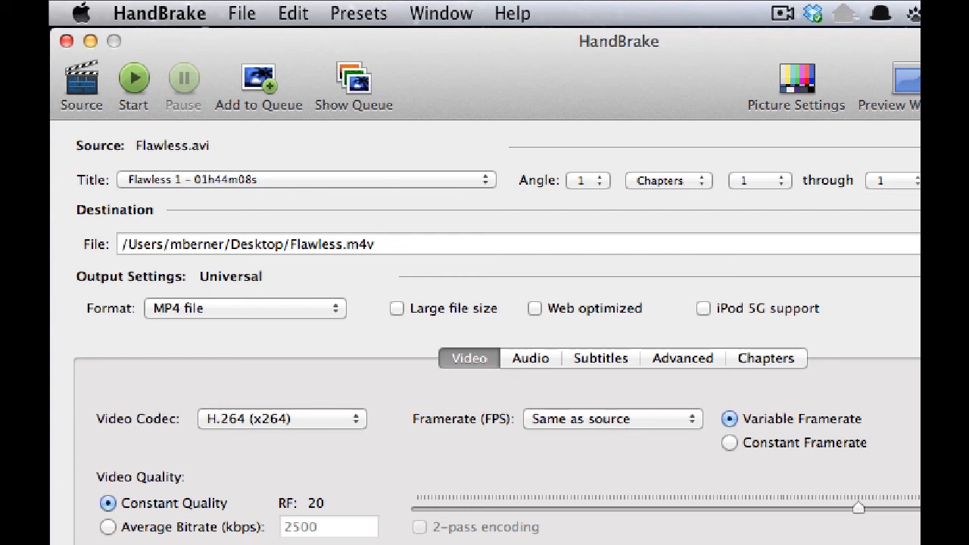
{"action": "mouse_move", "coordinate": [224, 431]}
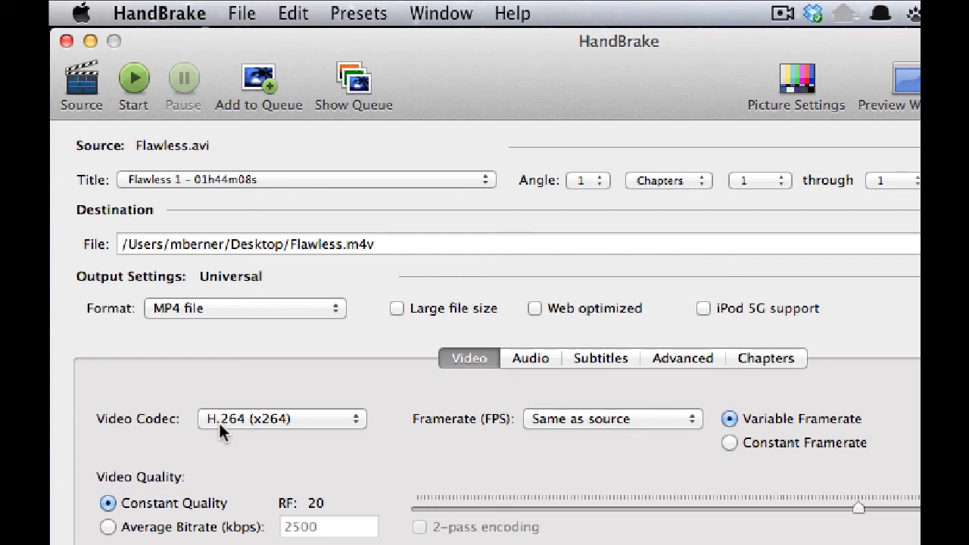
{"action": "mouse_move", "coordinate": [230, 432]}
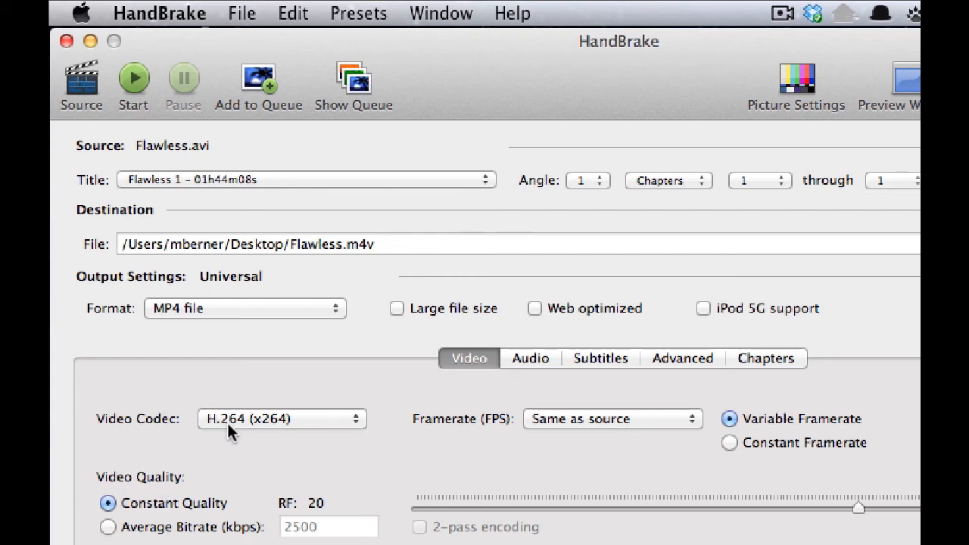
{"action": "mouse_move", "coordinate": [176, 353]}
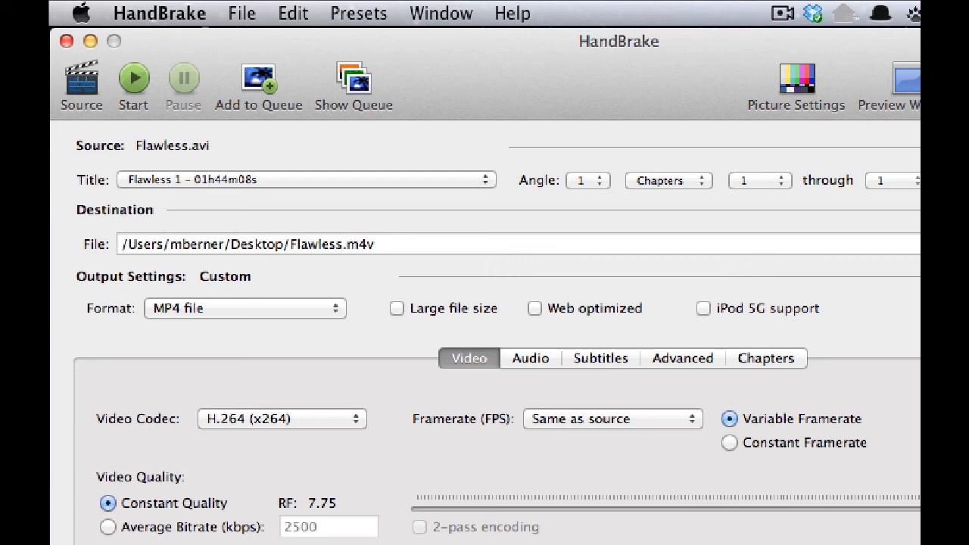
{"action": "mouse_move", "coordinate": [221, 84]}
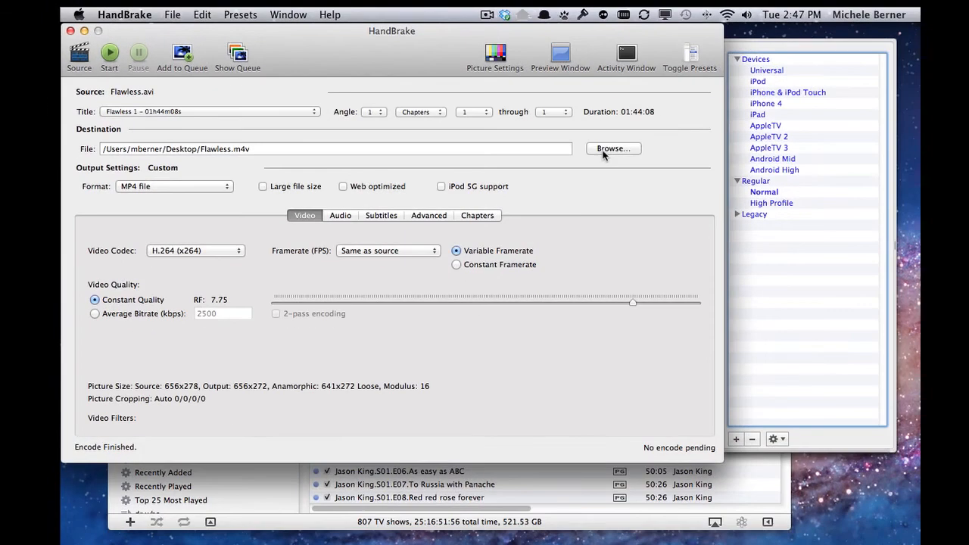
Keep the output saved as Flawless.m4v on the Desktop.
{"action": "left_click", "coordinate": [611, 149]}
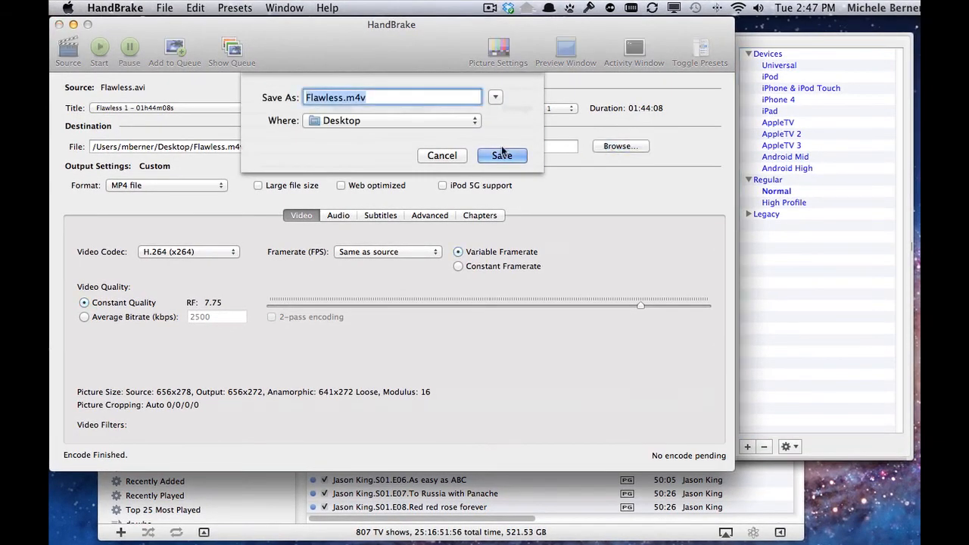
{"action": "left_click", "coordinate": [475, 121]}
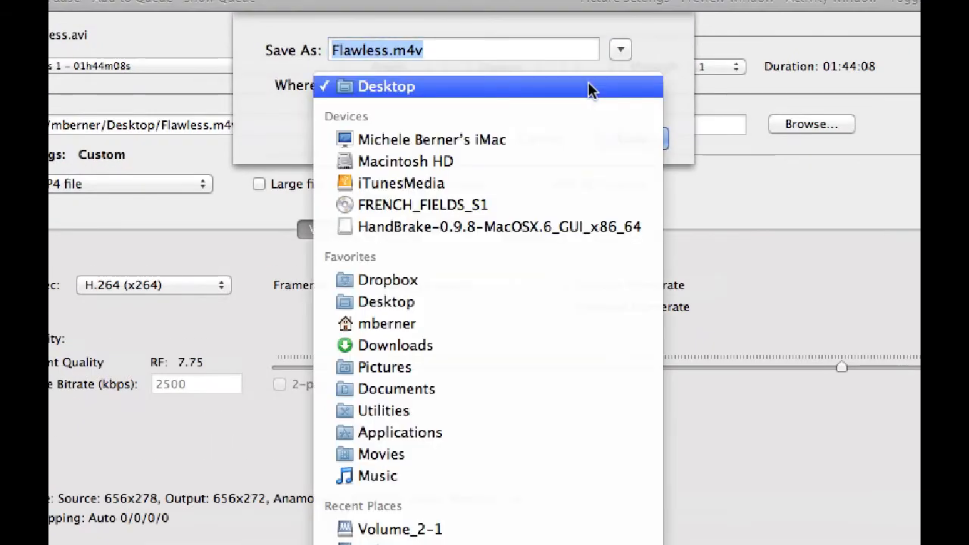
{"action": "left_click", "coordinate": [387, 85]}
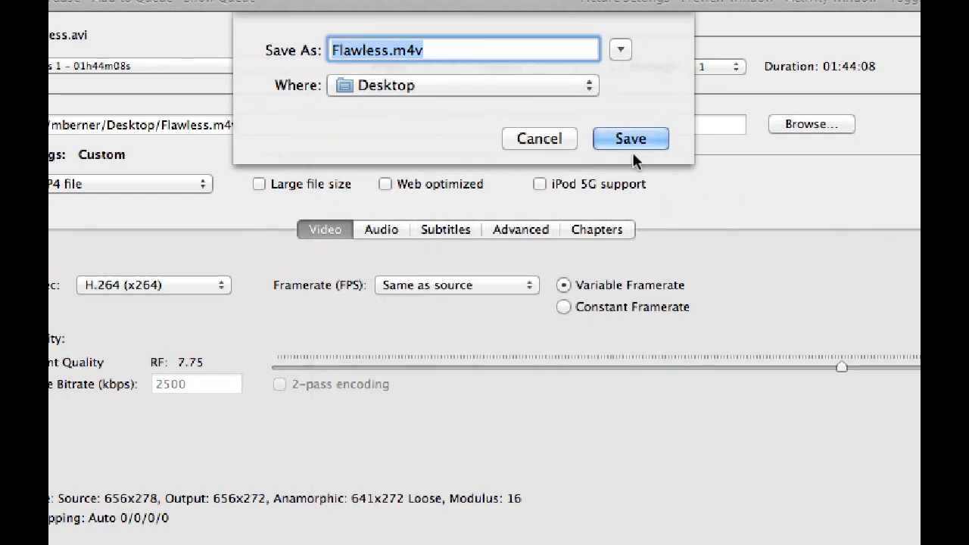
{"action": "left_click", "coordinate": [630, 139]}
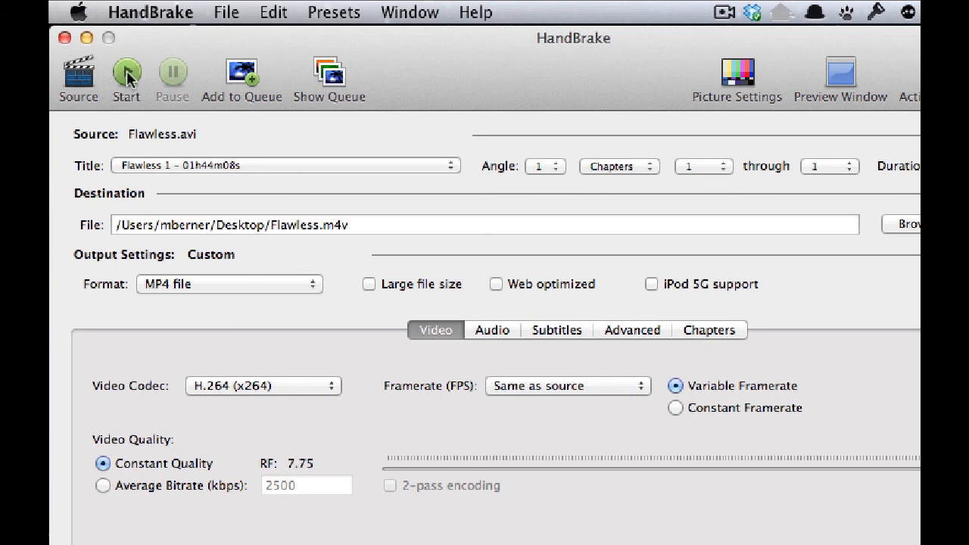
Start encoding Flawless, add it to the queue and decline overwriting the existing Flawless.m4v.
{"action": "left_click", "coordinate": [127, 73]}
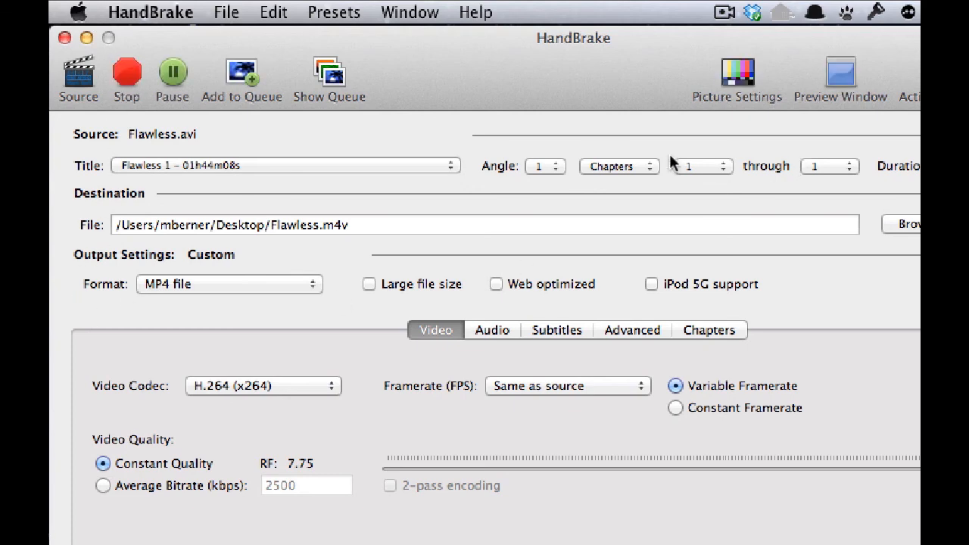
{"action": "mouse_move", "coordinate": [243, 79]}
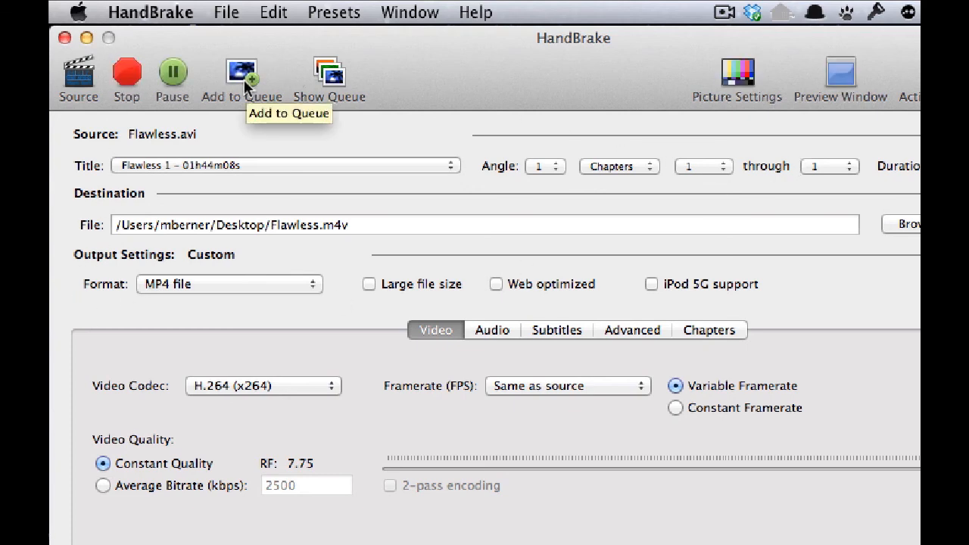
{"action": "left_click", "coordinate": [241, 73]}
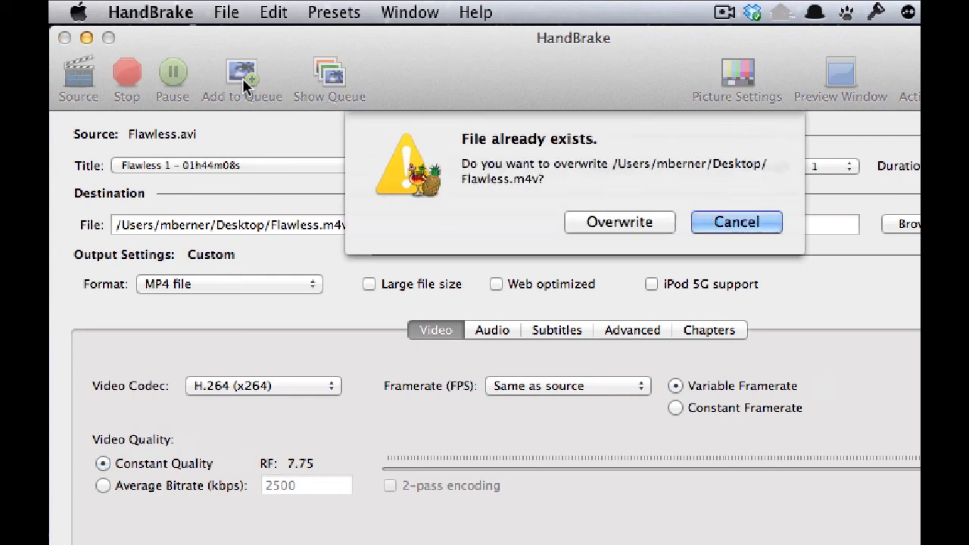
{"action": "left_click", "coordinate": [735, 221]}
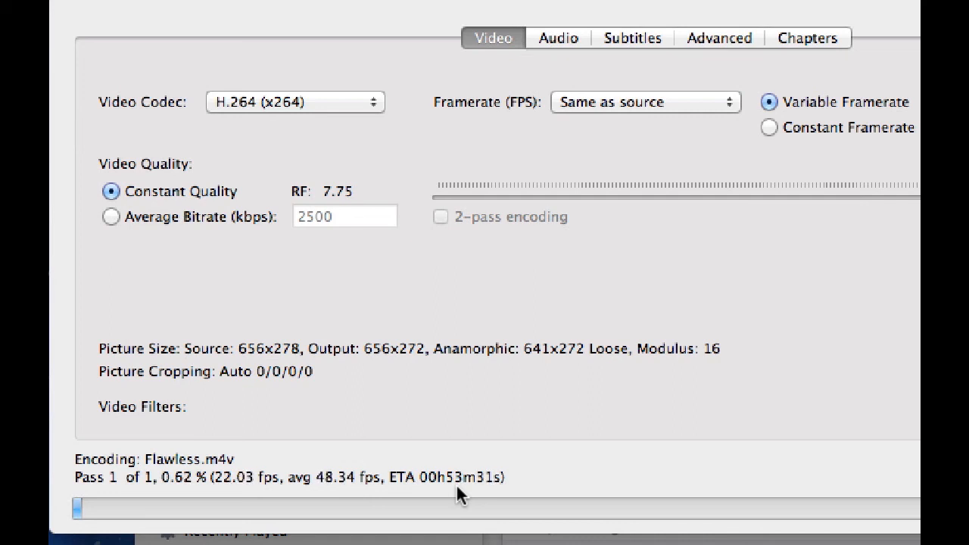
{"action": "mouse_move", "coordinate": [886, 118]}
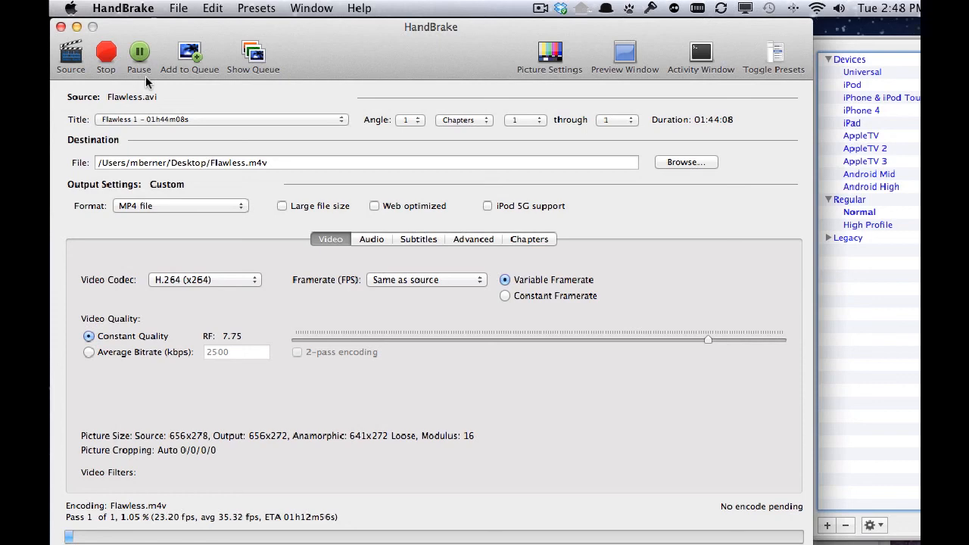
{"action": "mouse_move", "coordinate": [235, 109]}
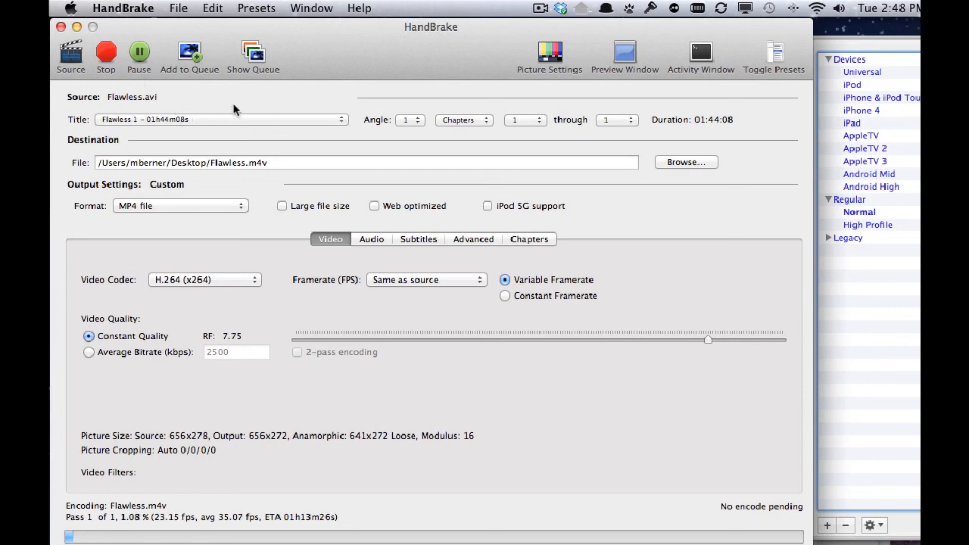